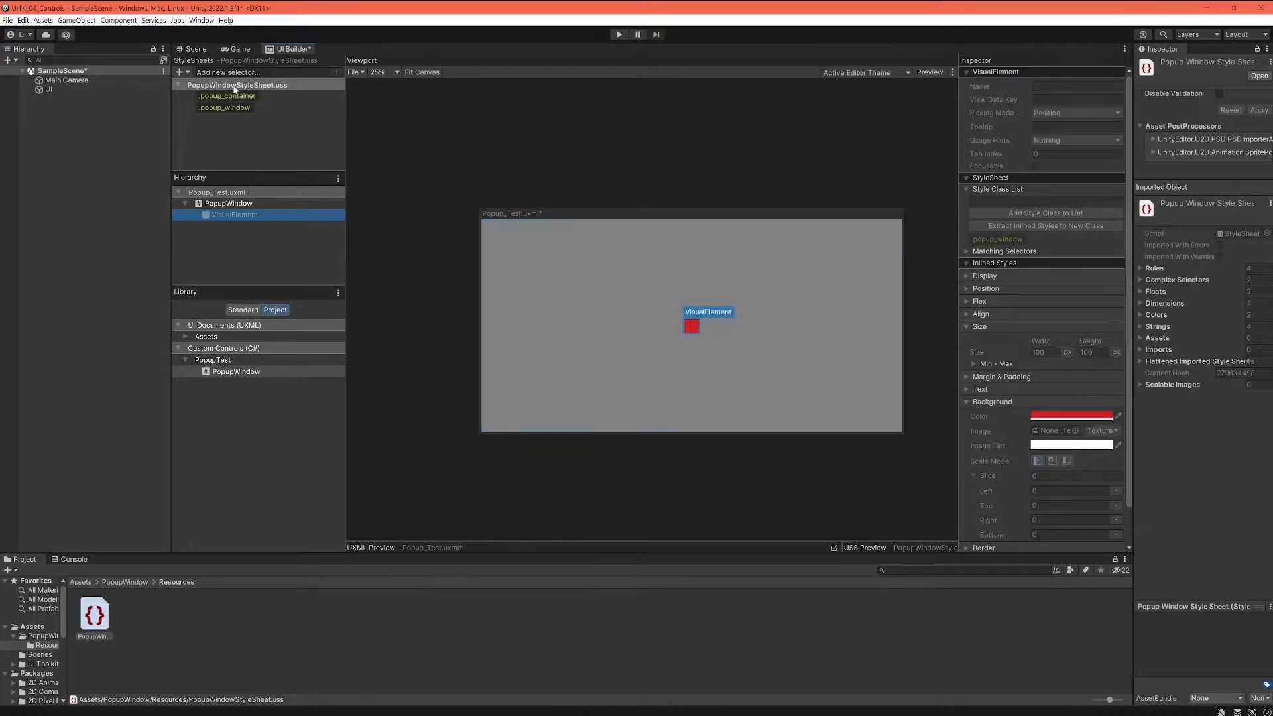
mouse_move(233, 88)
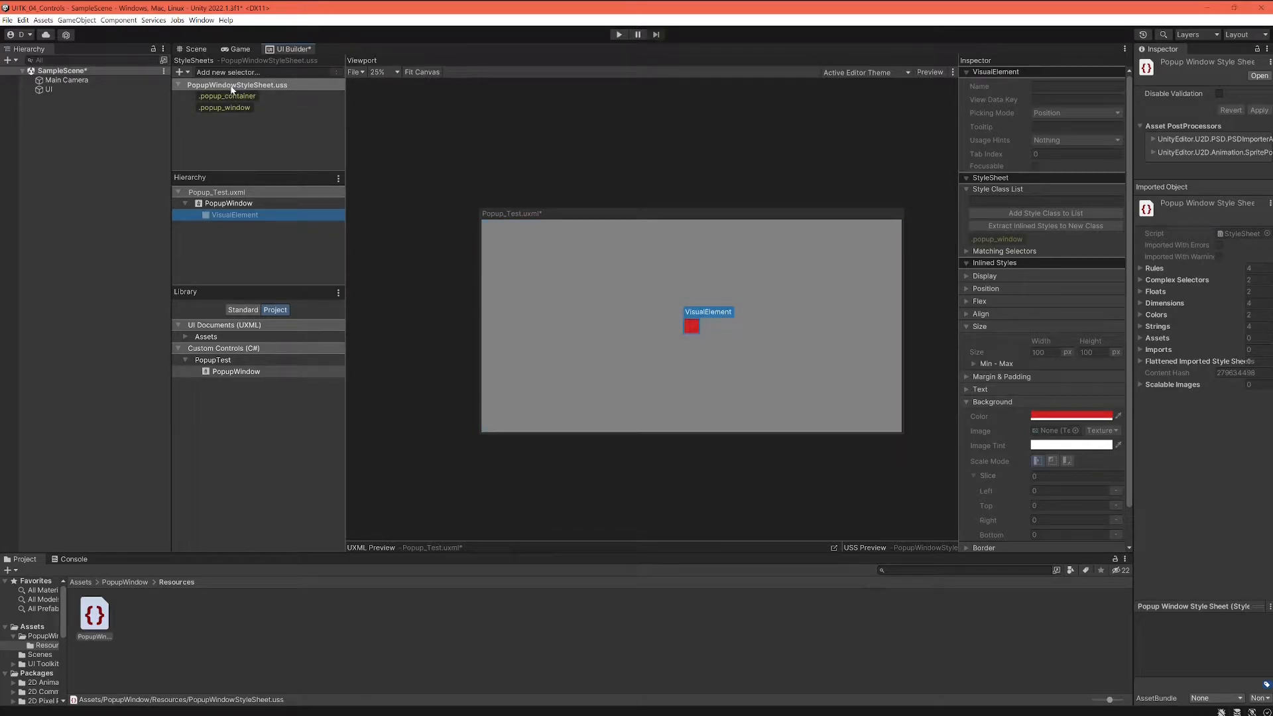
Step: Select the .popup_window style class for editing in the Inspector
click(225, 108)
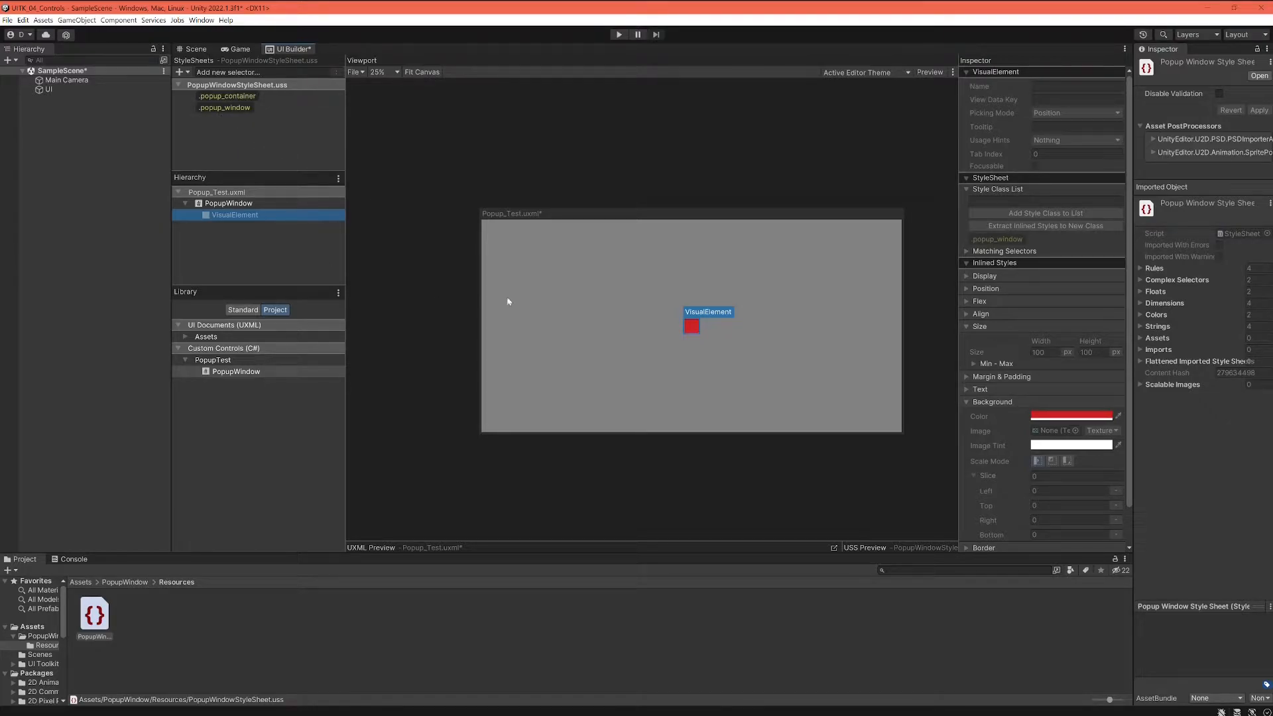
mouse_move(646, 309)
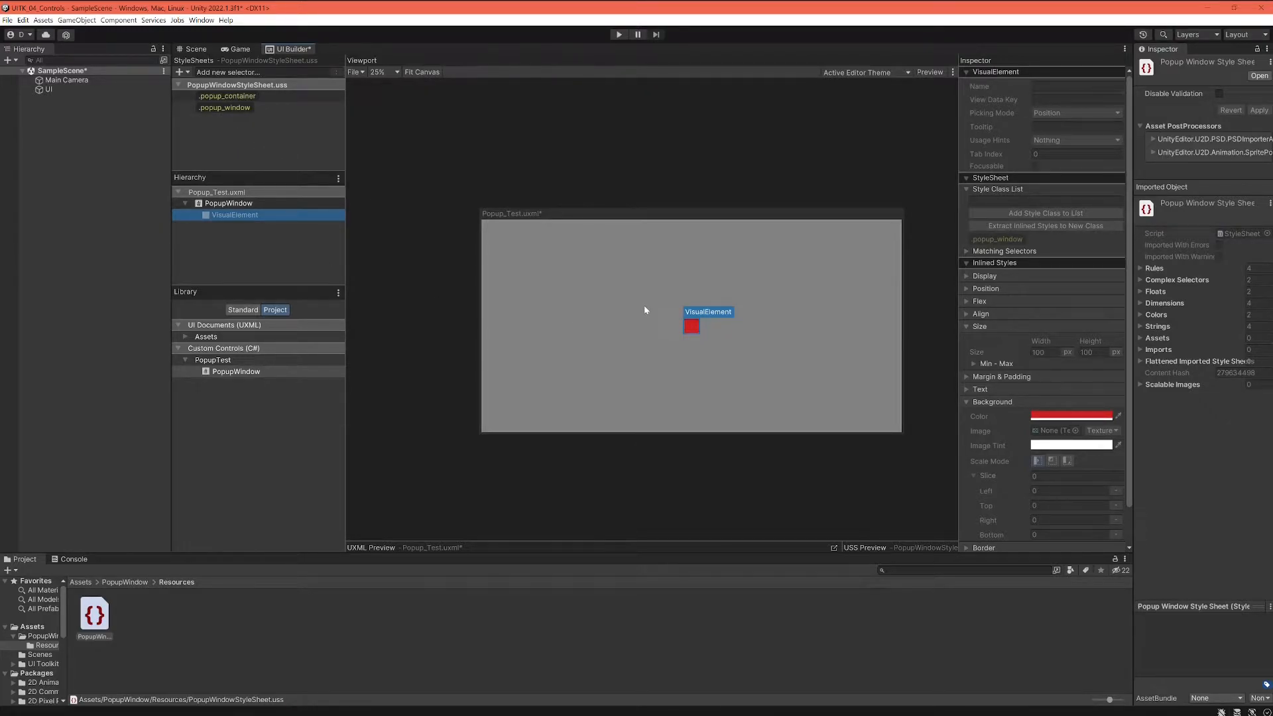
mouse_move(656, 310)
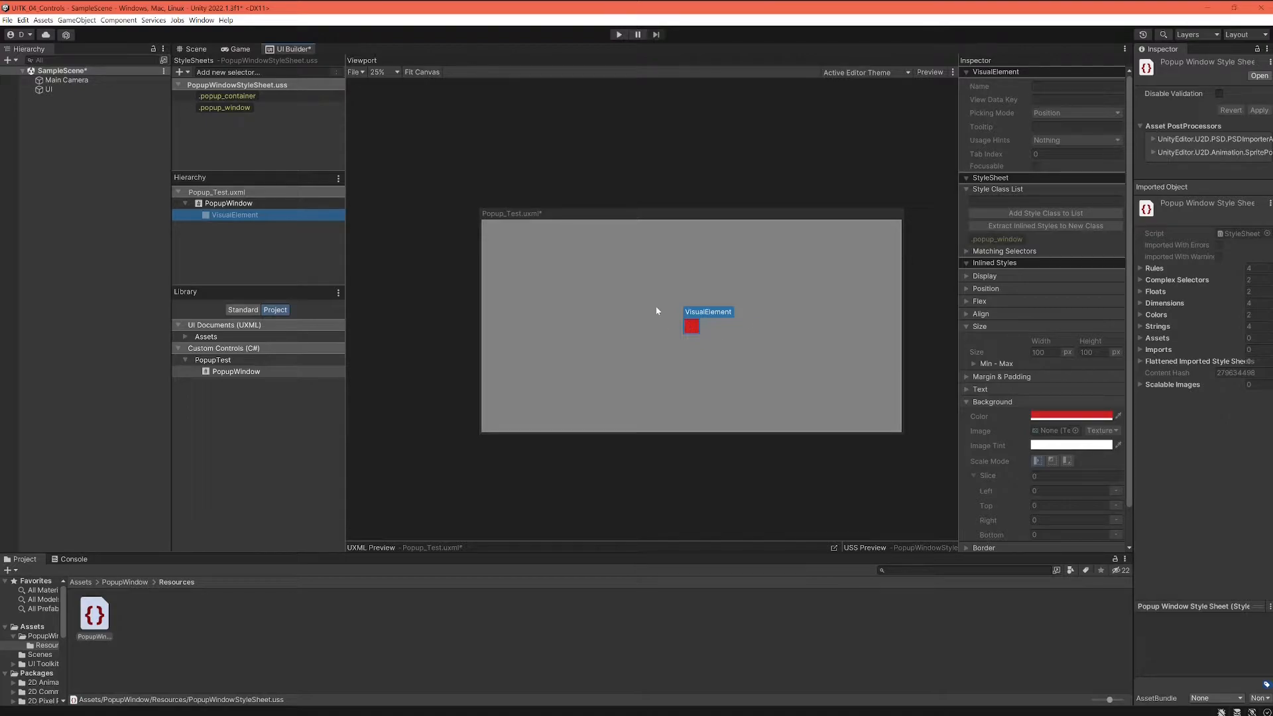
mouse_move(682, 318)
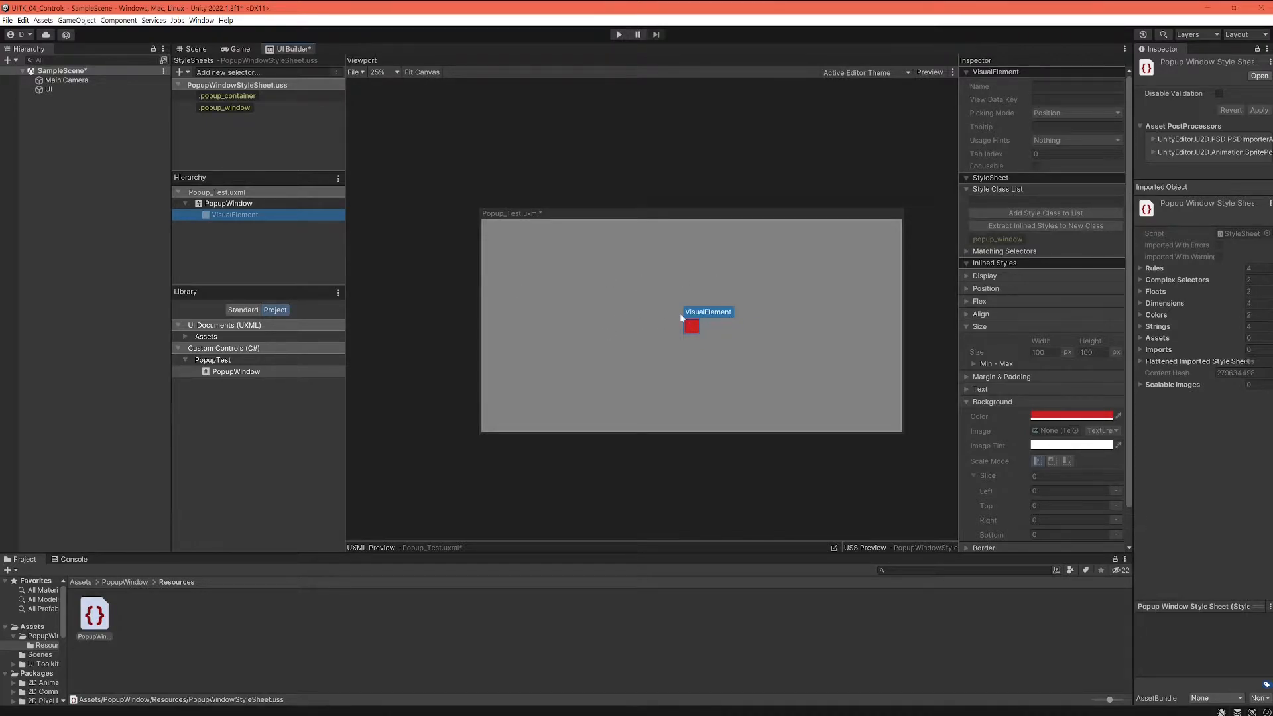
mouse_move(622, 305)
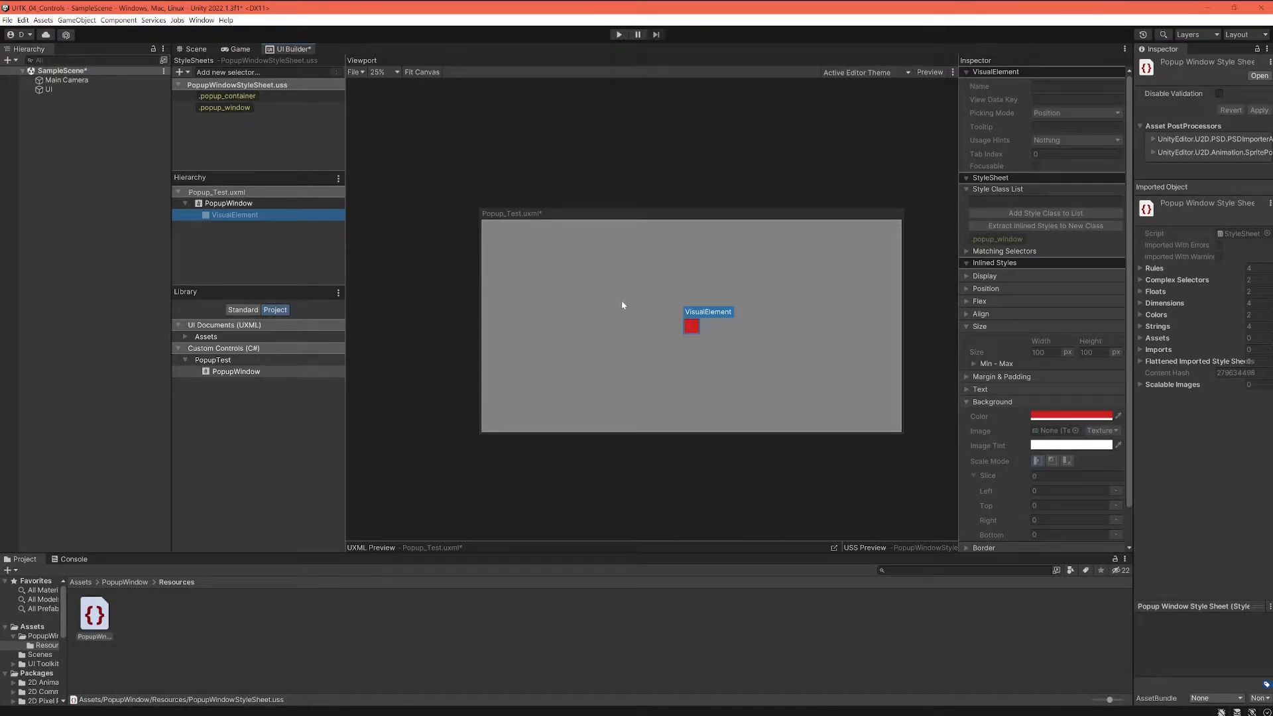
mouse_move(414, 211)
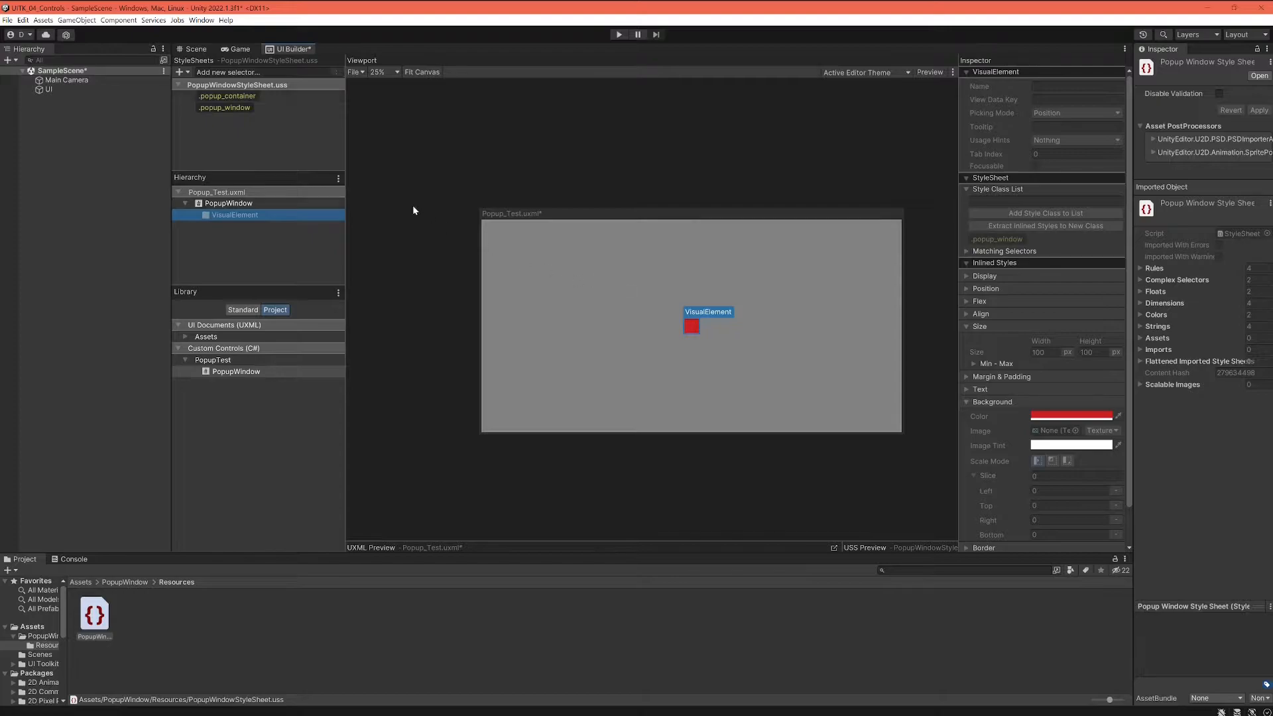
click(227, 95)
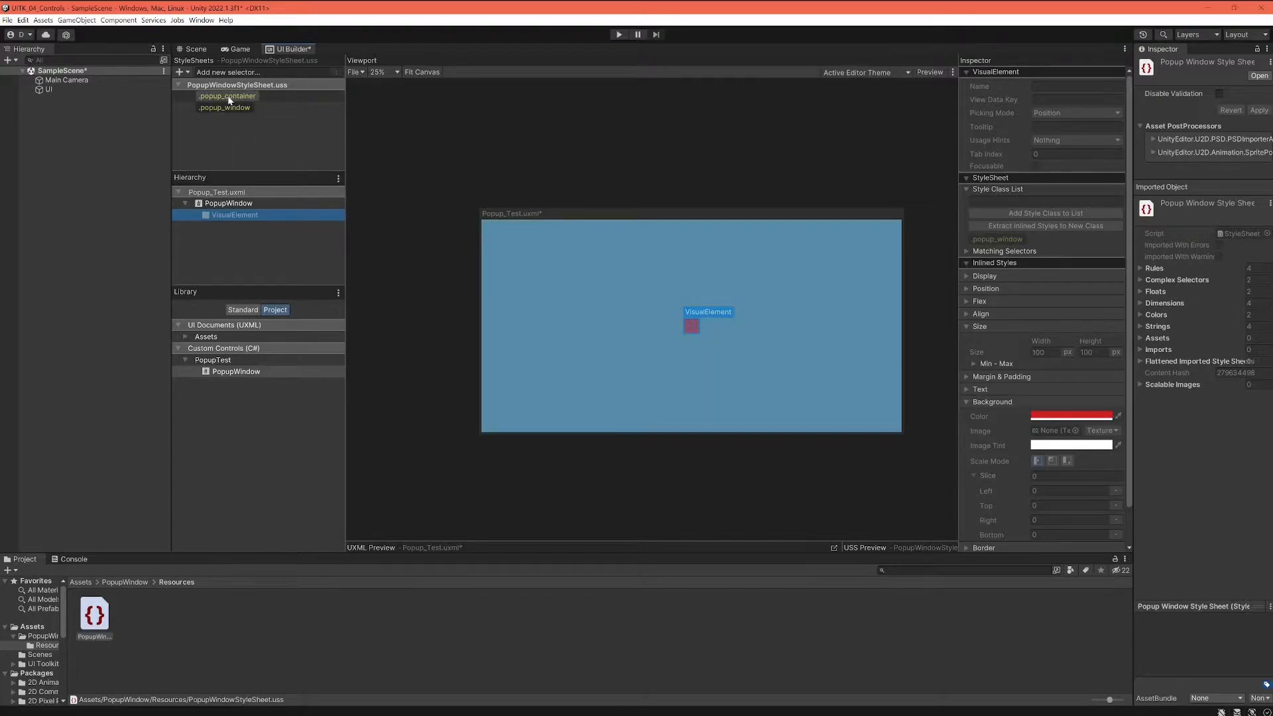
click(224, 108)
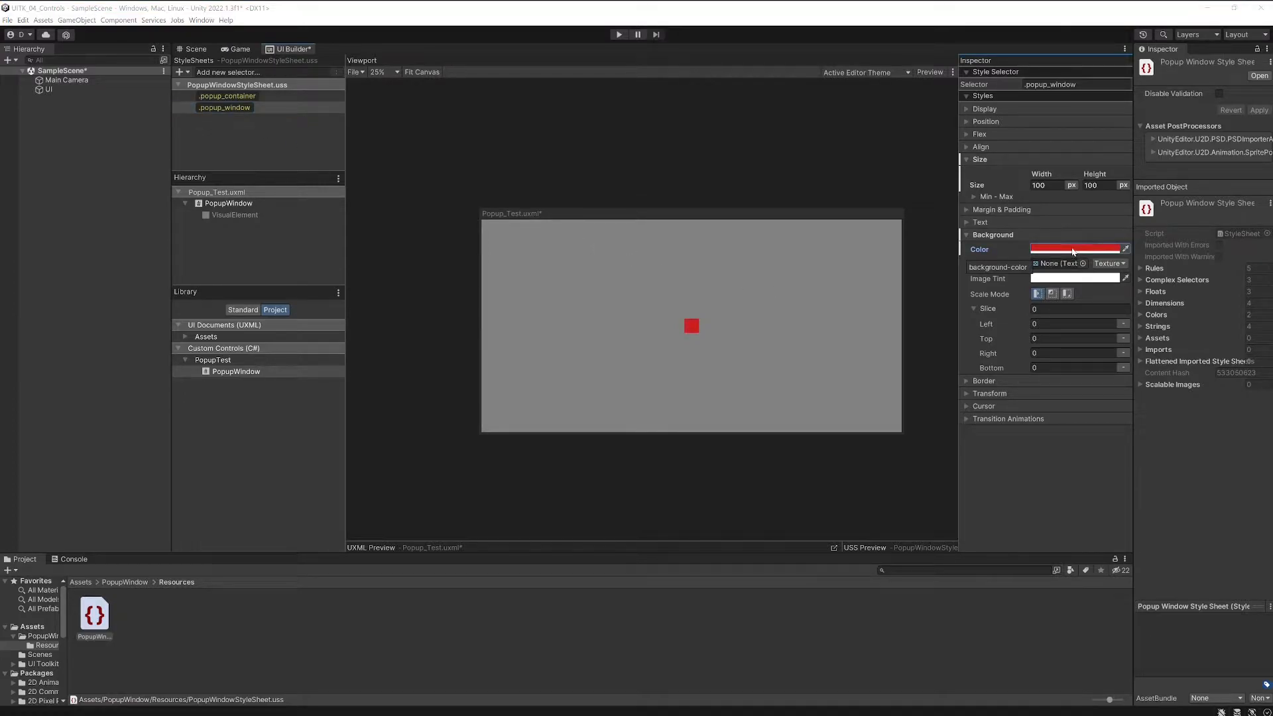
Step: Change the background colour from red to pale off-white (232, 237, 223)
click(1071, 249)
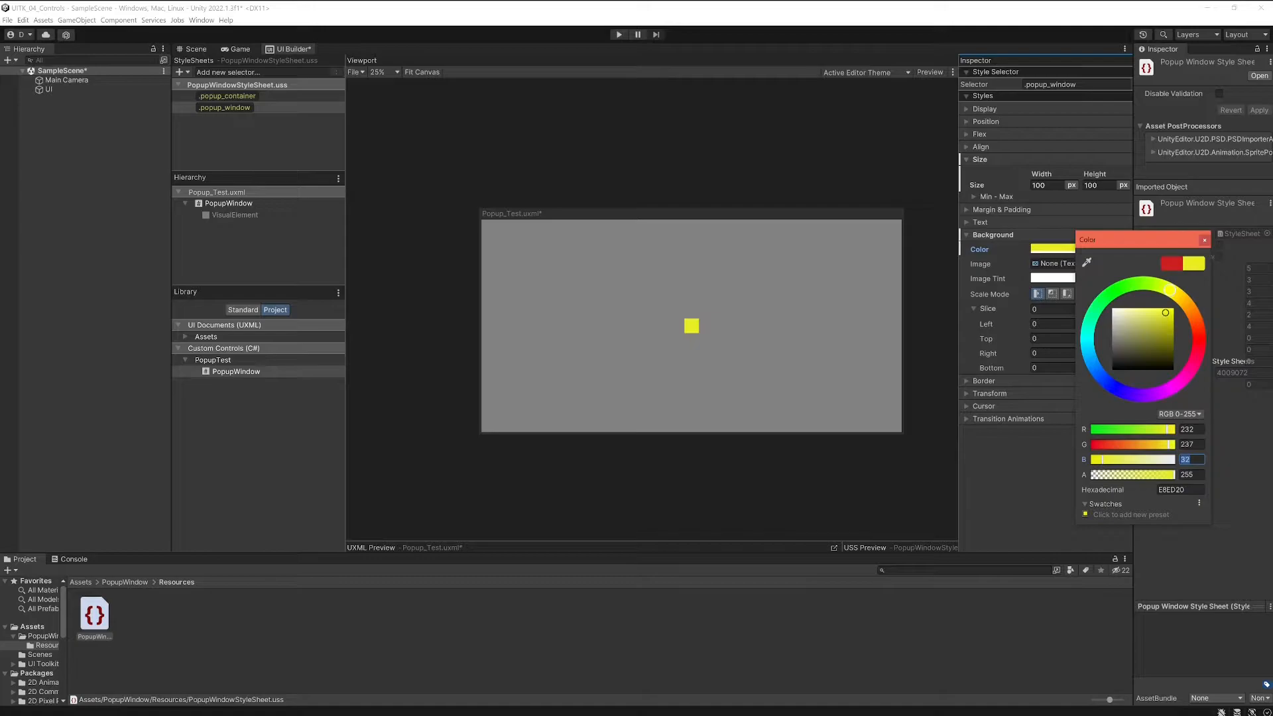
drag(1165, 313, 1115, 313)
text(223)
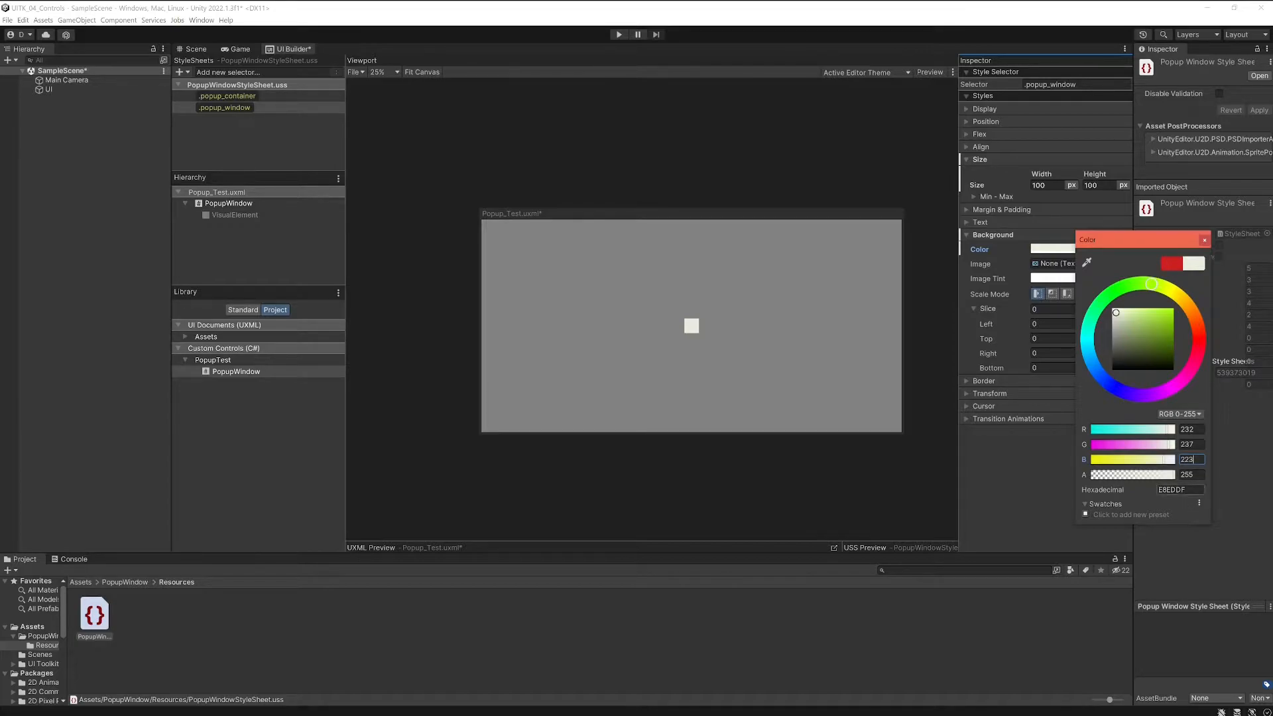
mouse_move(1146, 481)
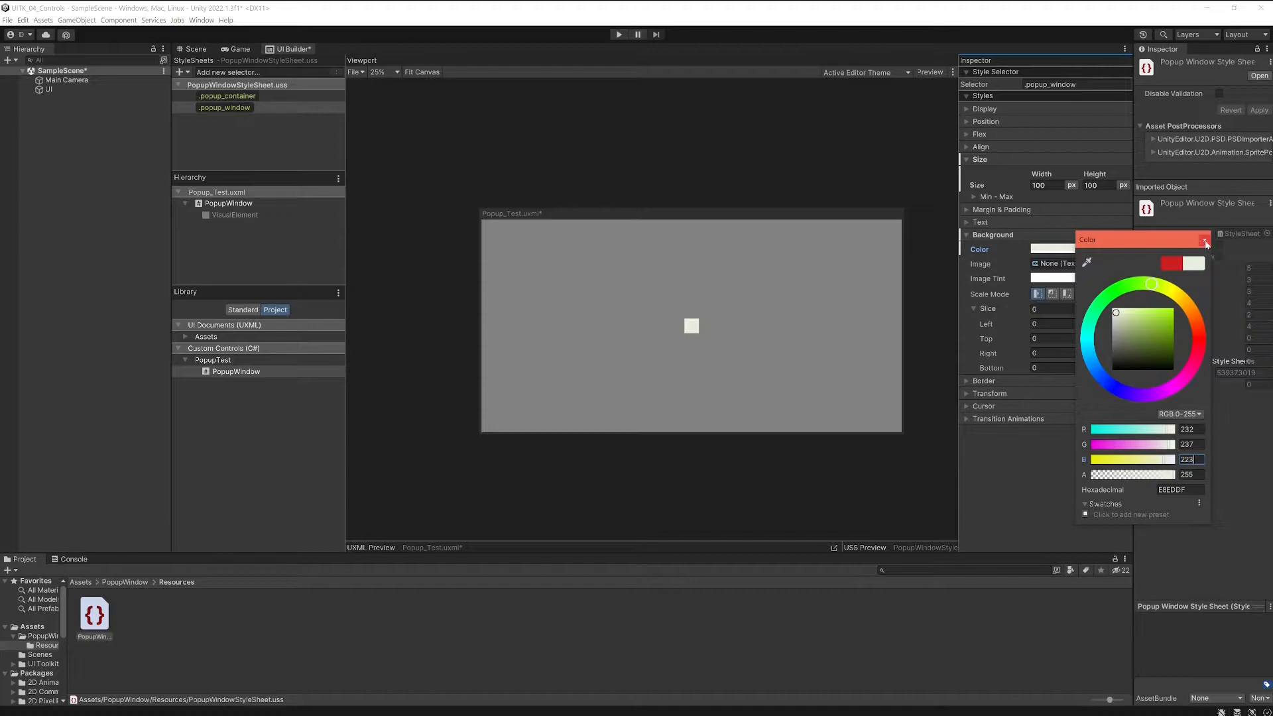
click(1205, 241)
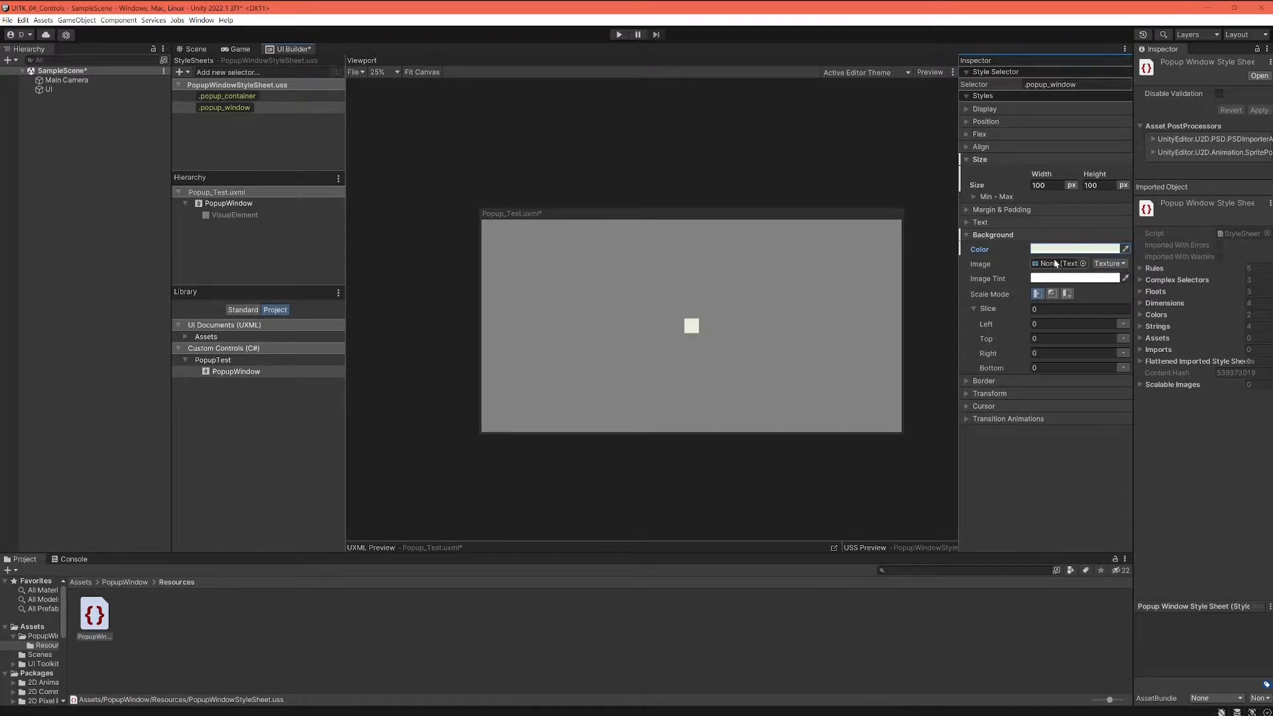
Step: Size .popup_window to 550 px wide and 250 px tall
click(1048, 186)
text(550)
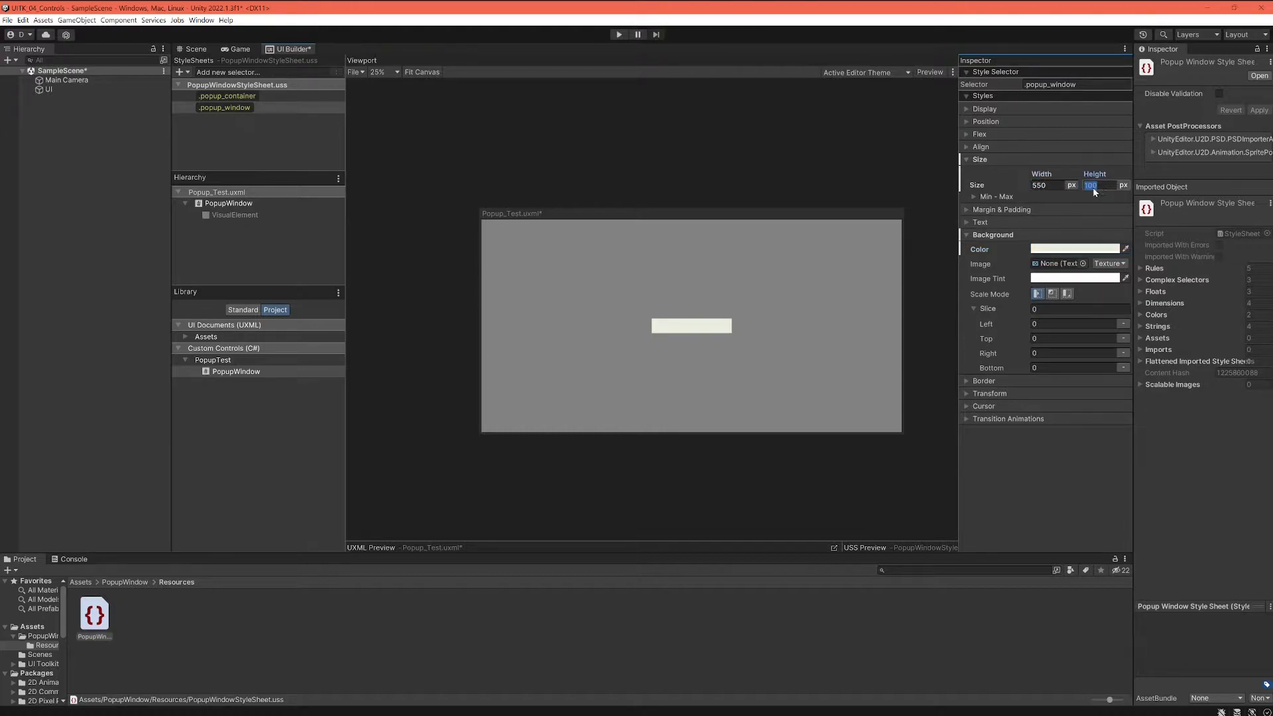
text(250)
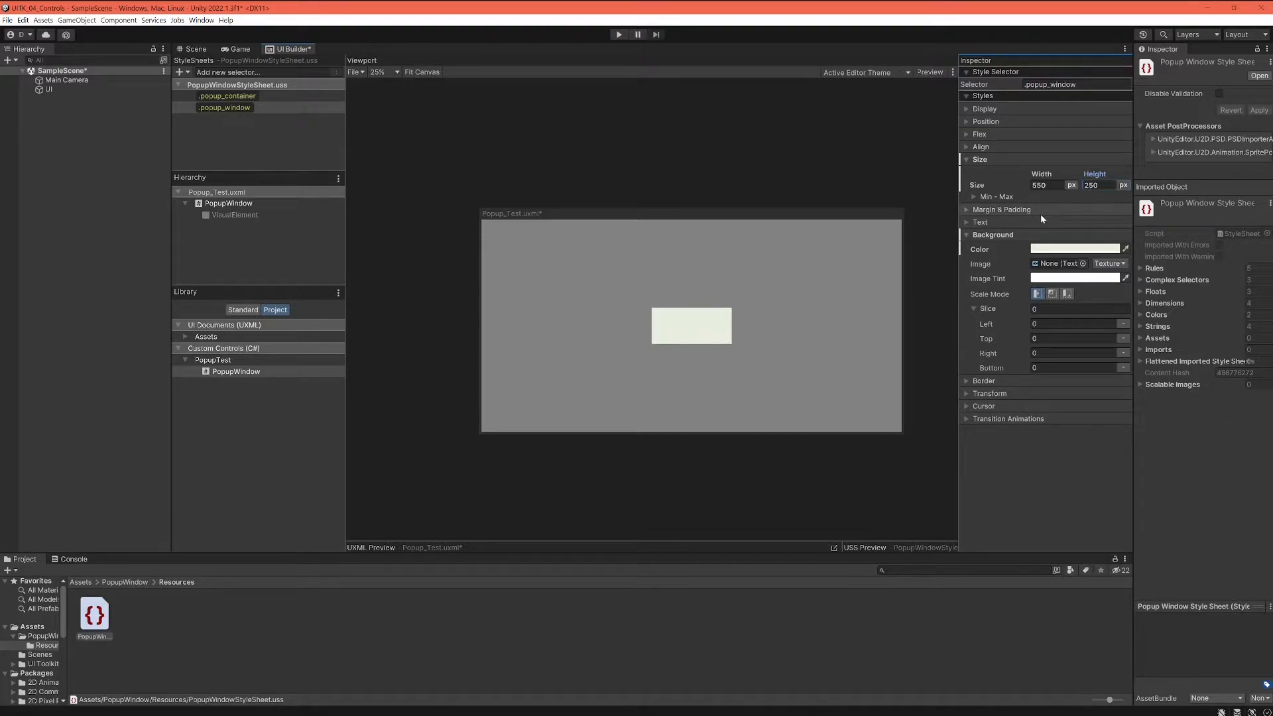
mouse_move(1026, 214)
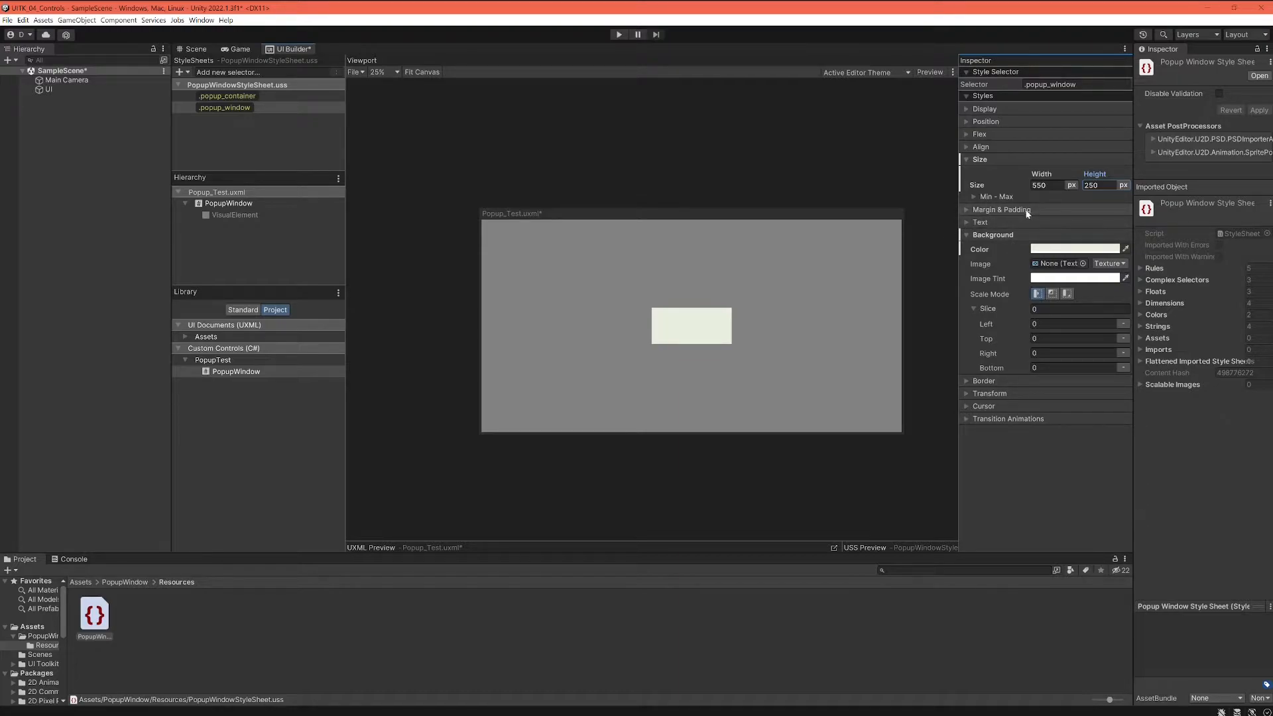
click(224, 107)
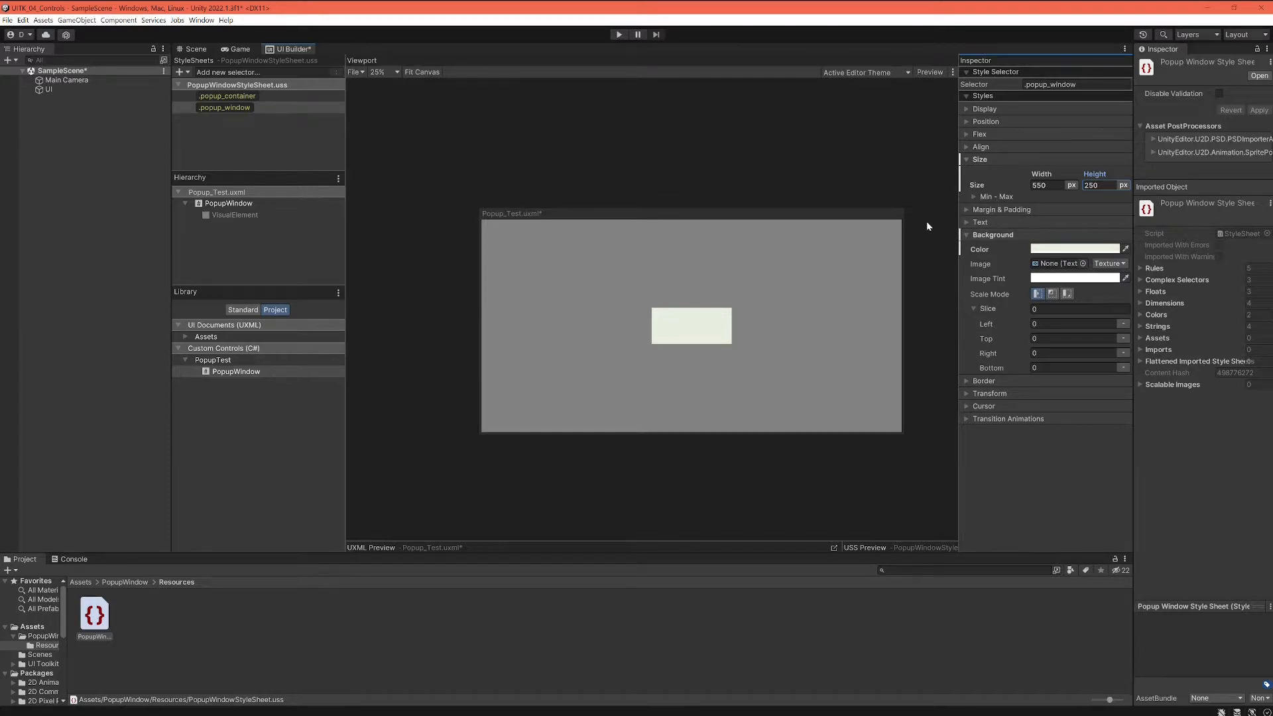
mouse_move(385, 100)
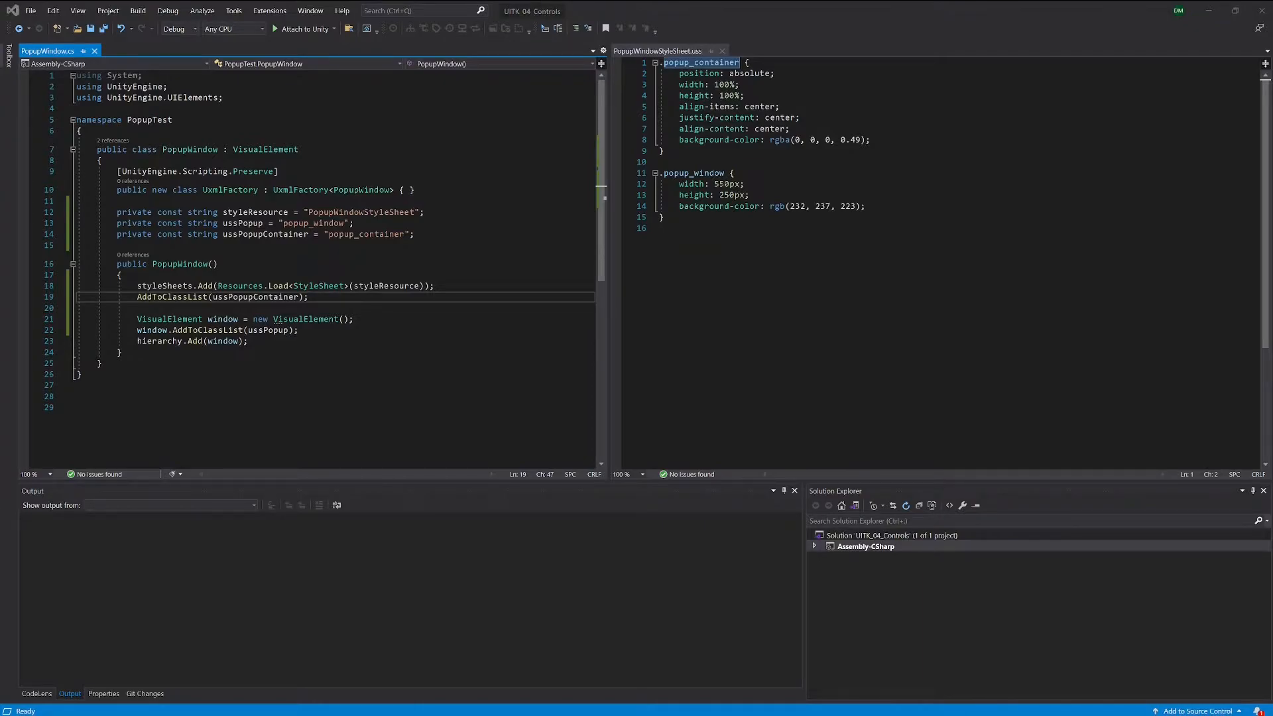
mouse_move(1221, 50)
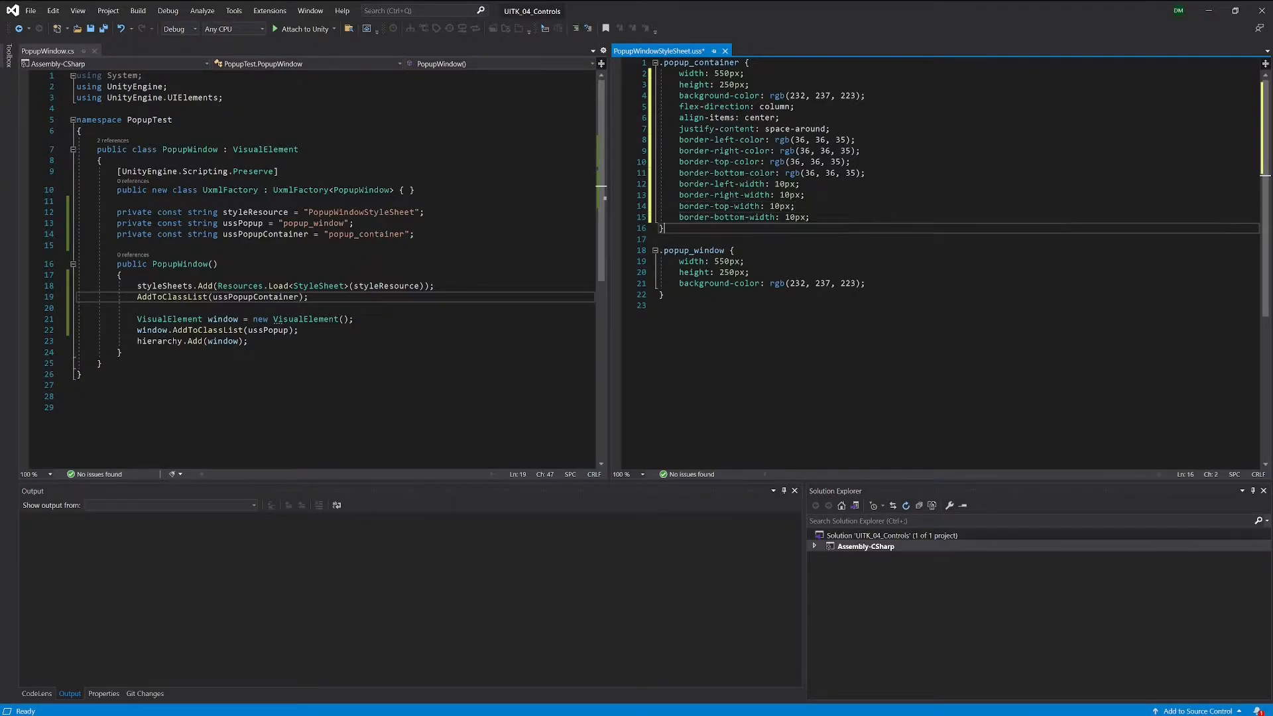
Step: Save the .popup_container rule with 550×250 size, off-white background, column layout and 10px borders
key(ctrl+s)
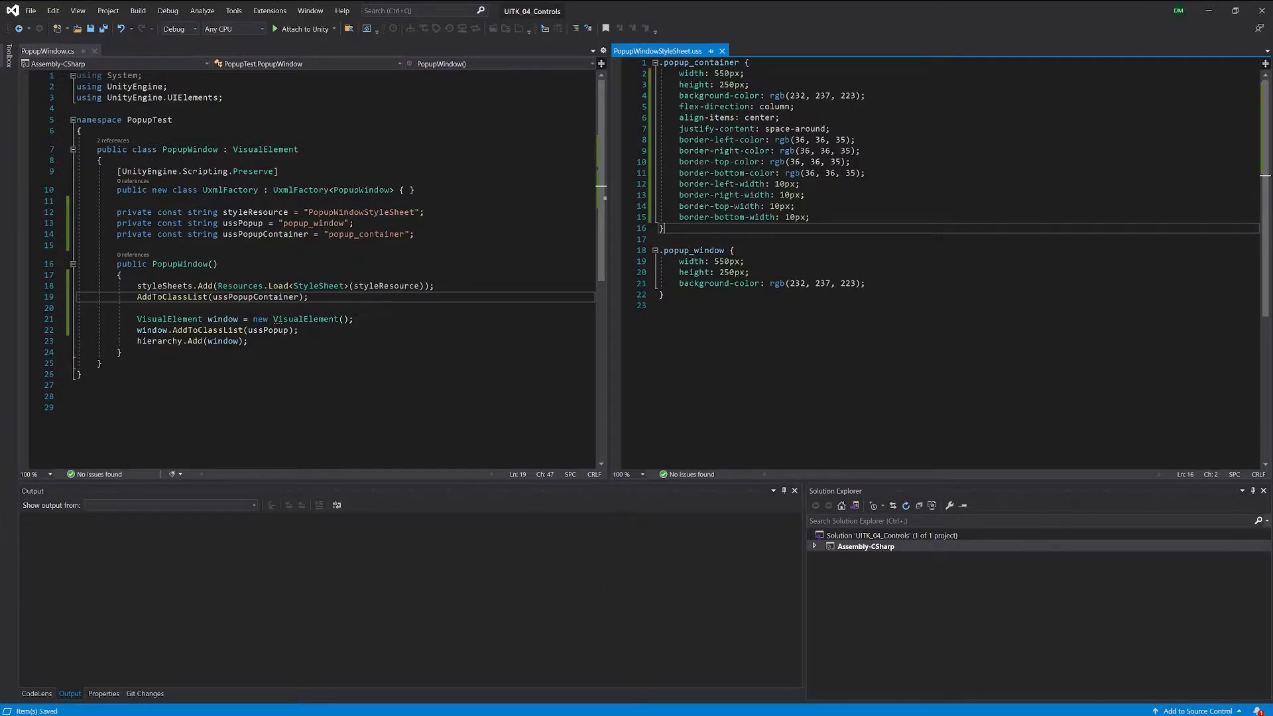
drag(679, 139, 754, 173)
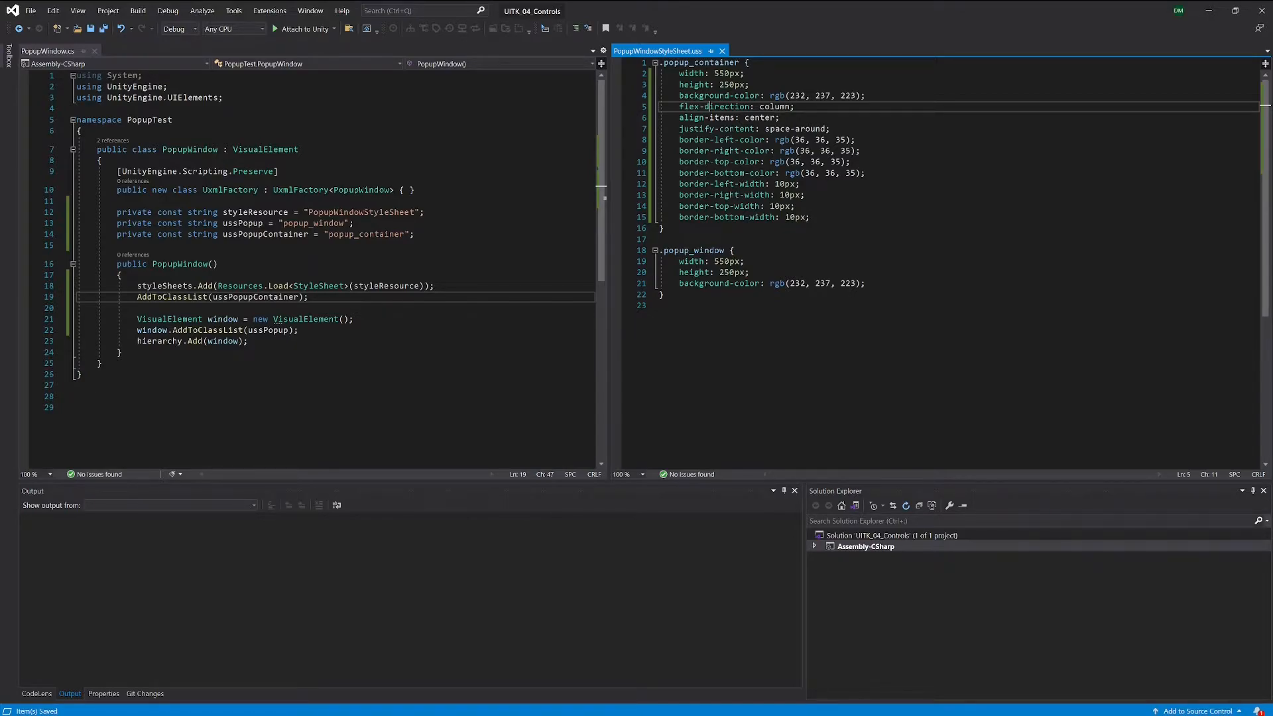
drag(680, 73, 787, 106)
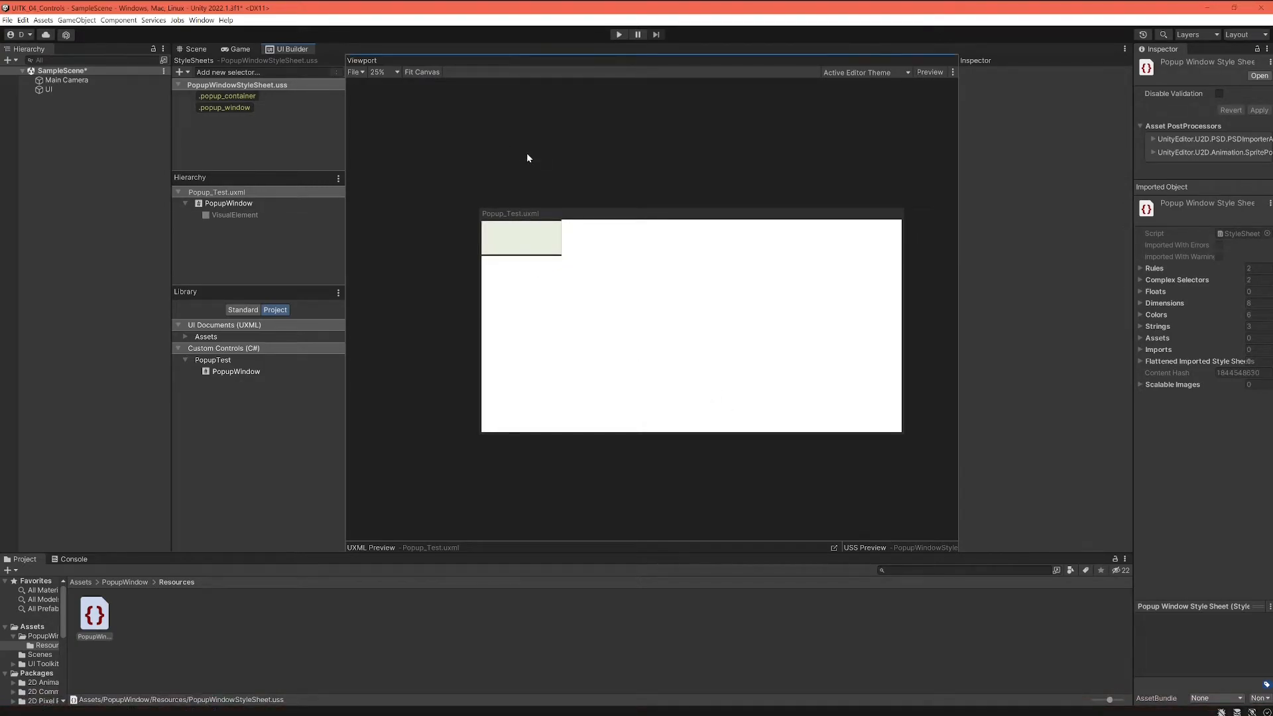
mouse_move(428, 313)
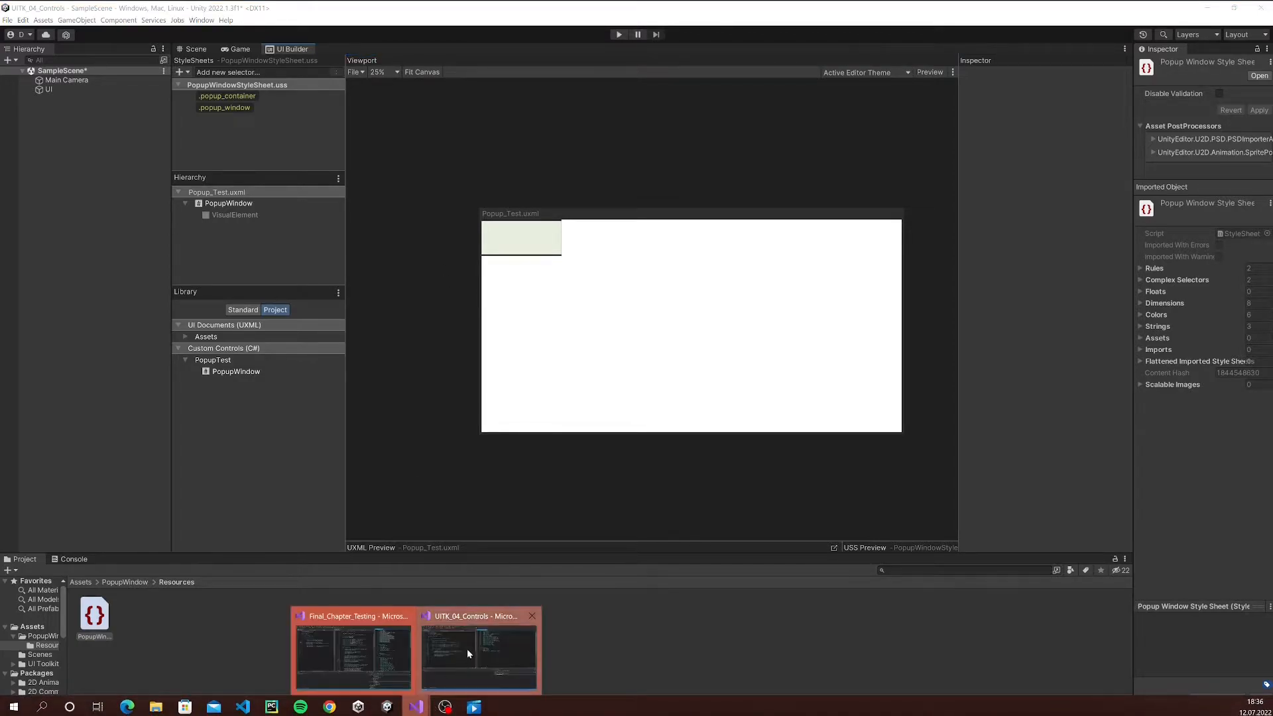
Step: Move layout and border properties into .popup_window, restore .popup_container, and check in Unity
click(479, 650)
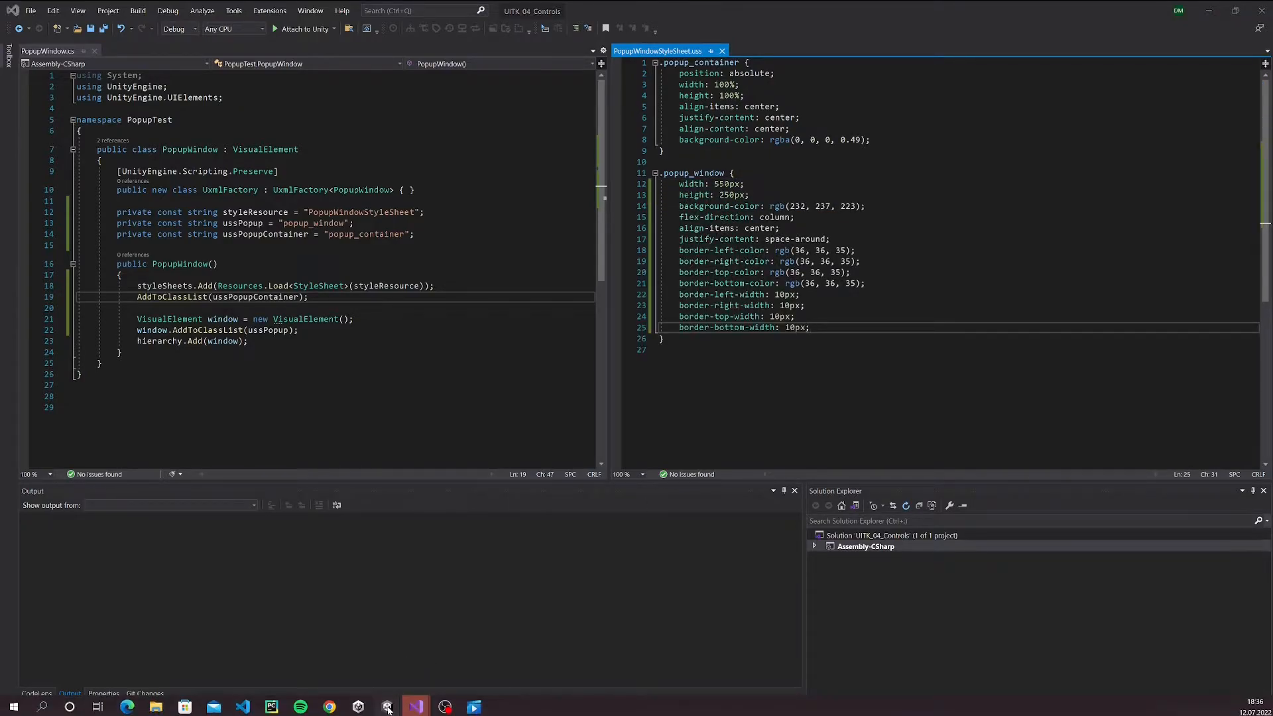
click(415, 706)
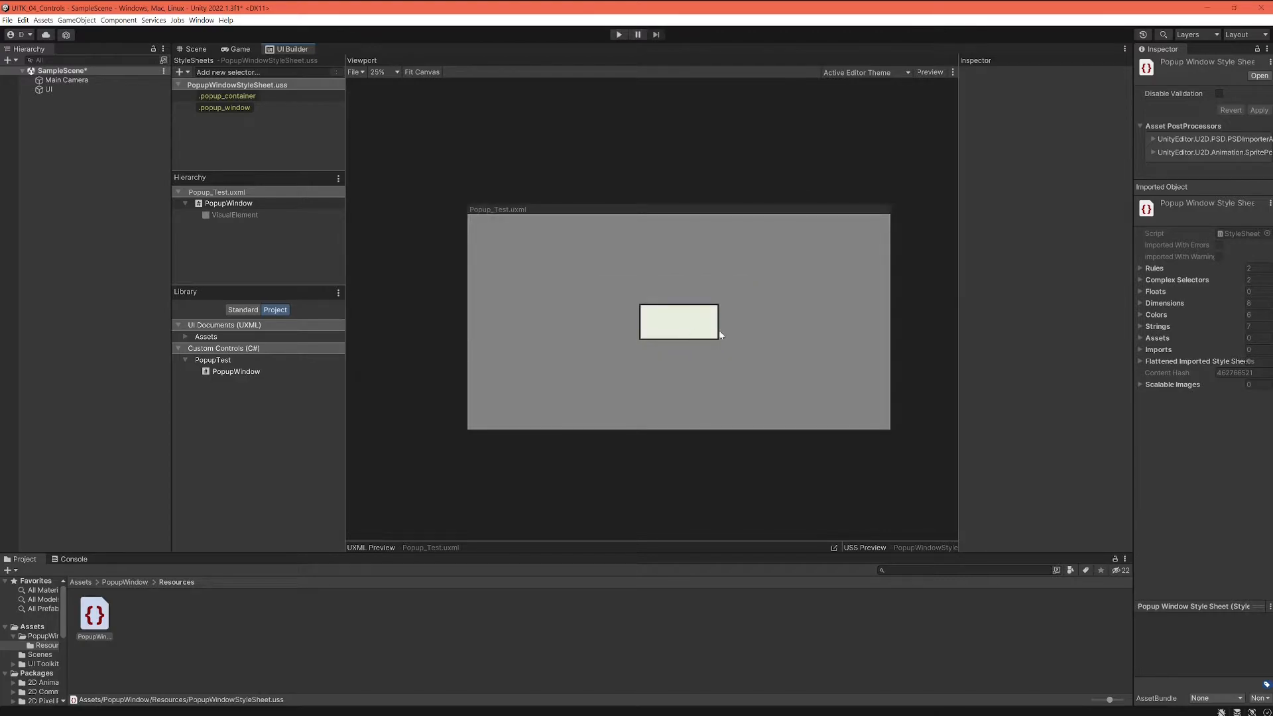
mouse_move(646, 277)
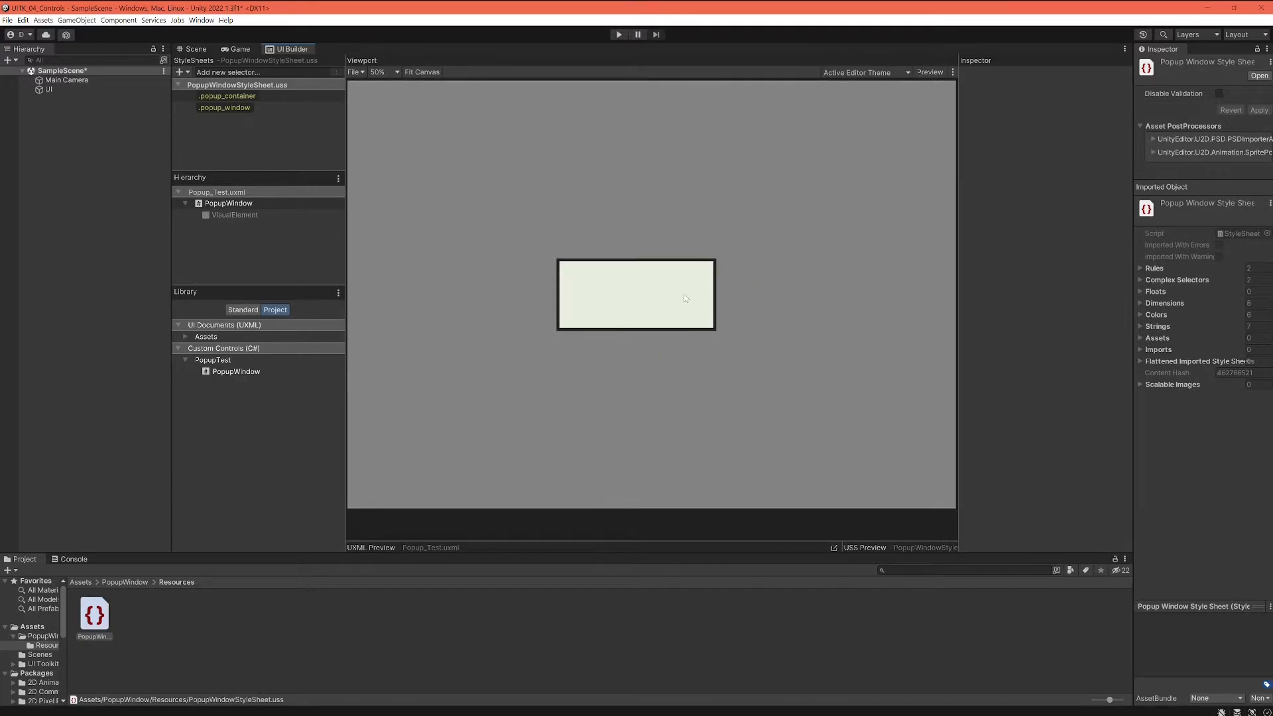
mouse_move(654, 372)
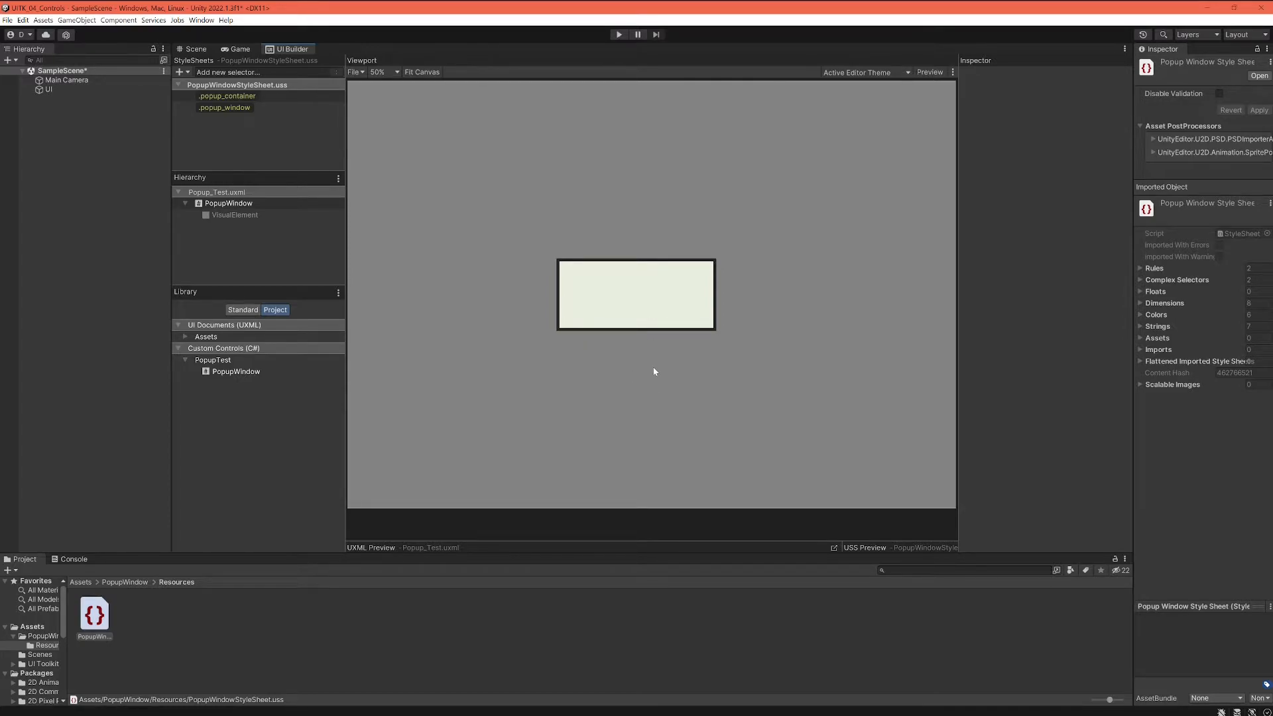
mouse_move(653, 356)
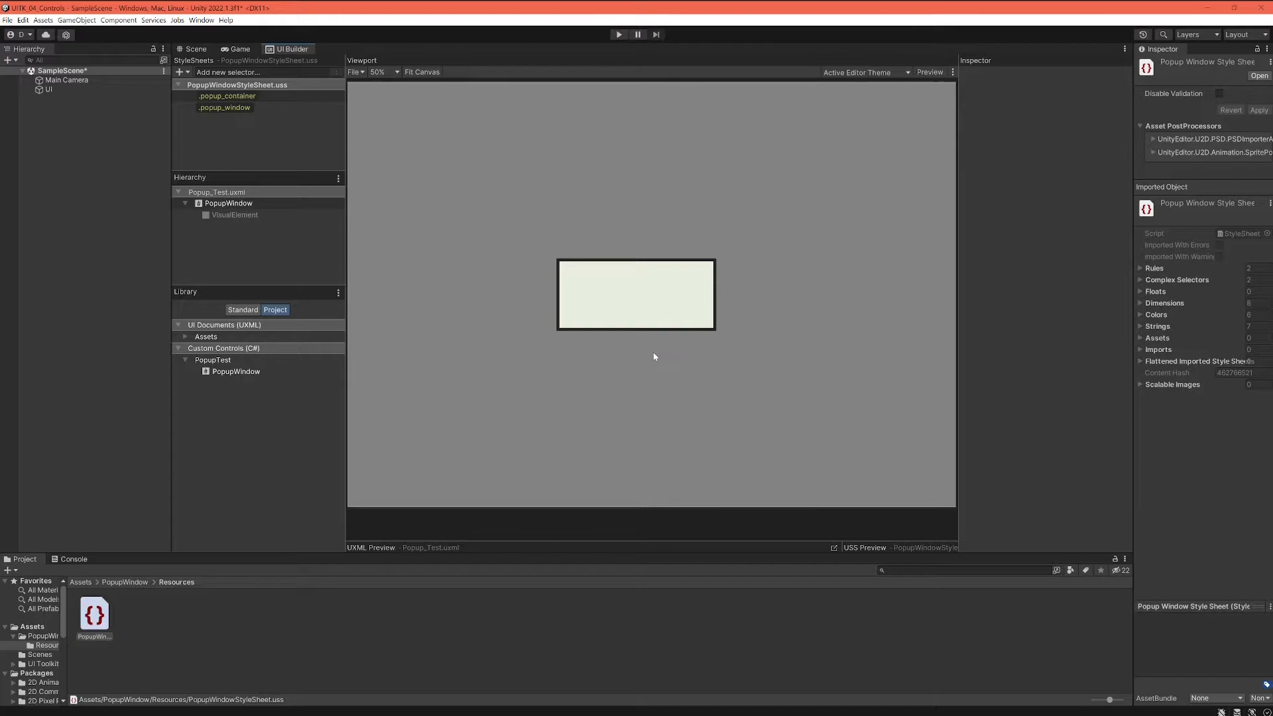
mouse_move(645, 280)
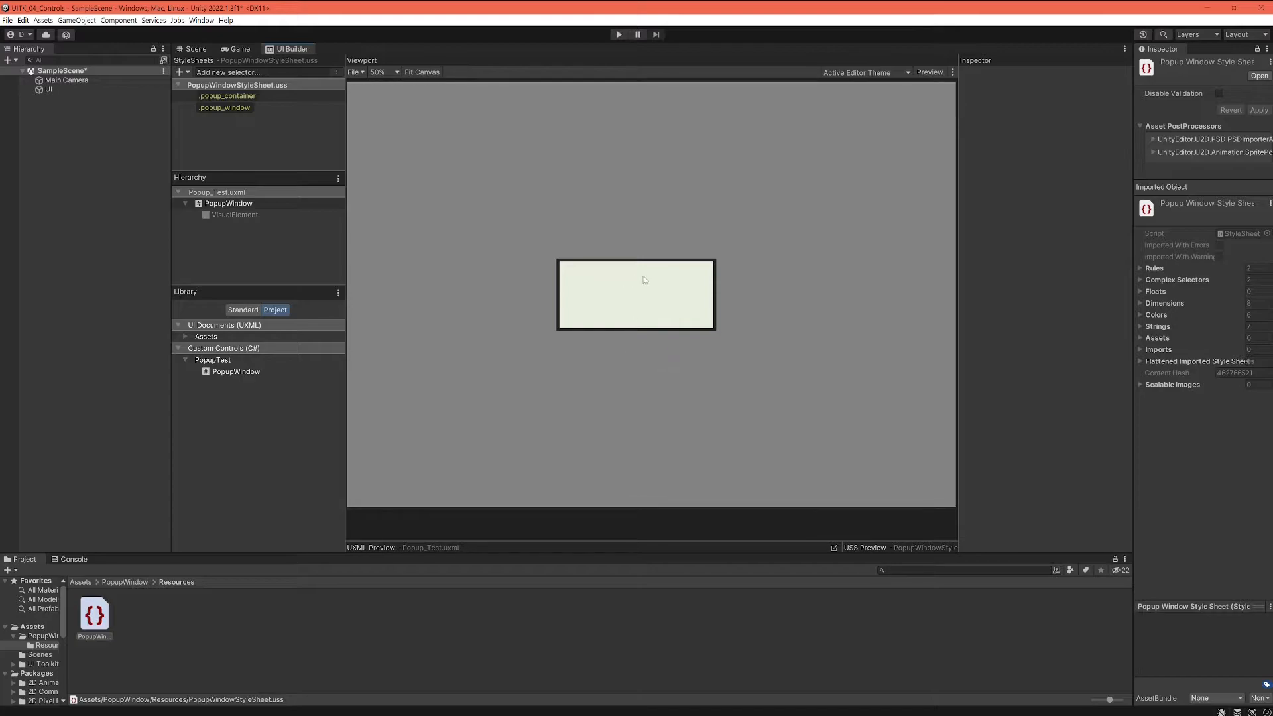
mouse_move(654, 371)
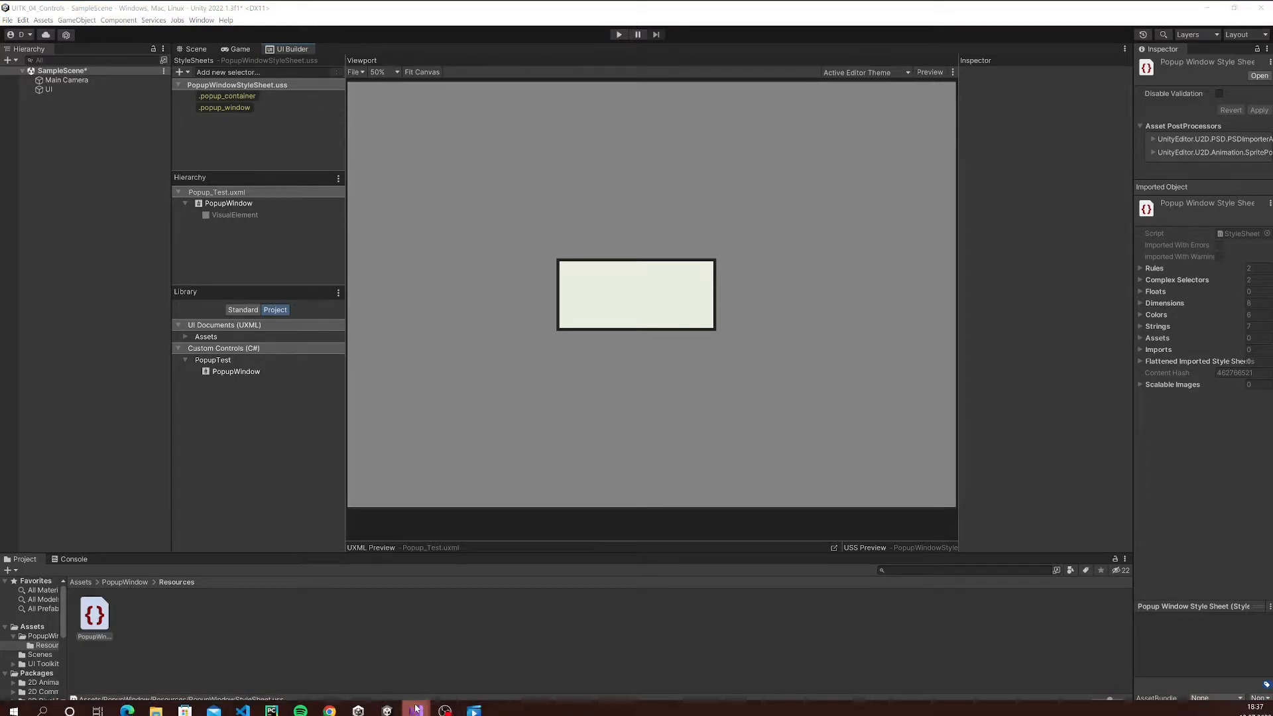
Step: Return from the popup preview to PopupWindow.cs in Visual Studio
click(386, 711)
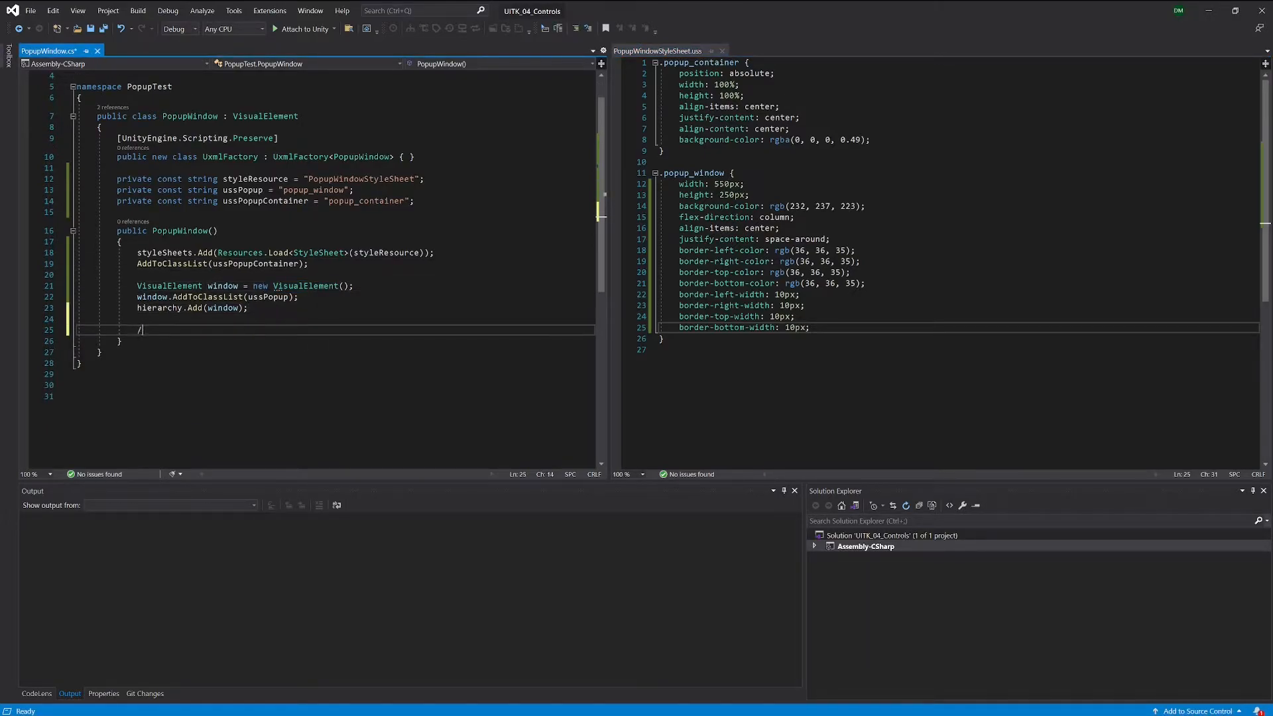
Step: Start a '// Text' section comment in the PopupWindow constructor
text(/ Tex)
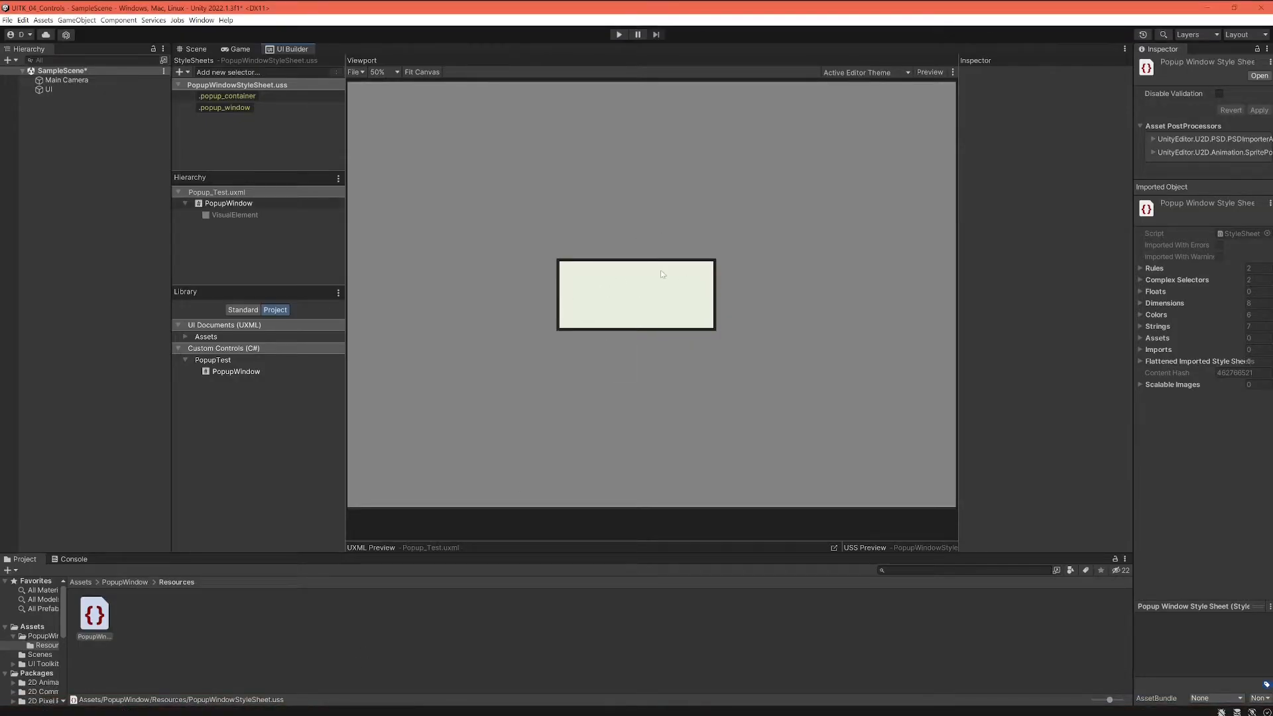
mouse_move(402, 236)
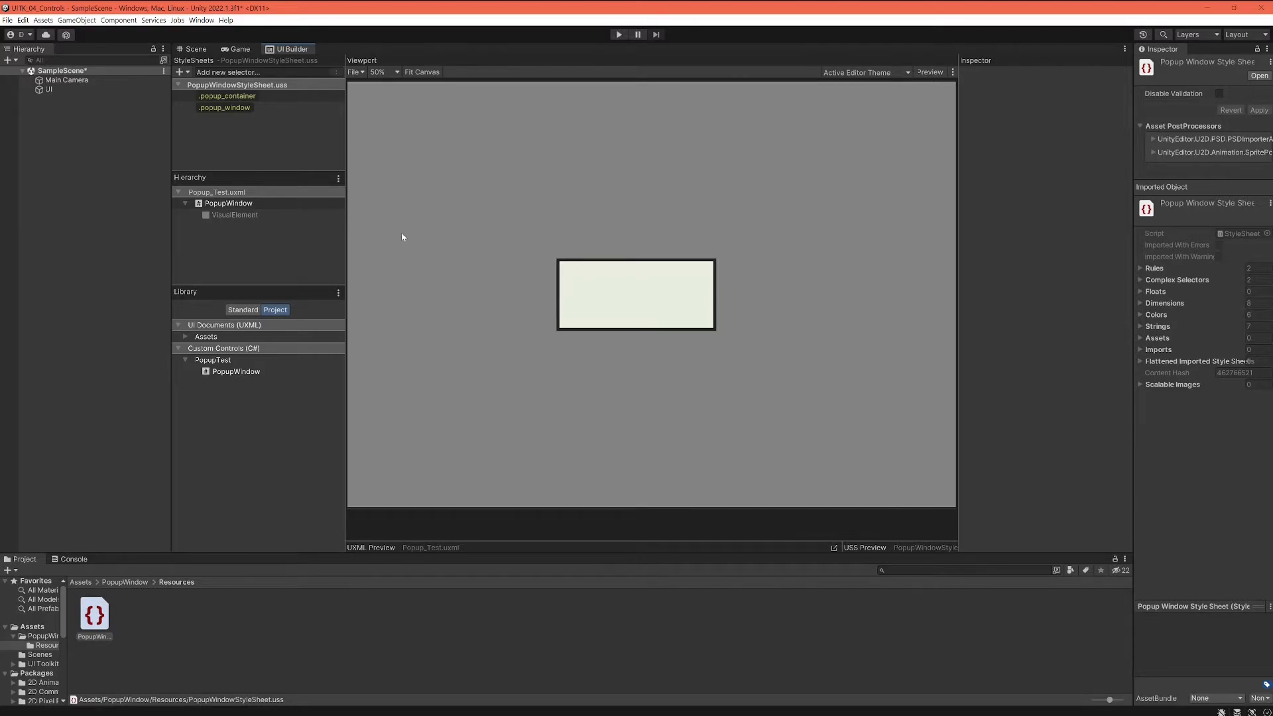
Step: Select the inner VisualElement to see its 550×250 size and off-white background
click(233, 215)
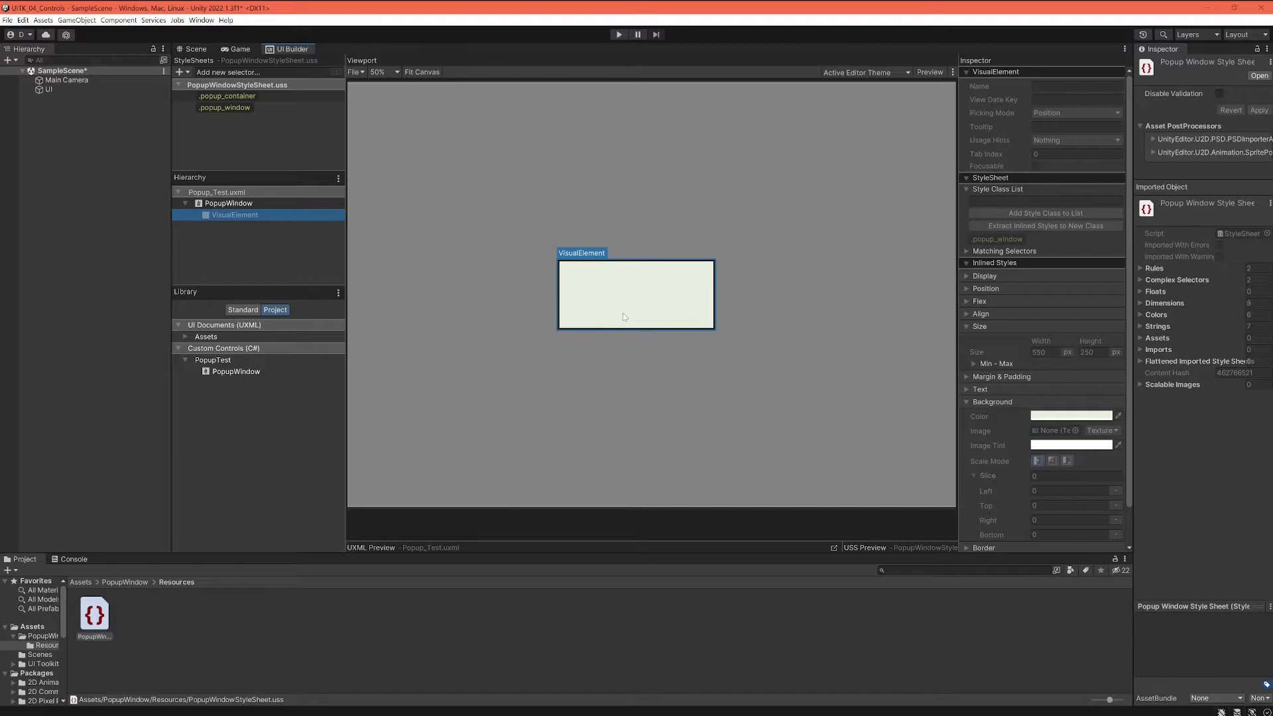
mouse_move(619, 299)
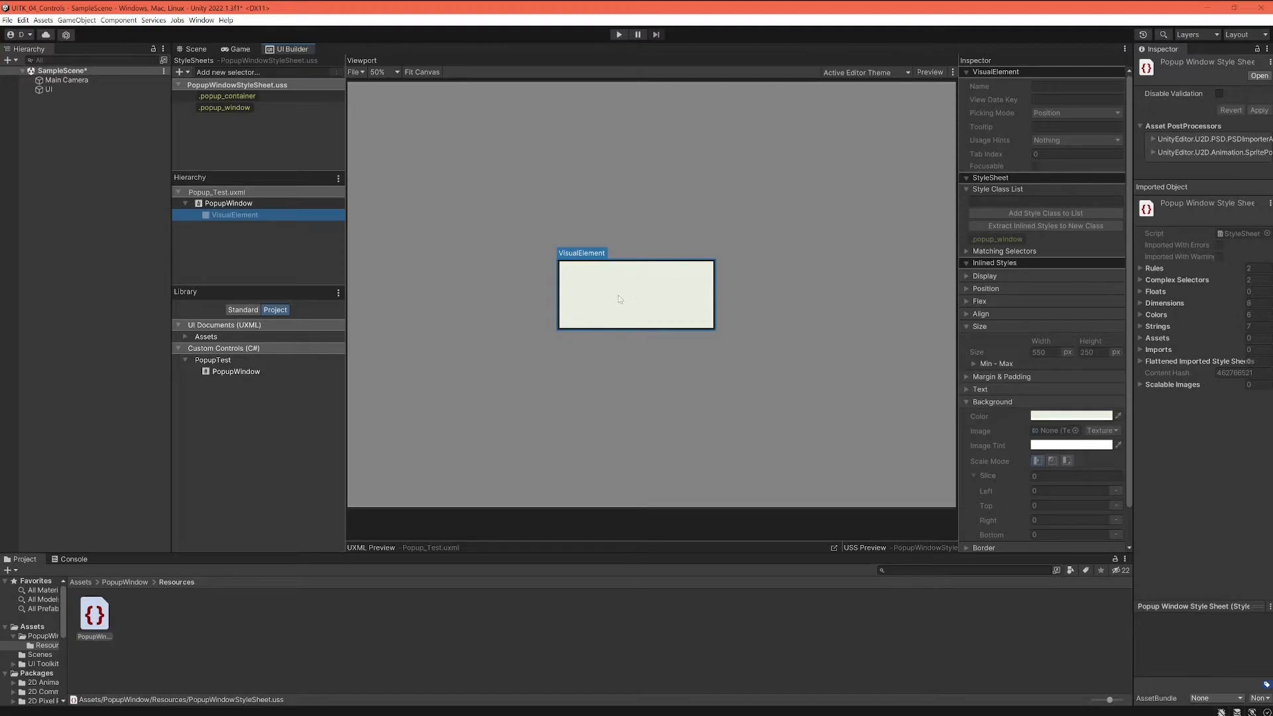
mouse_move(654, 314)
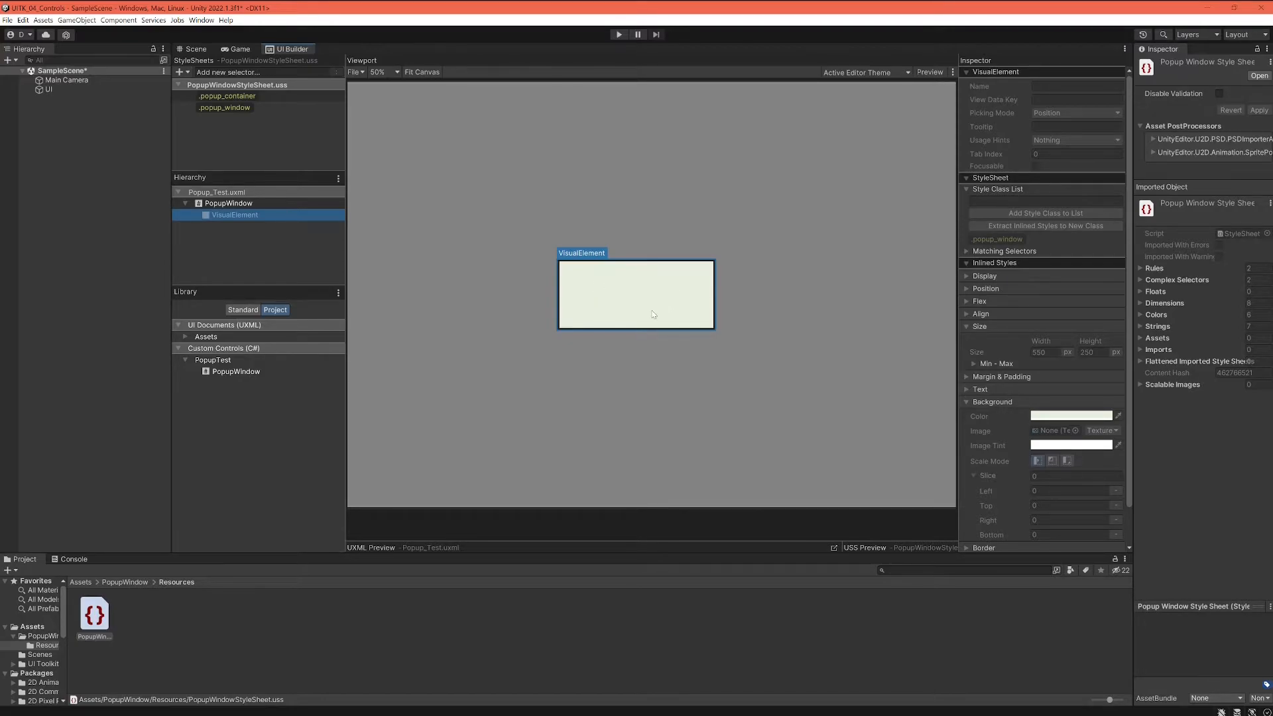
mouse_move(596, 288)
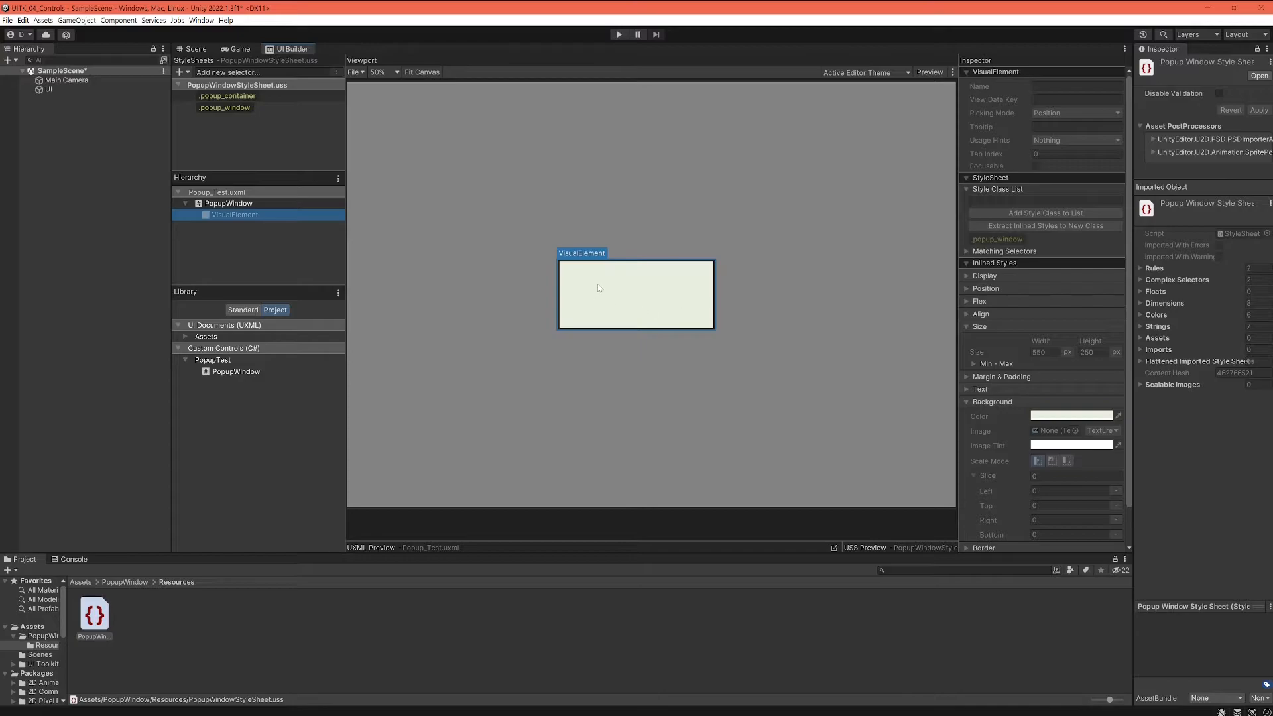
mouse_move(595, 286)
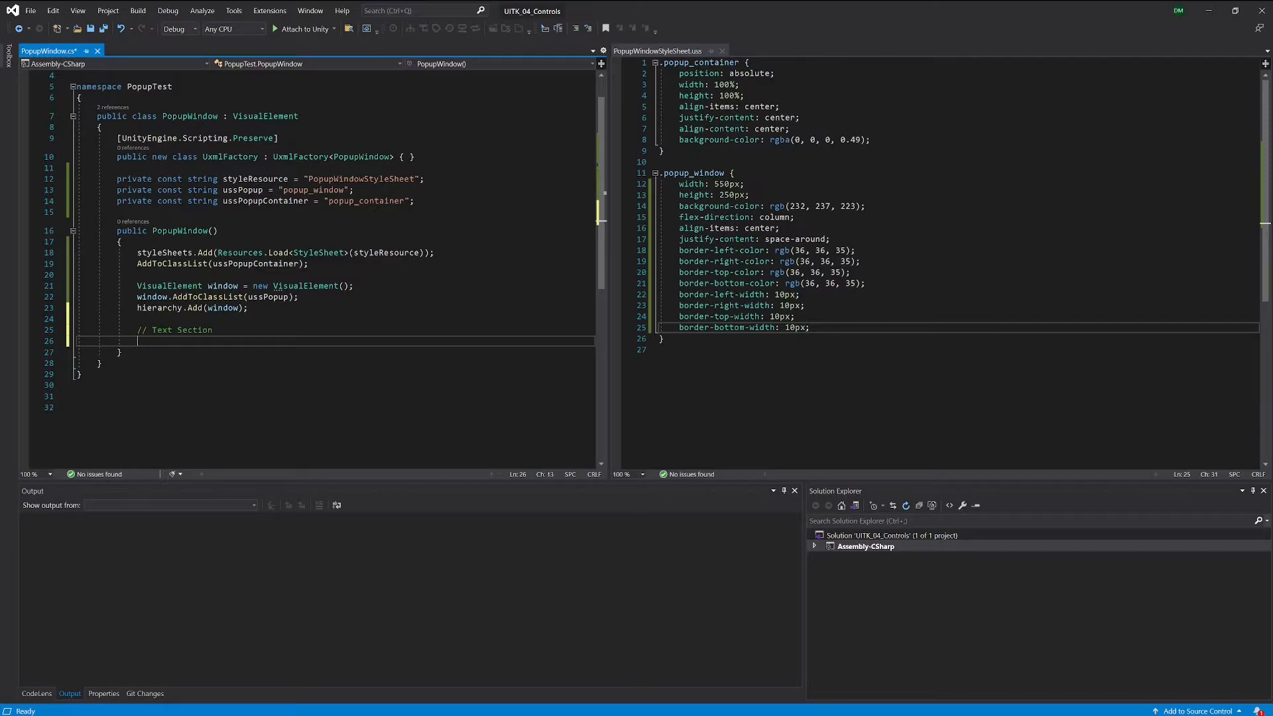
Step: Declare VisualElement horizontalContainerText = new VisualElement(); under the Text Section comment
text(VisualElement)
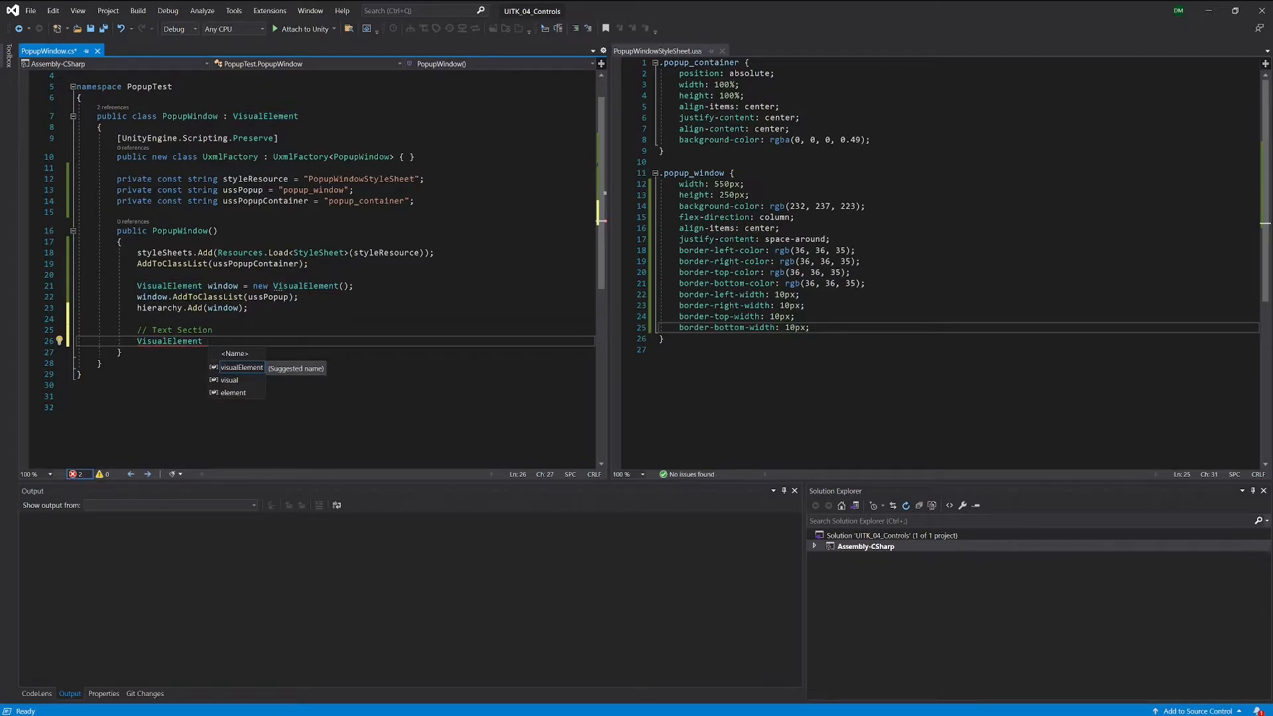
text(hori)
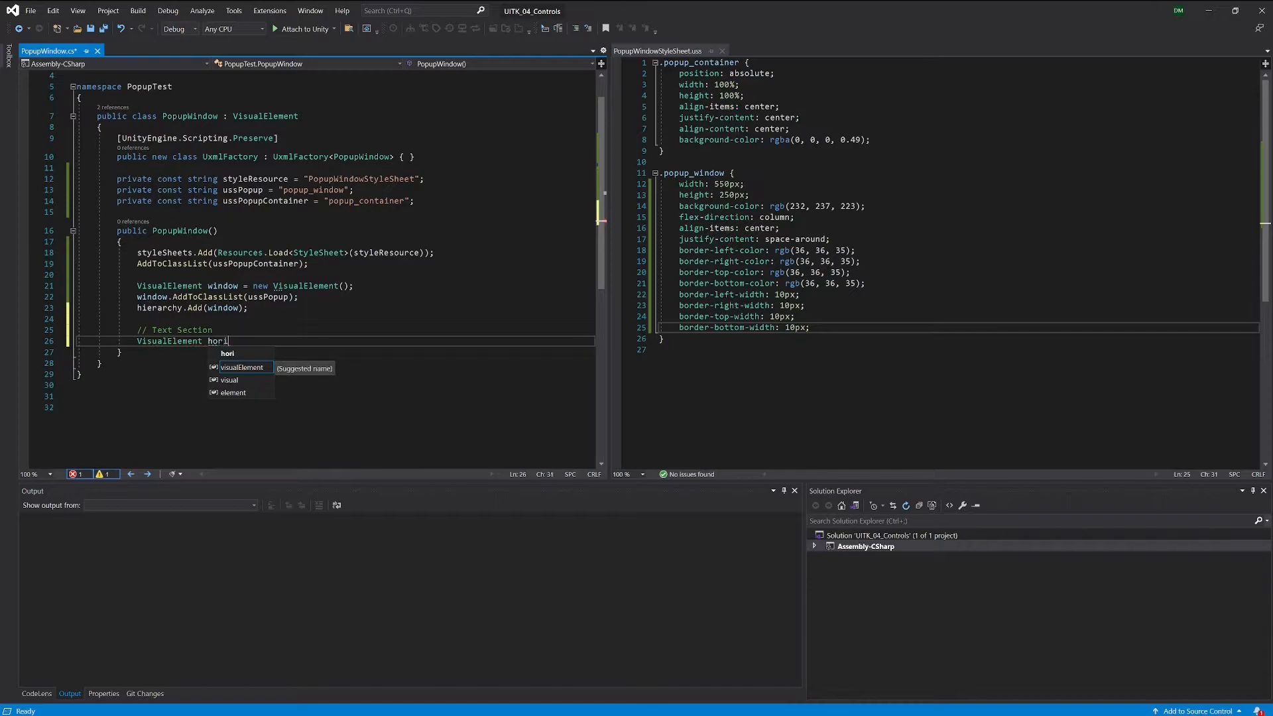
text(zon)
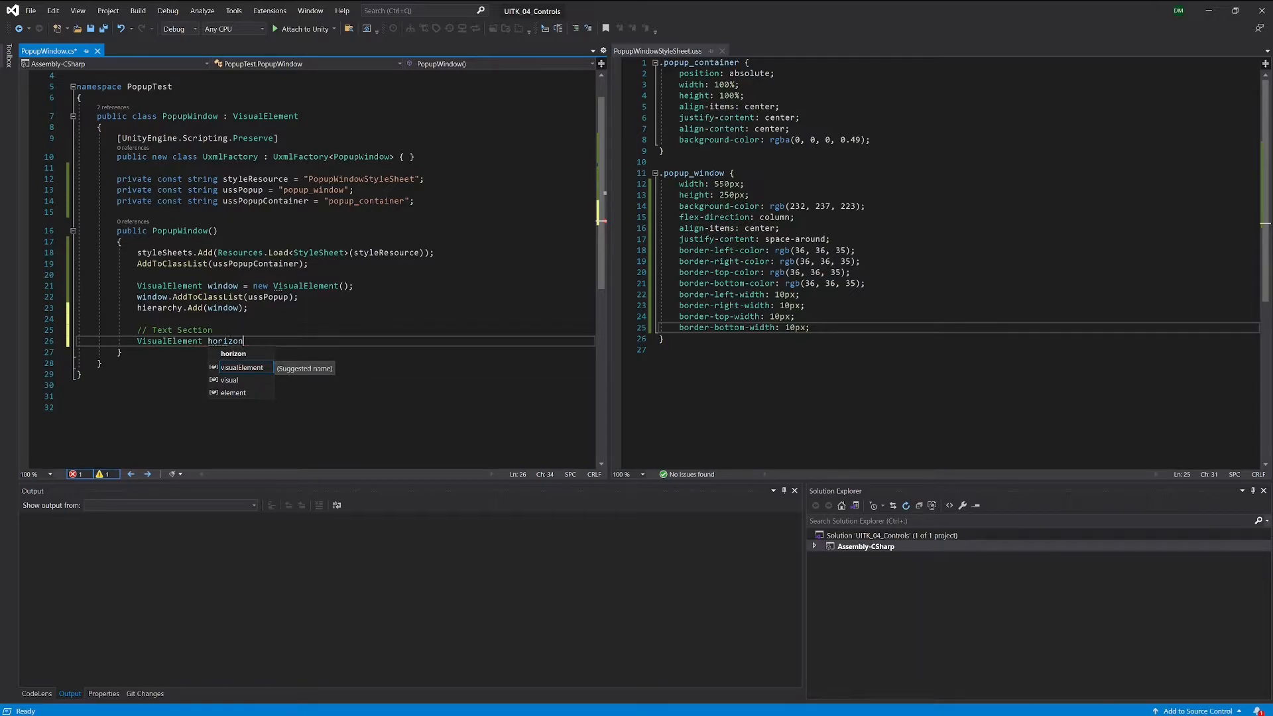
text(talC)
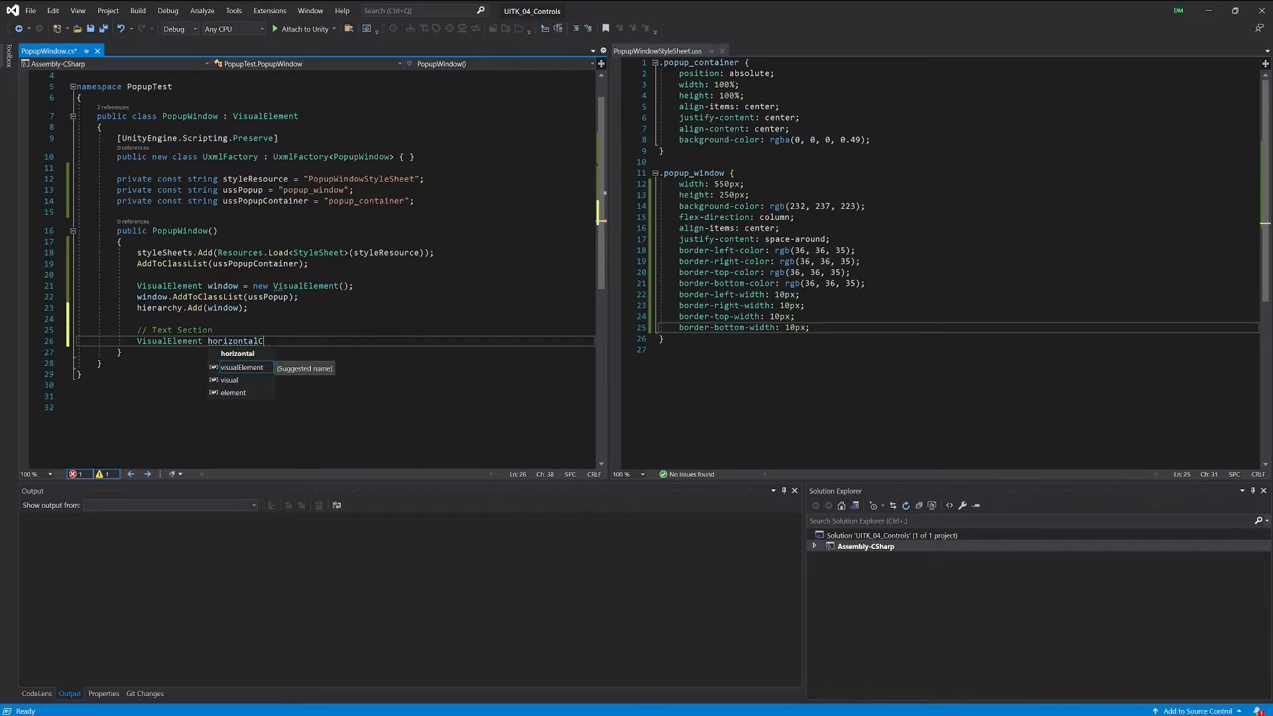
text(Ont)
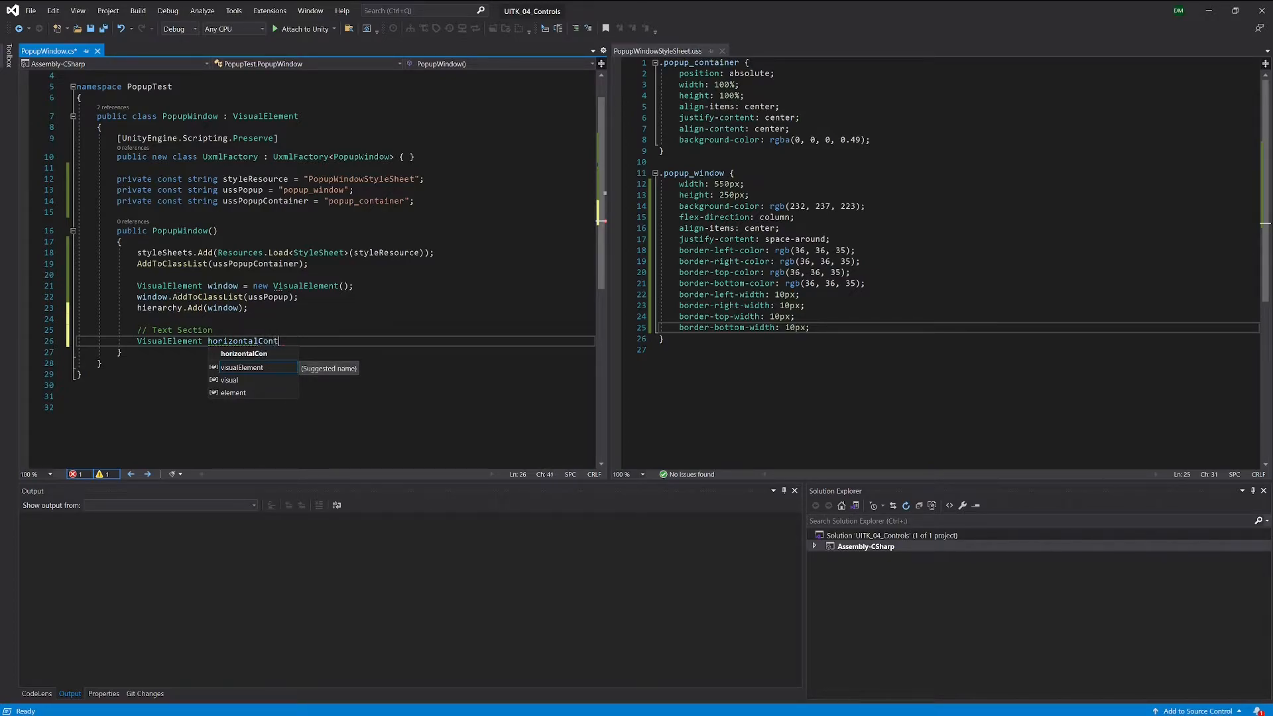
text(ainer)
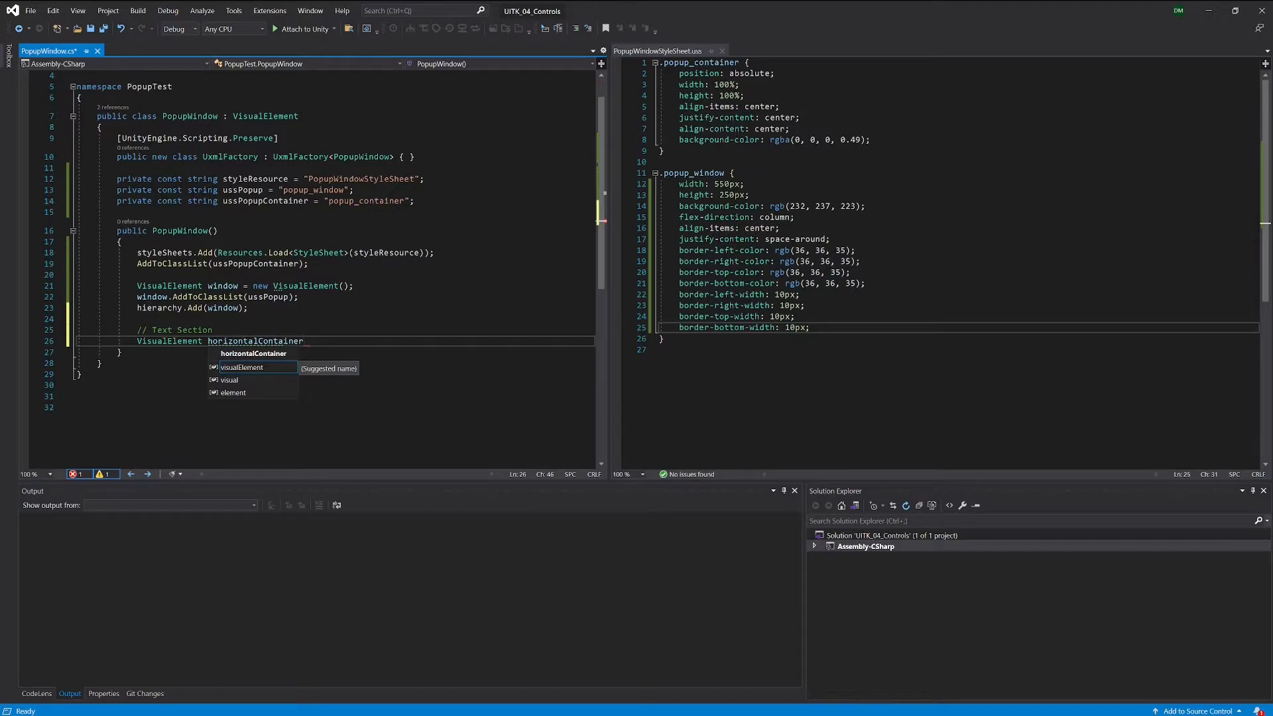
text(Text = new VisualElement()
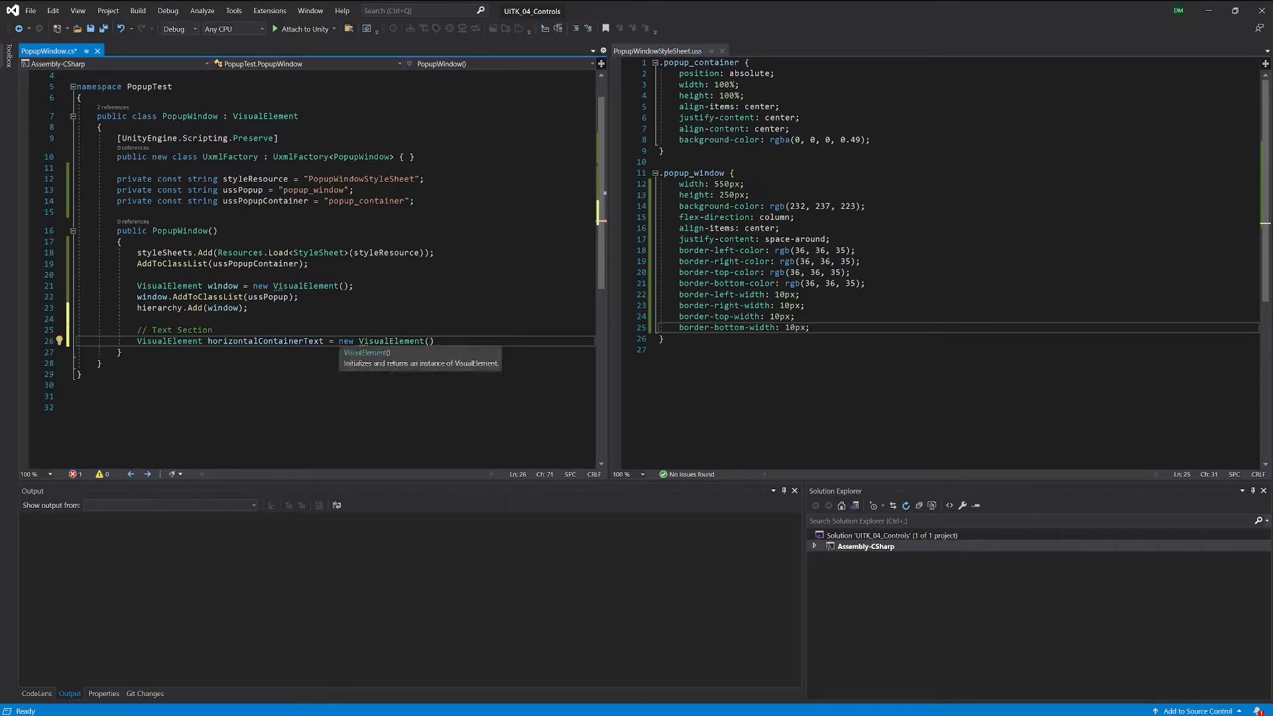
text(;)
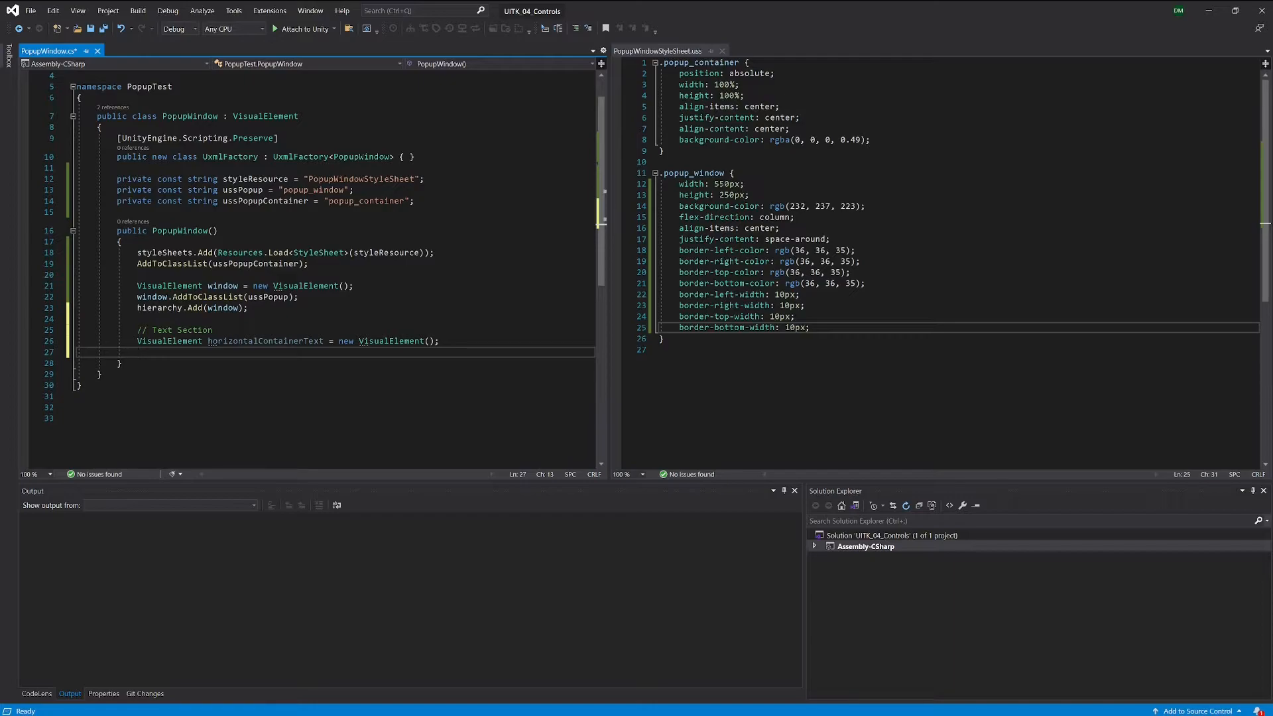
Step: Add horizontalContainerText to the popup with window.Add(horizontalContainerText);
text(wid)
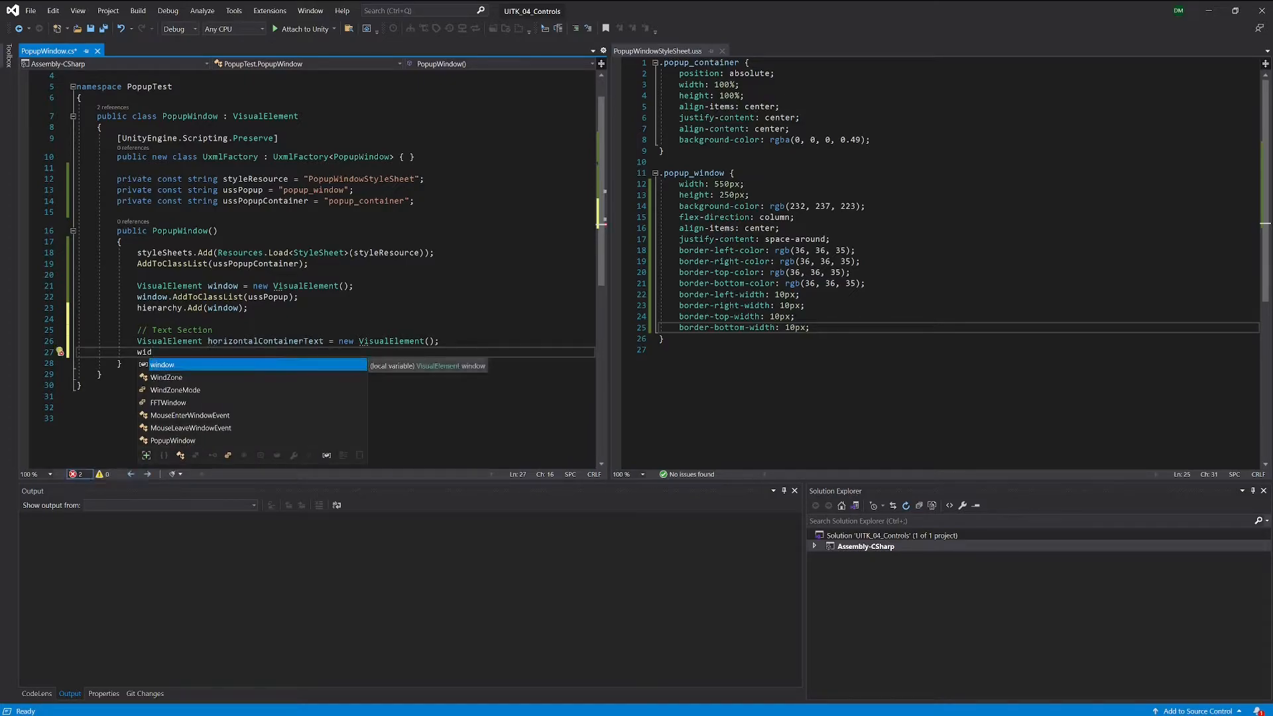
text(window.)
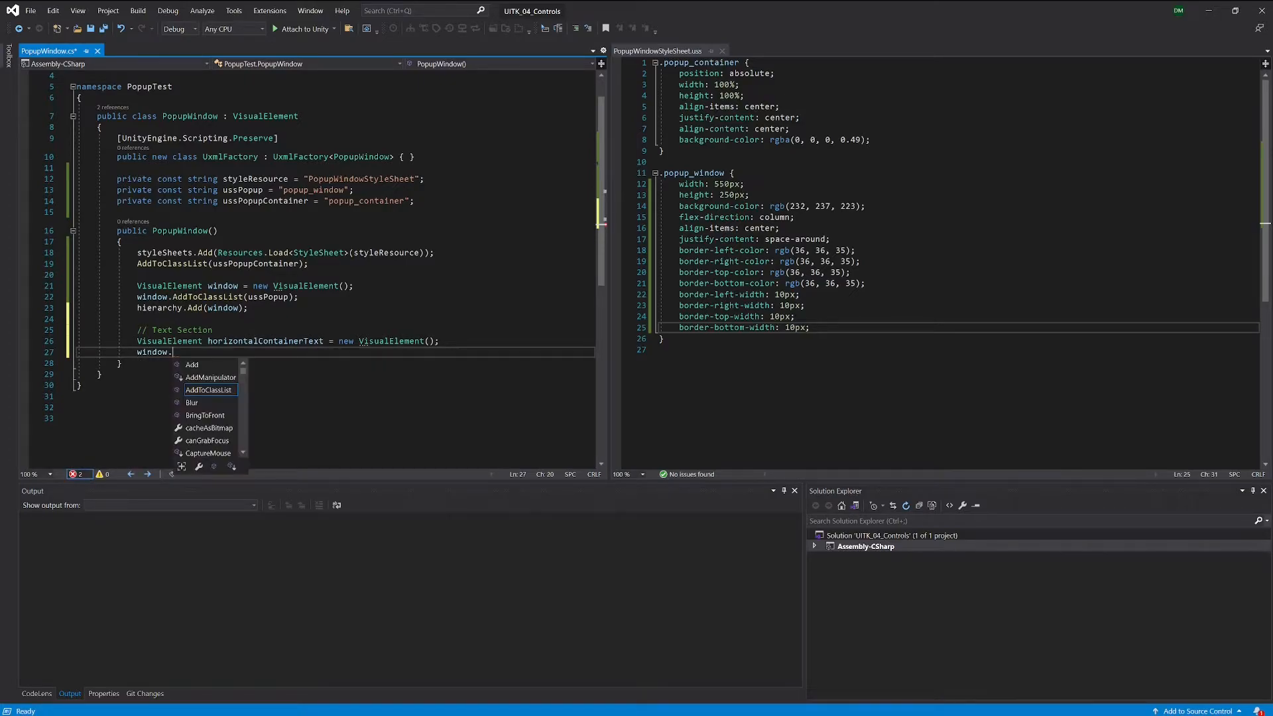
text(Add)
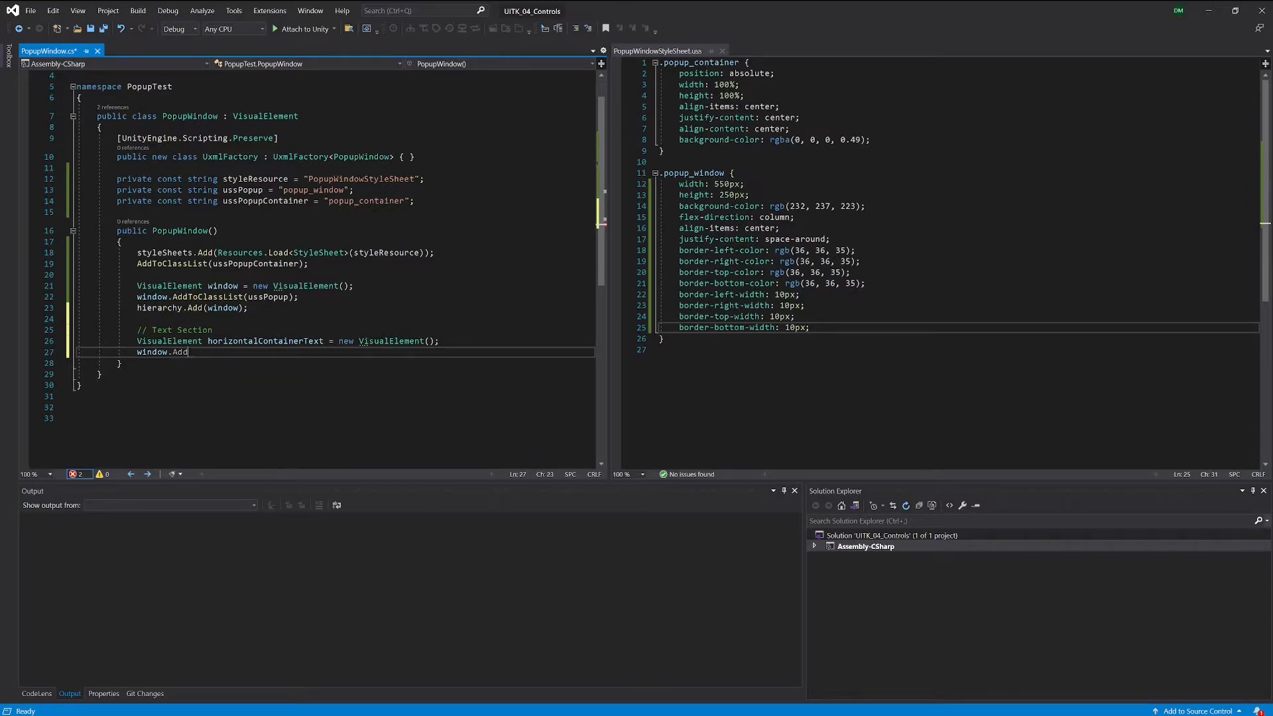
text(())
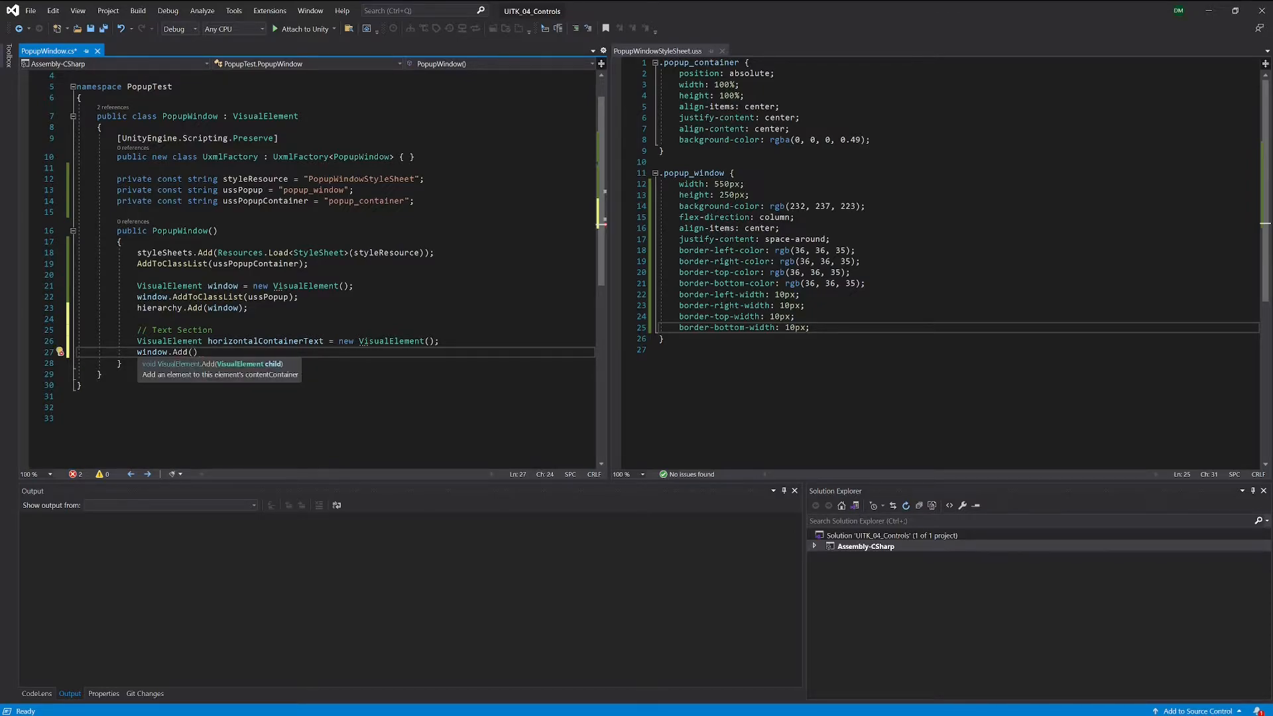
text(hor)
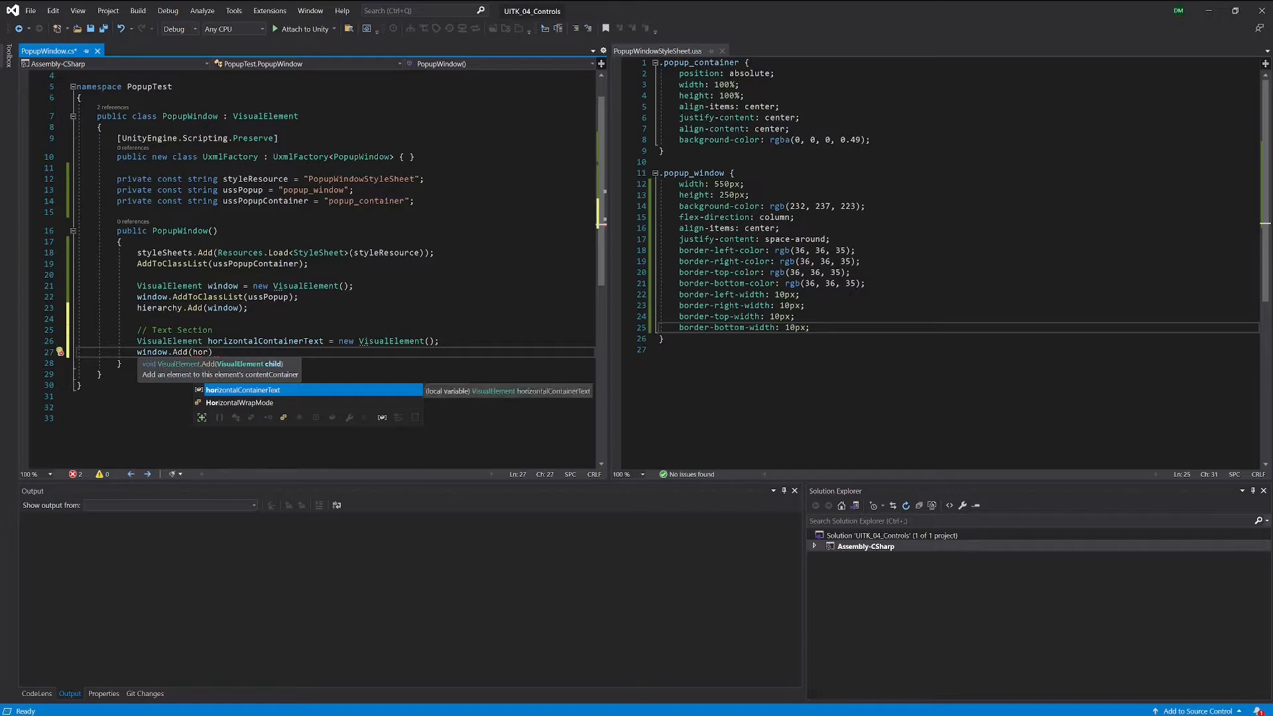
key(Tab)
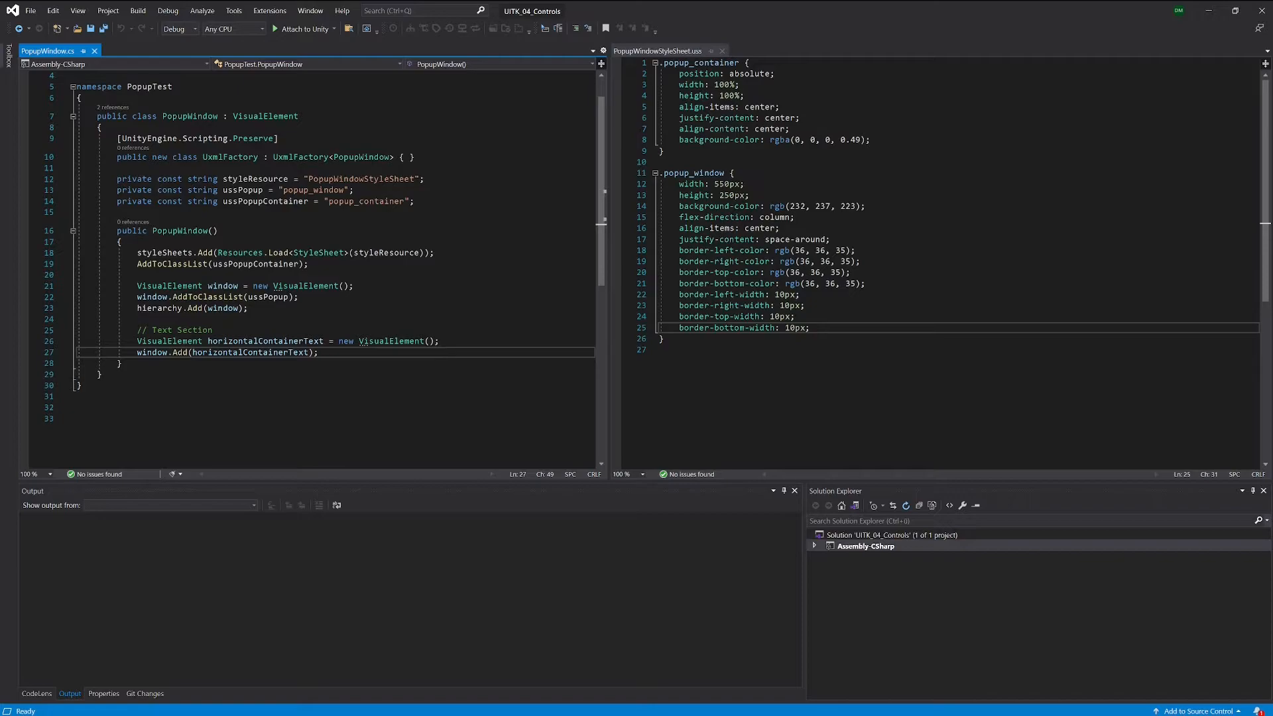
Step: Start a .horizontal_container rule with an empty body in PopupWindowStyleSheet.uss
double_click(264, 341)
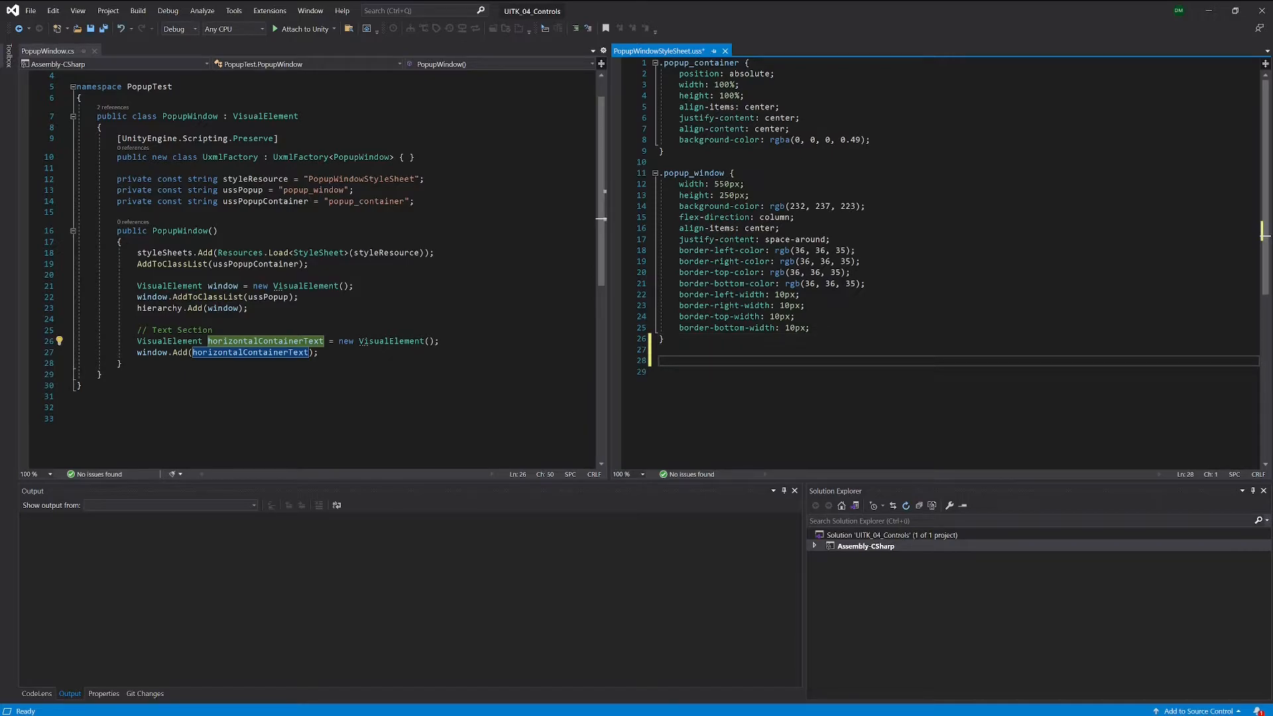
text(.)
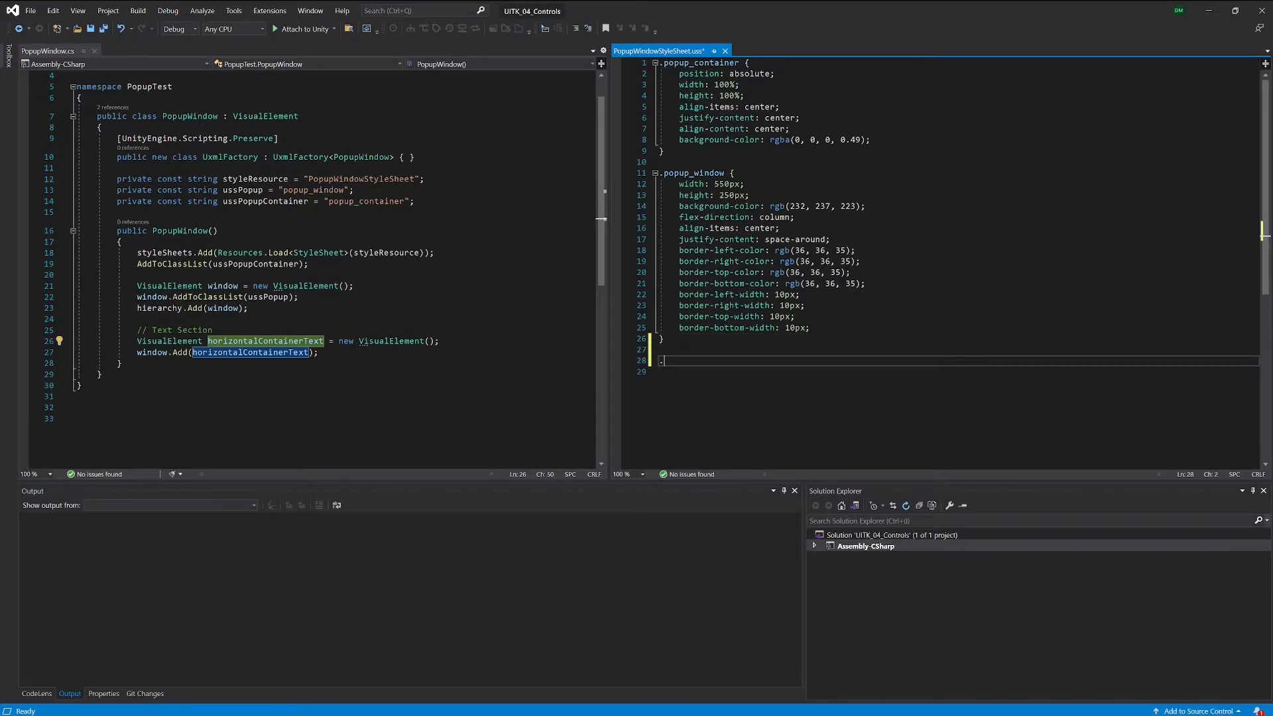
text(.ho)
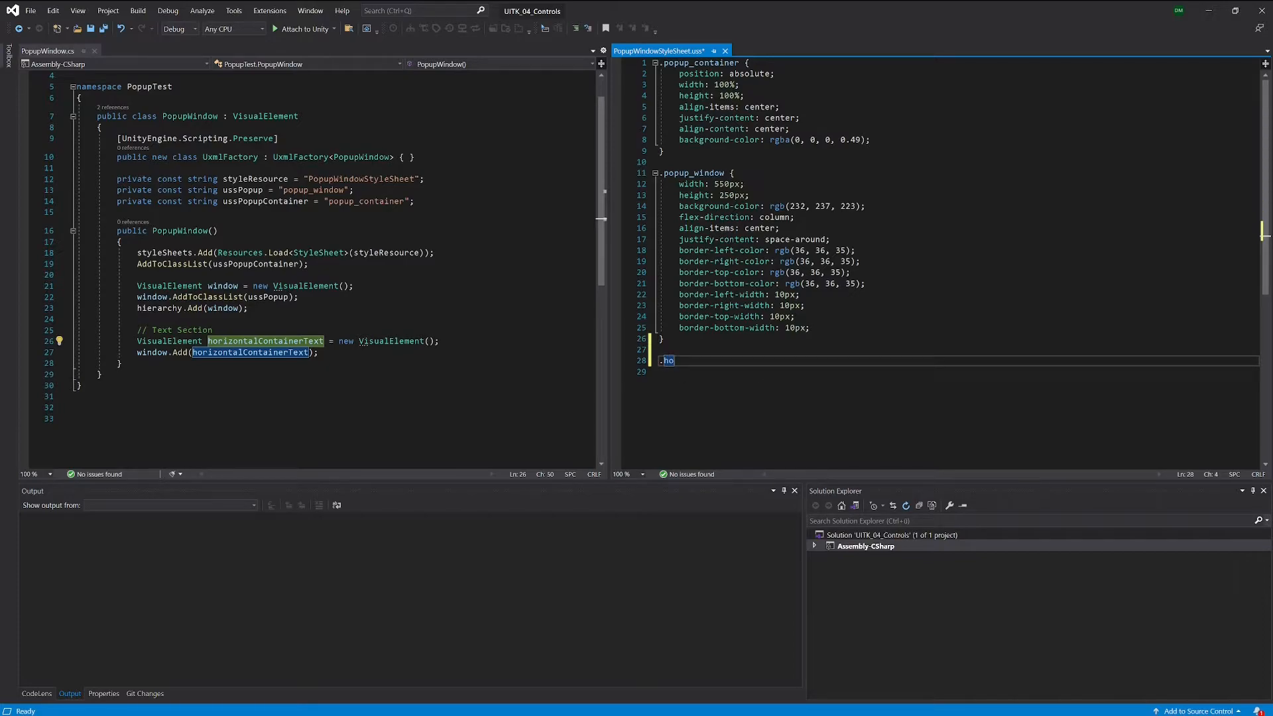
text(riz)
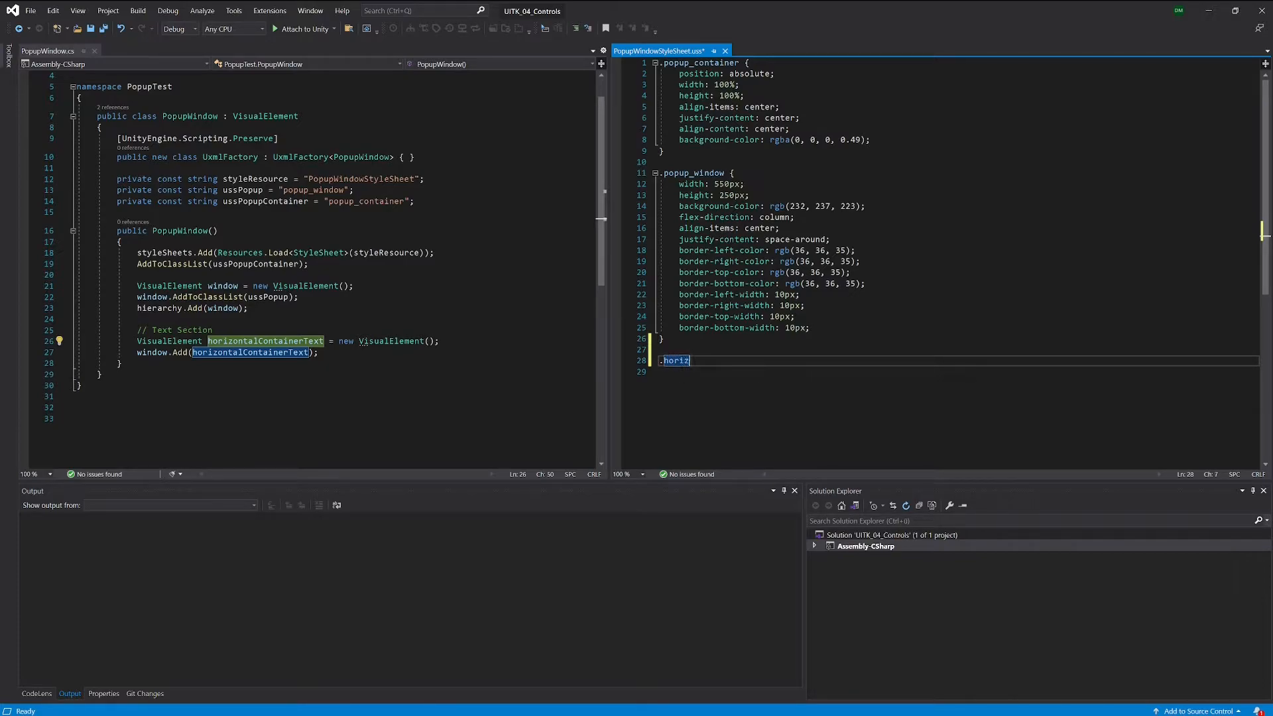
text(ontal)
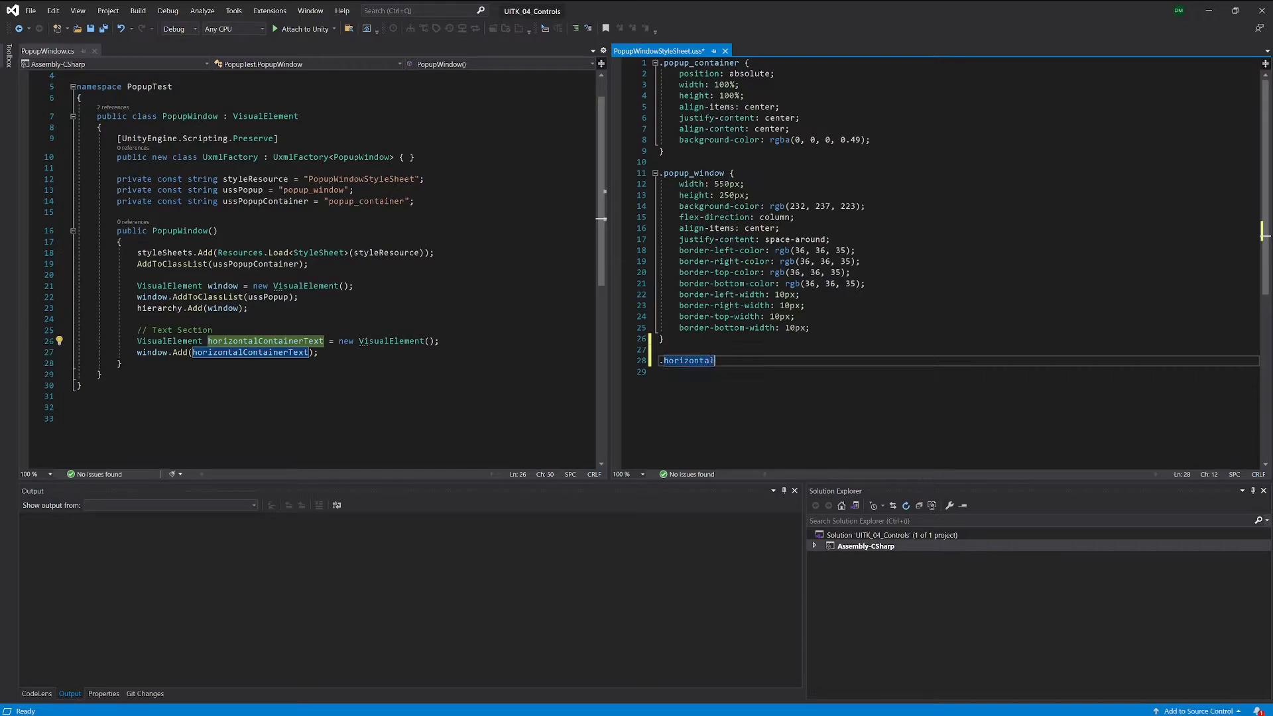
text(_container {)
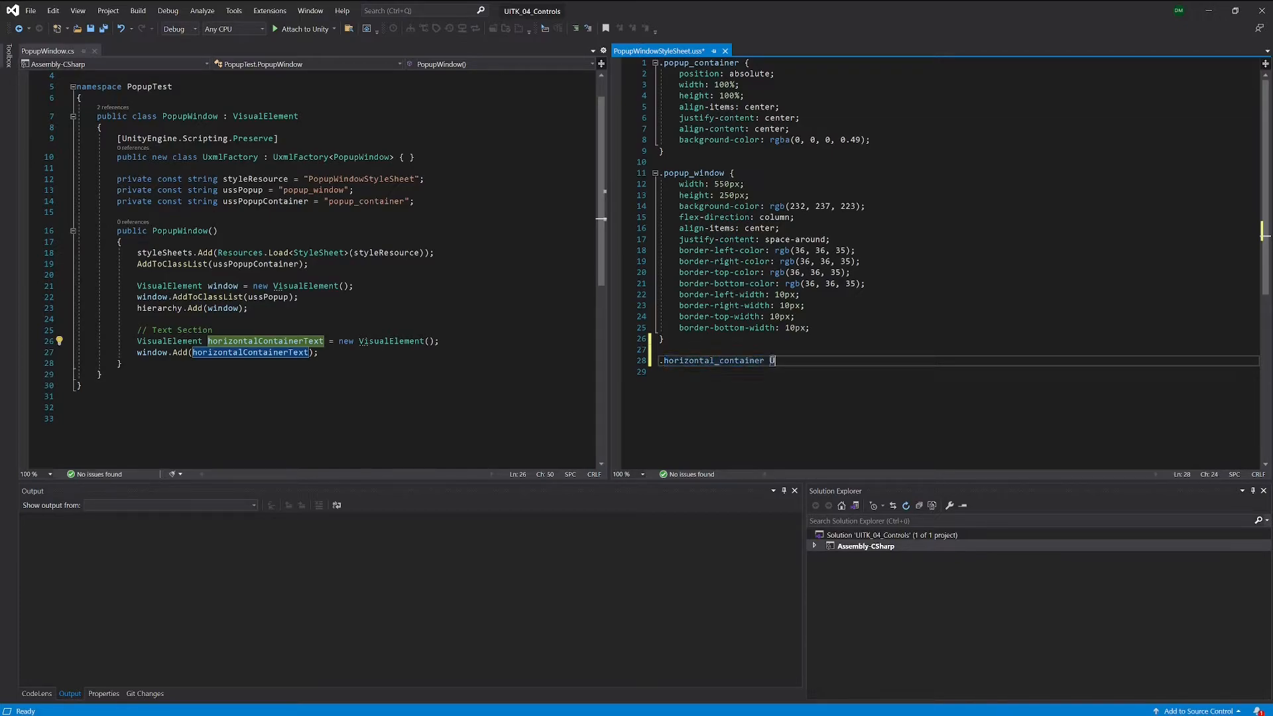
key(Backspace)
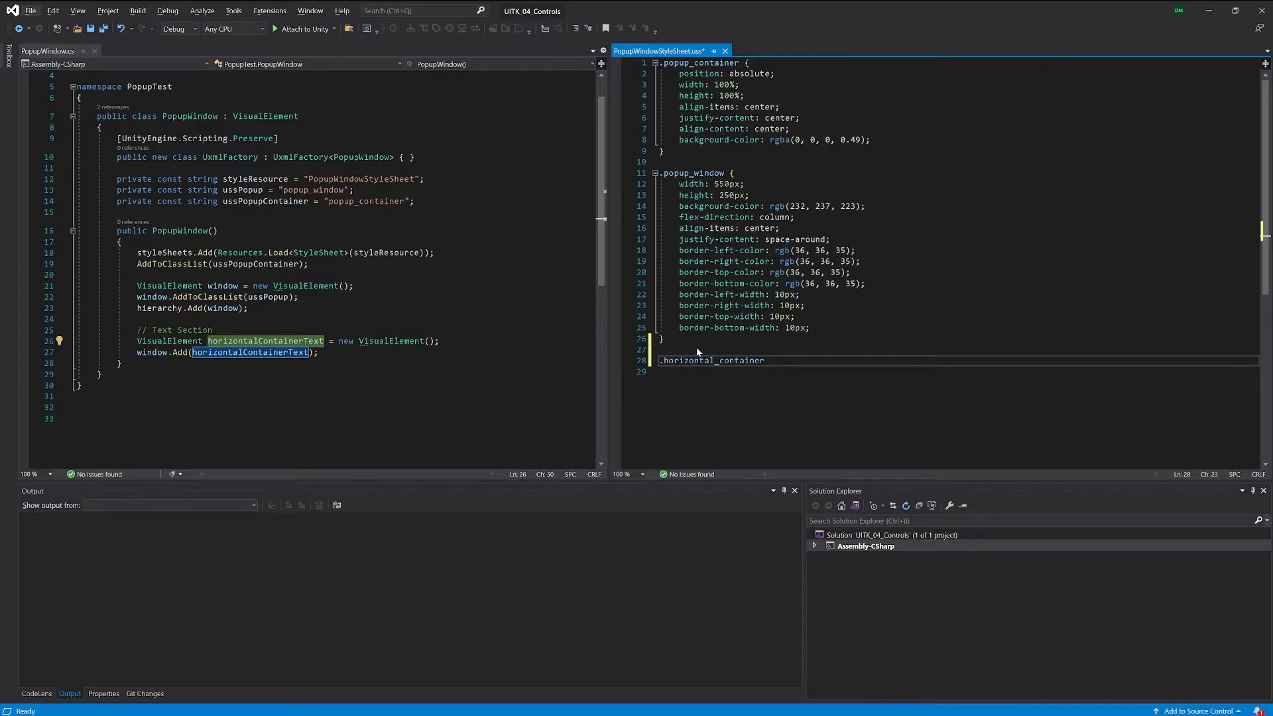
mouse_move(755, 348)
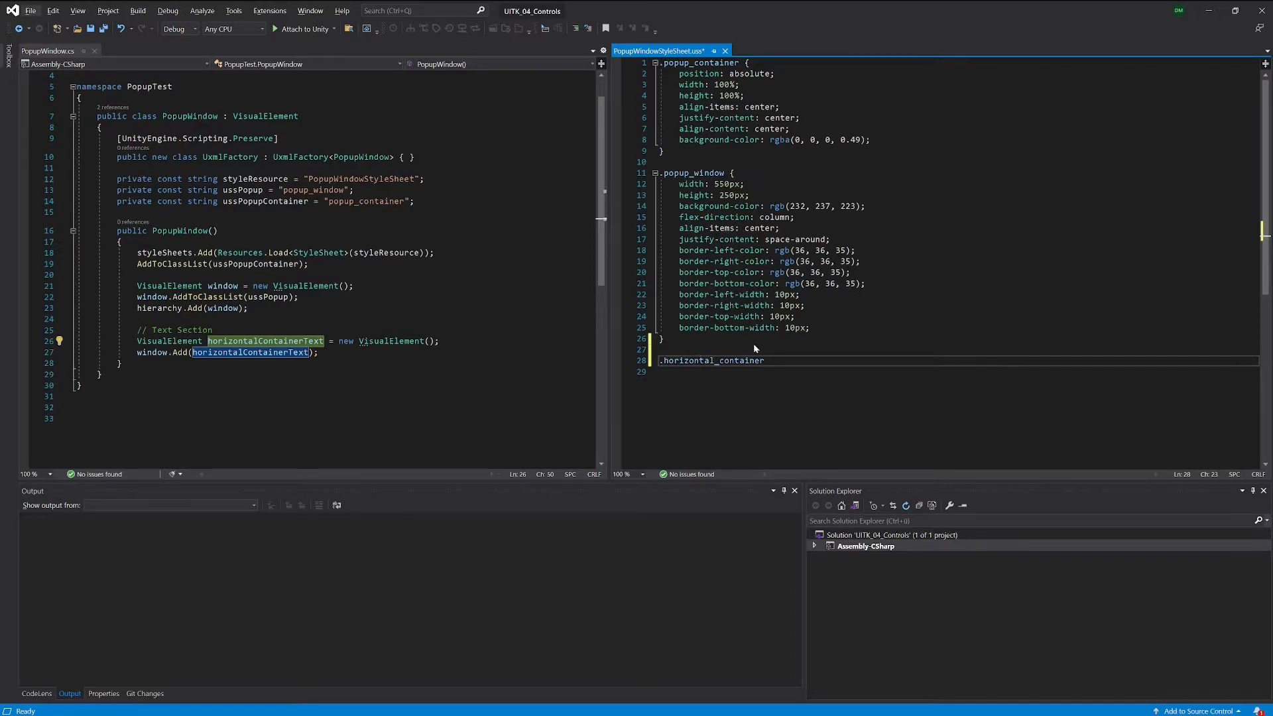
text({)
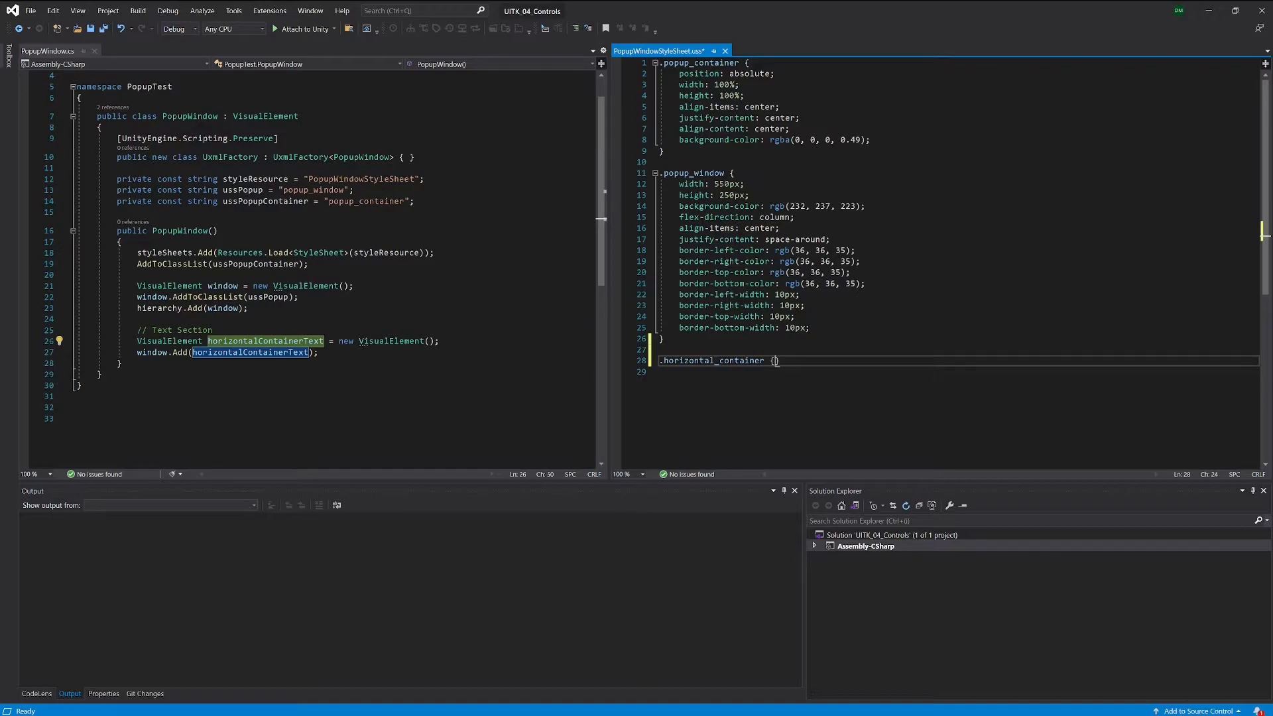
key(Enter)
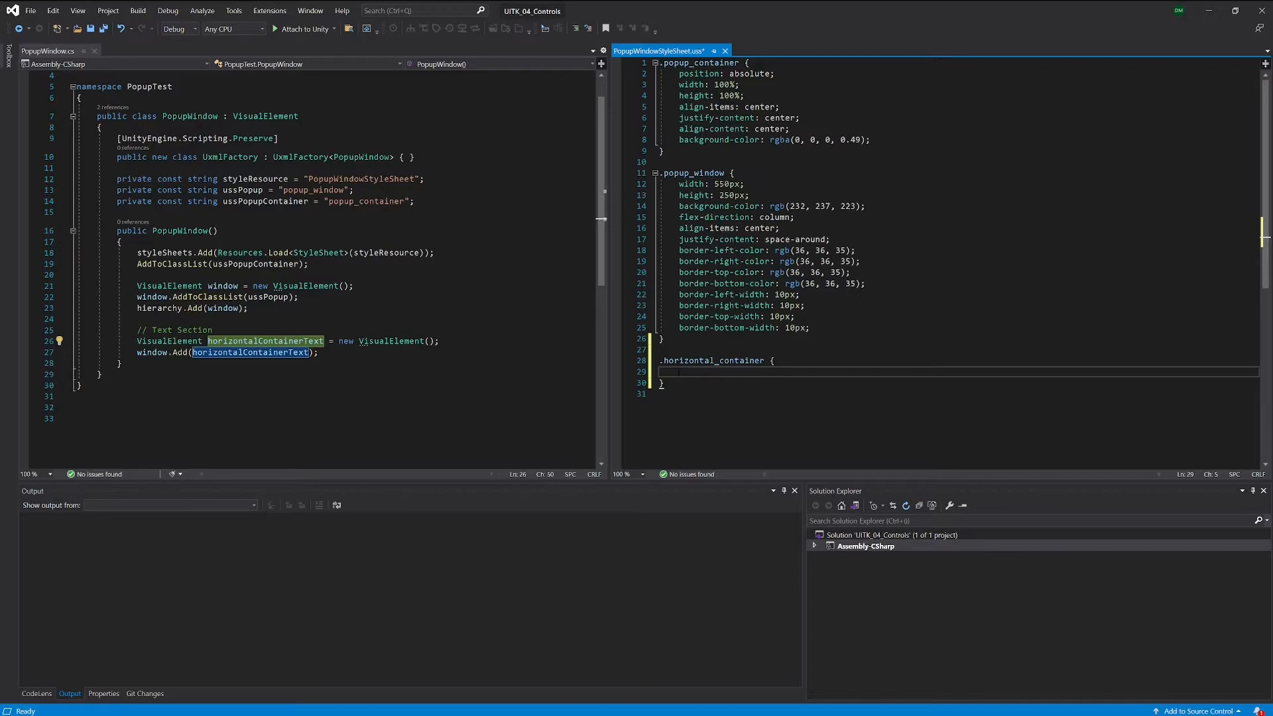
Step: Give .horizontal_container flex-direction: row and justify-content: space-around, then save
text(flex)
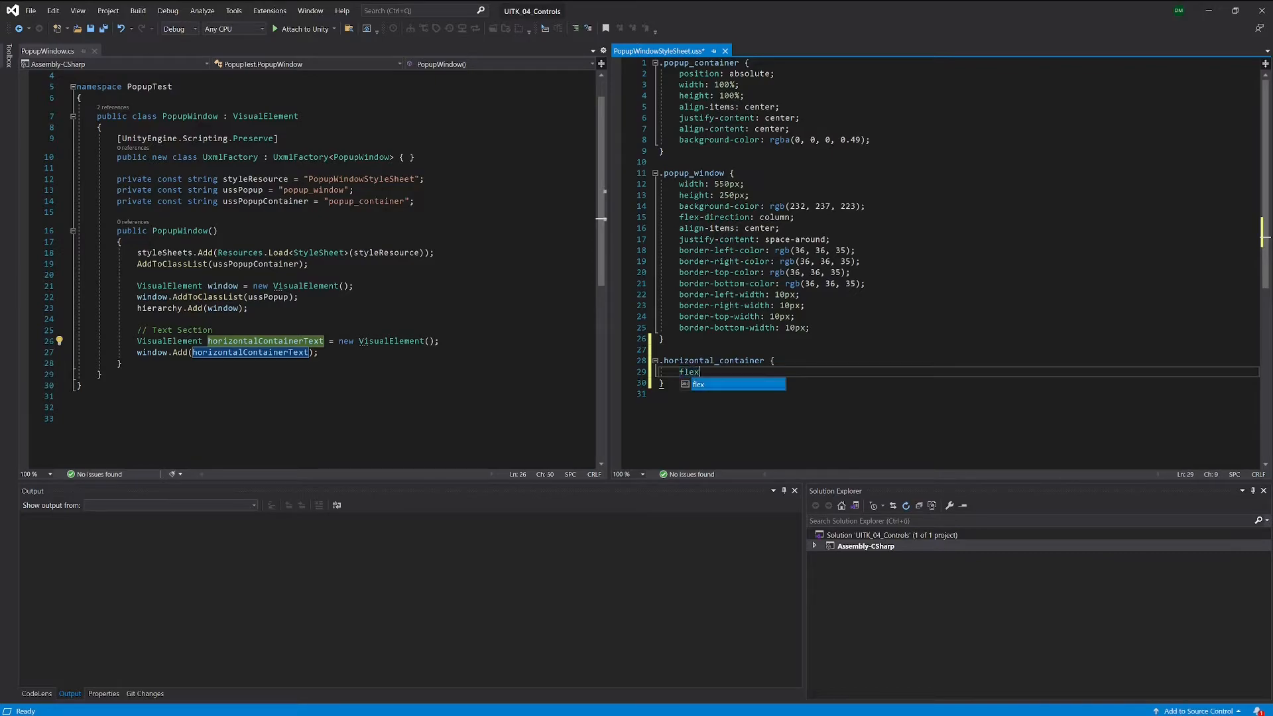
text(-)
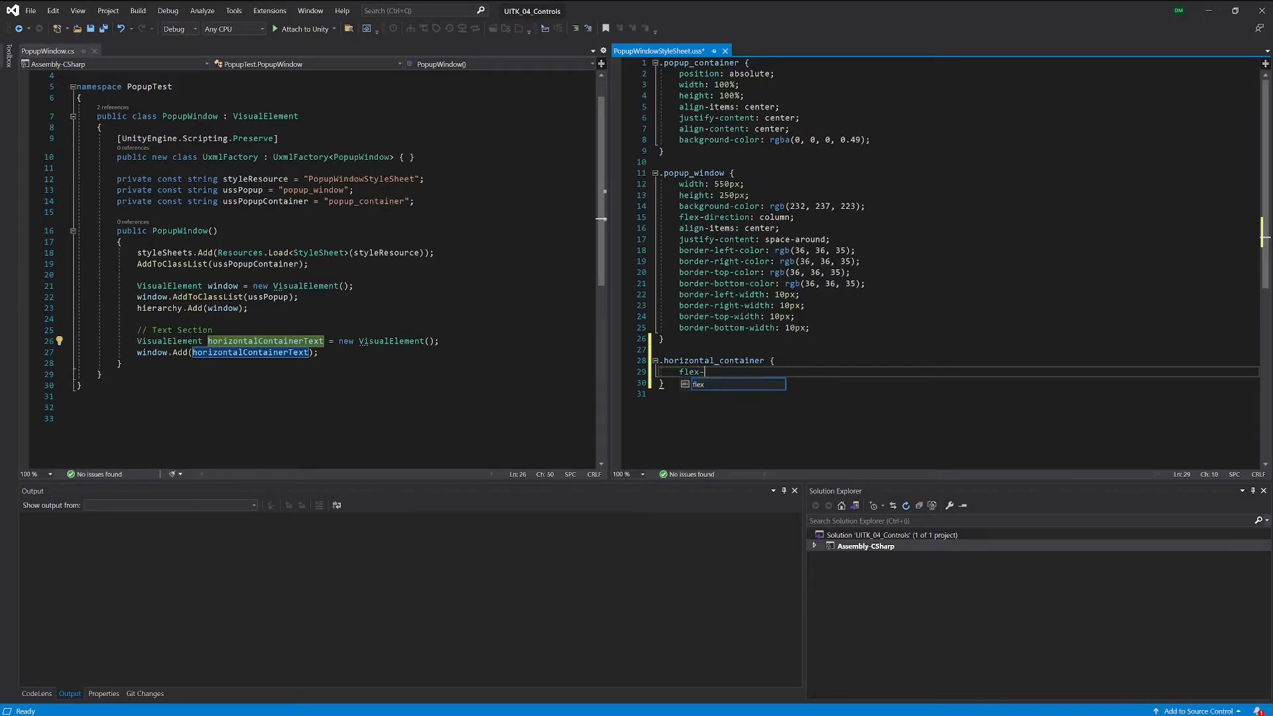
text(direction)
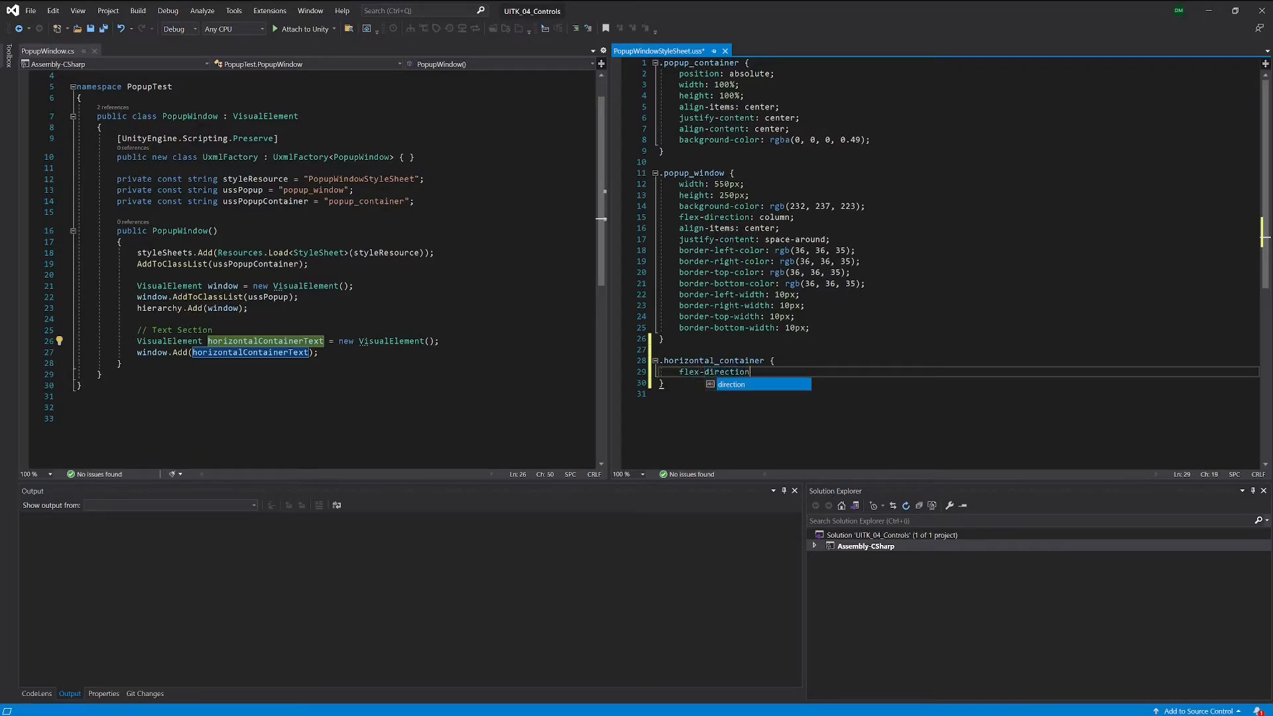
text(:)
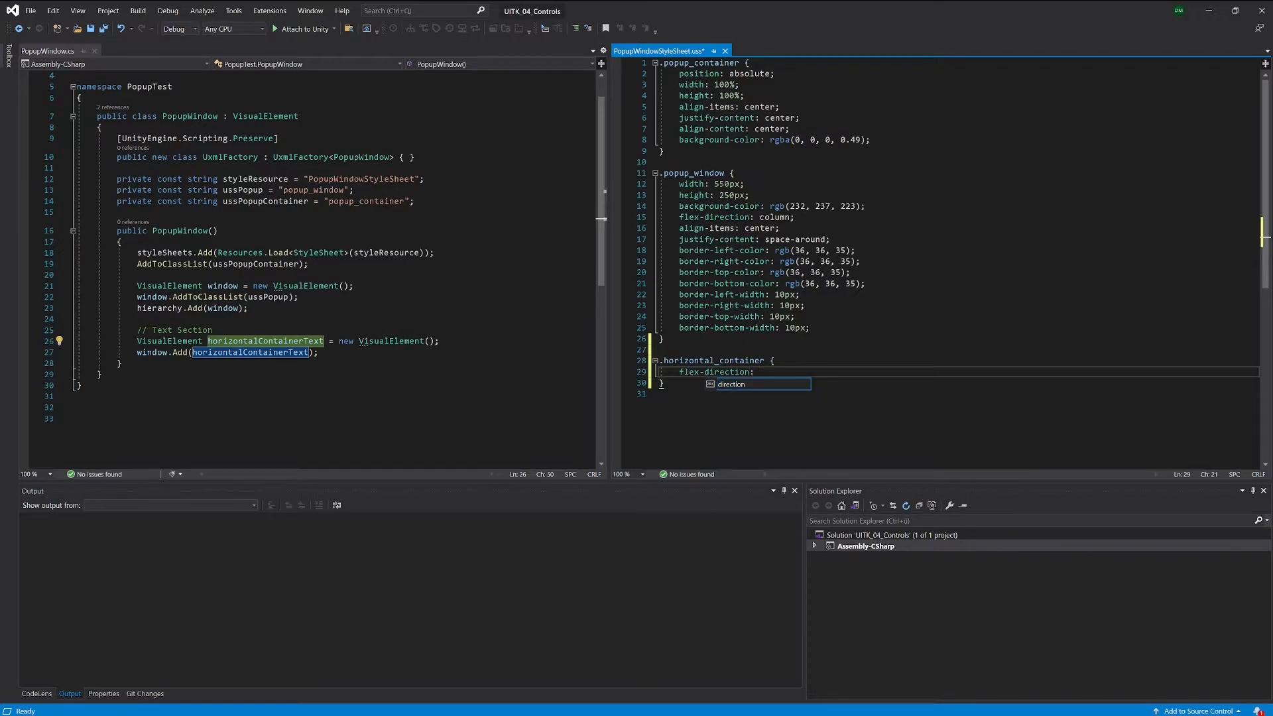
text(row;)
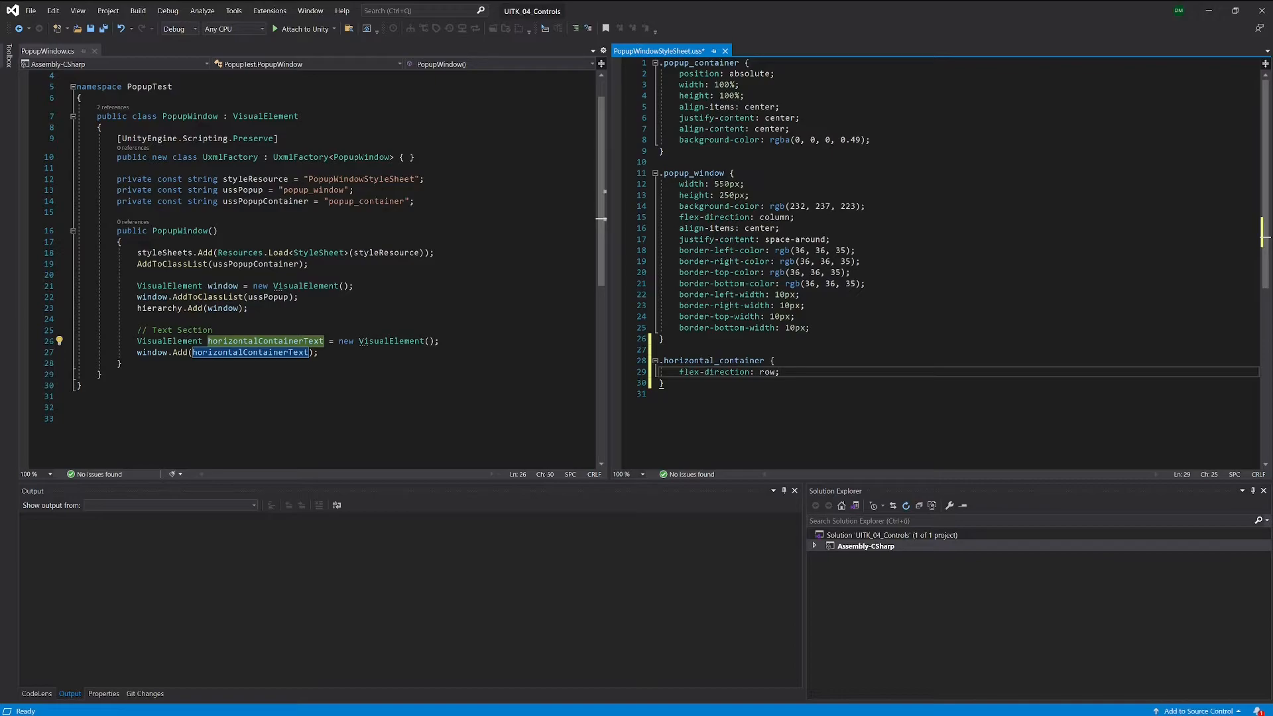
text(ju)
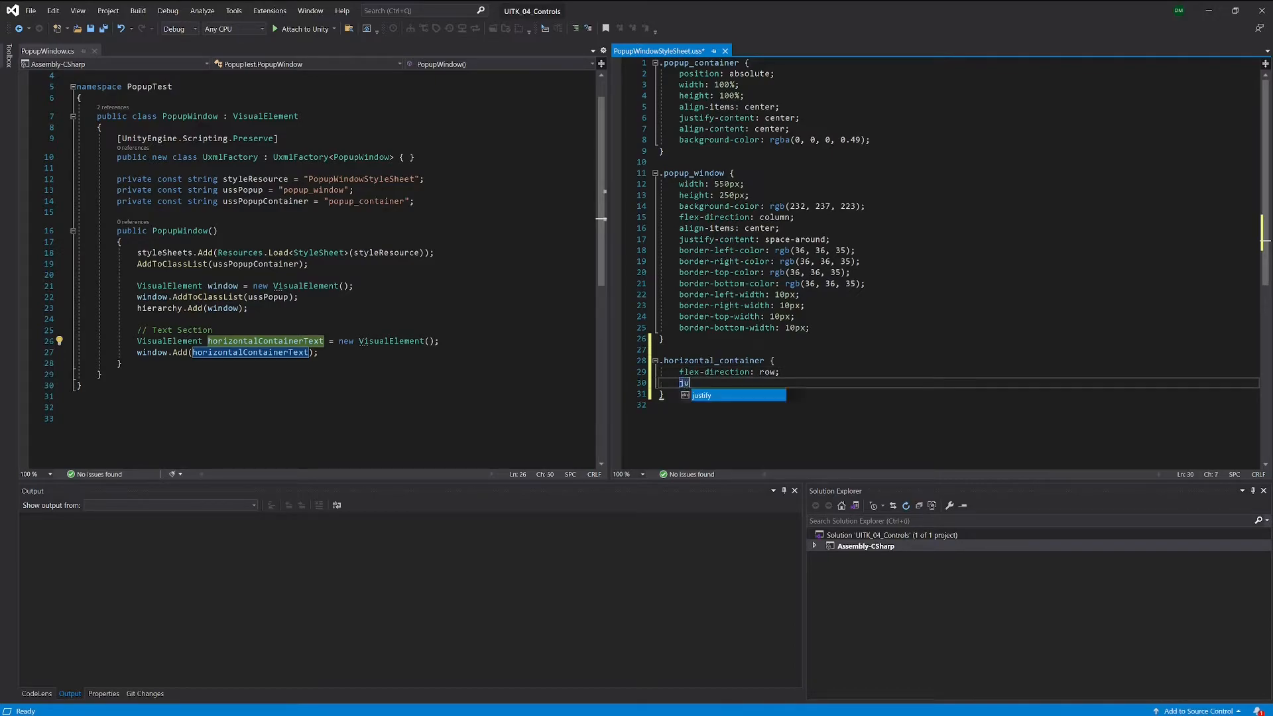
text(stify-content: space-around;)
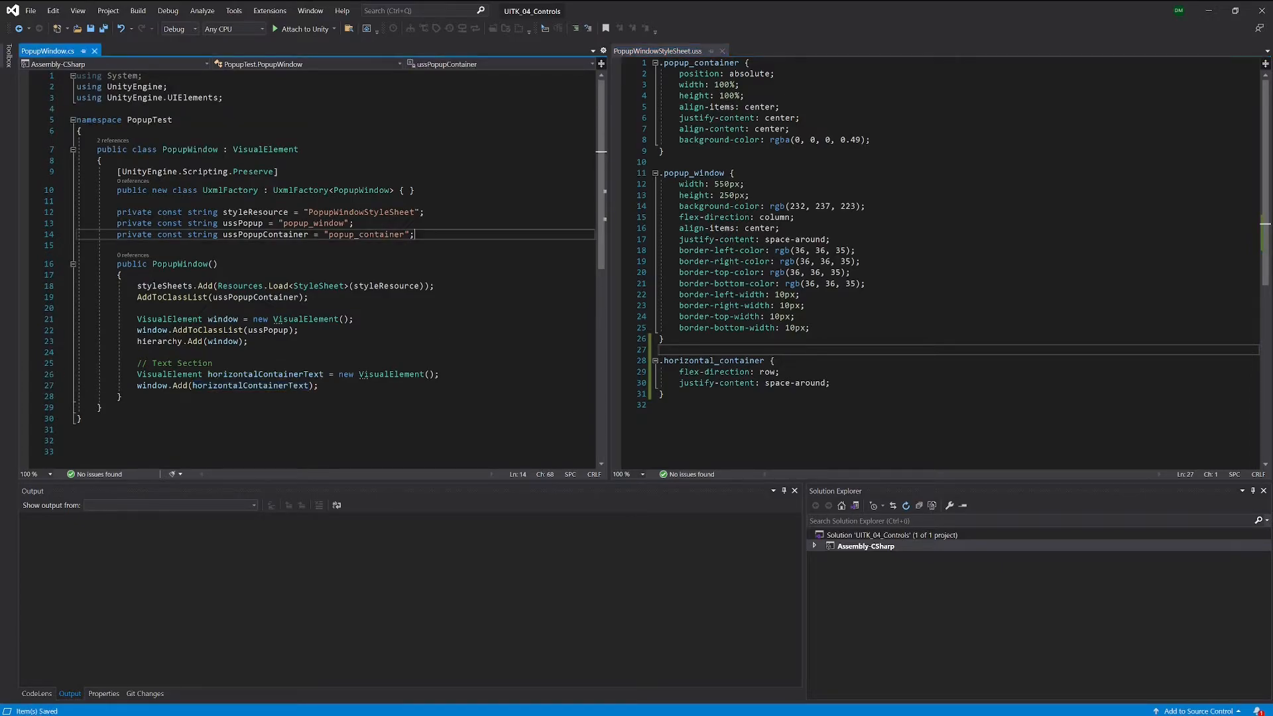
Step: Define private const string ussHorContainer = "horizontal_container";
text(private const)
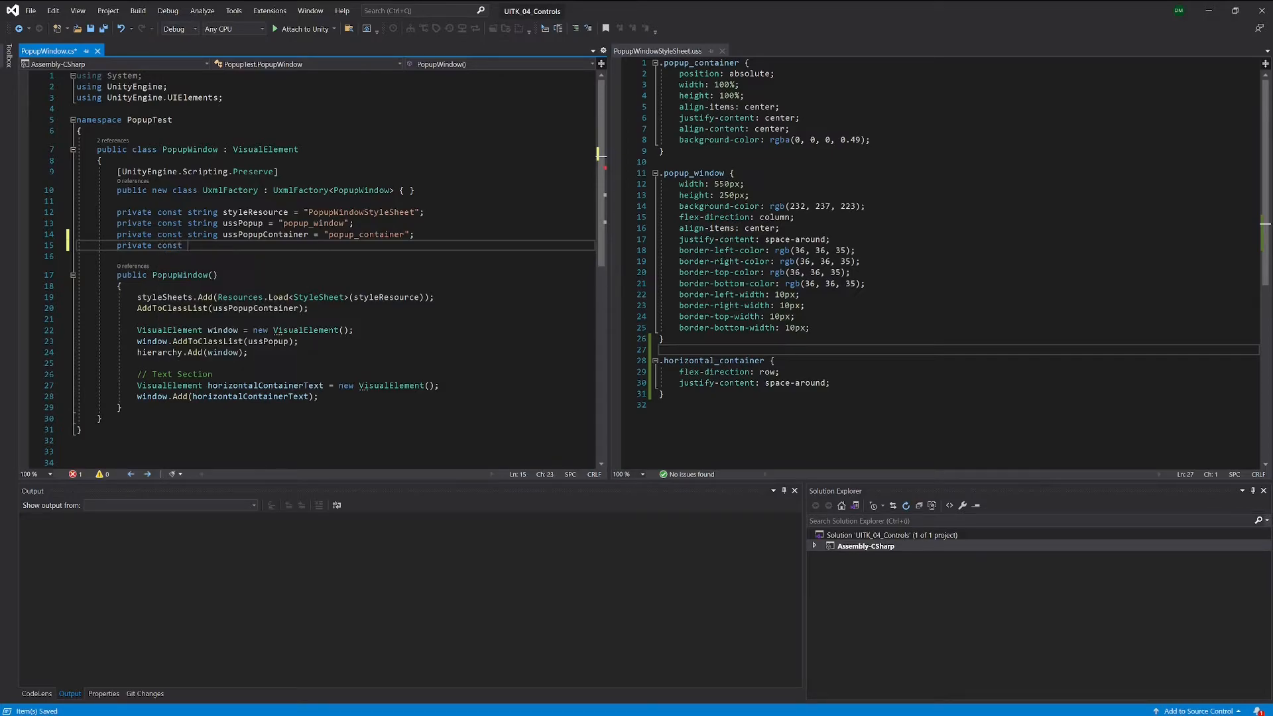
text(SleepTimeo)
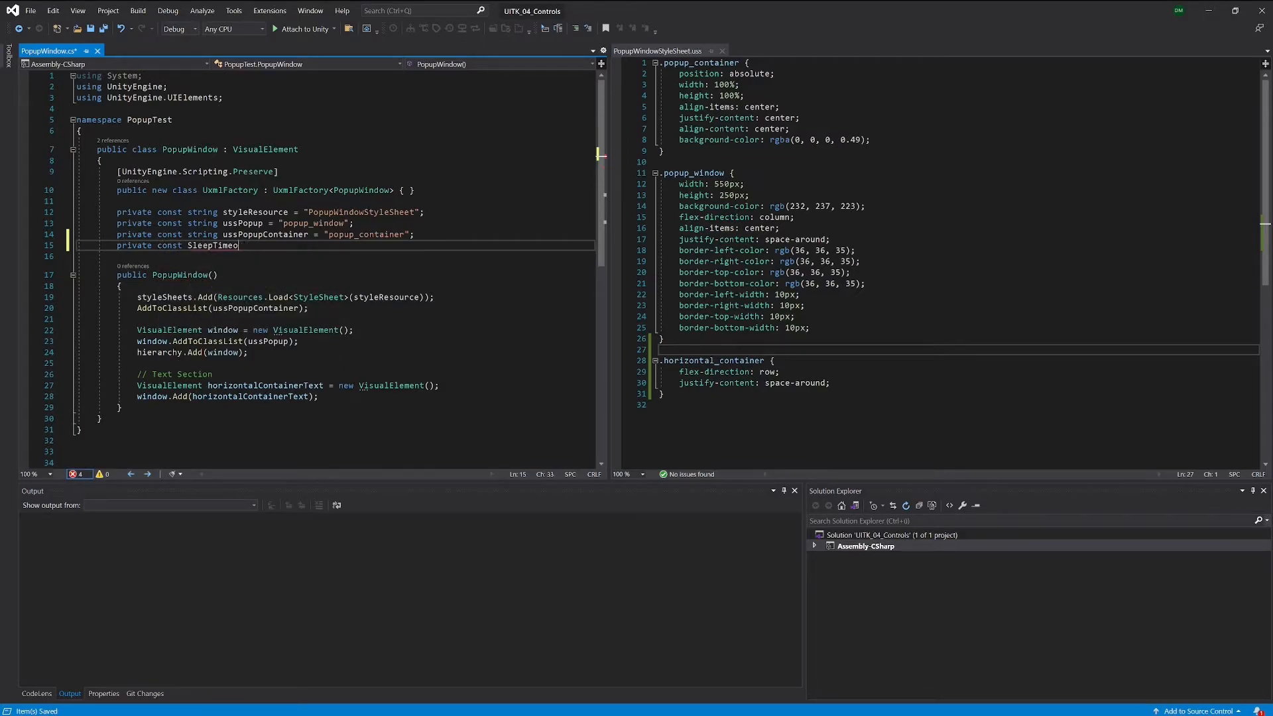
text(string)
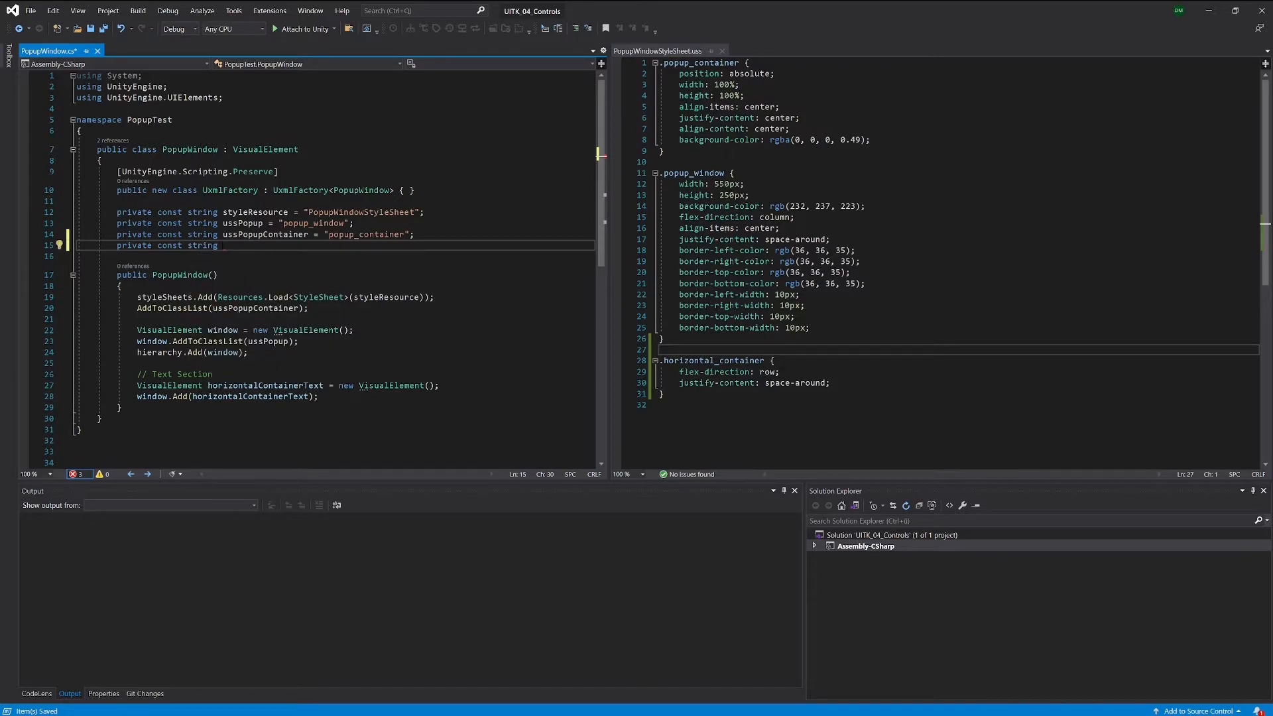
text(uss)
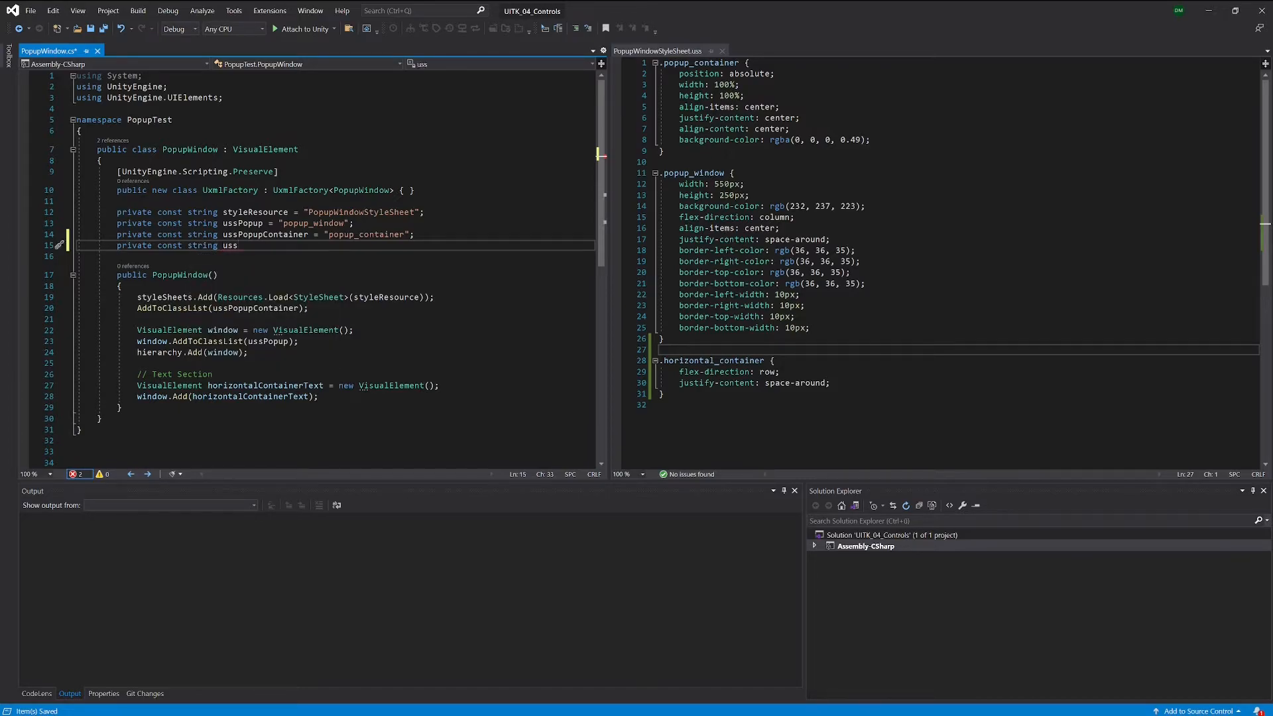
double_click(230, 245)
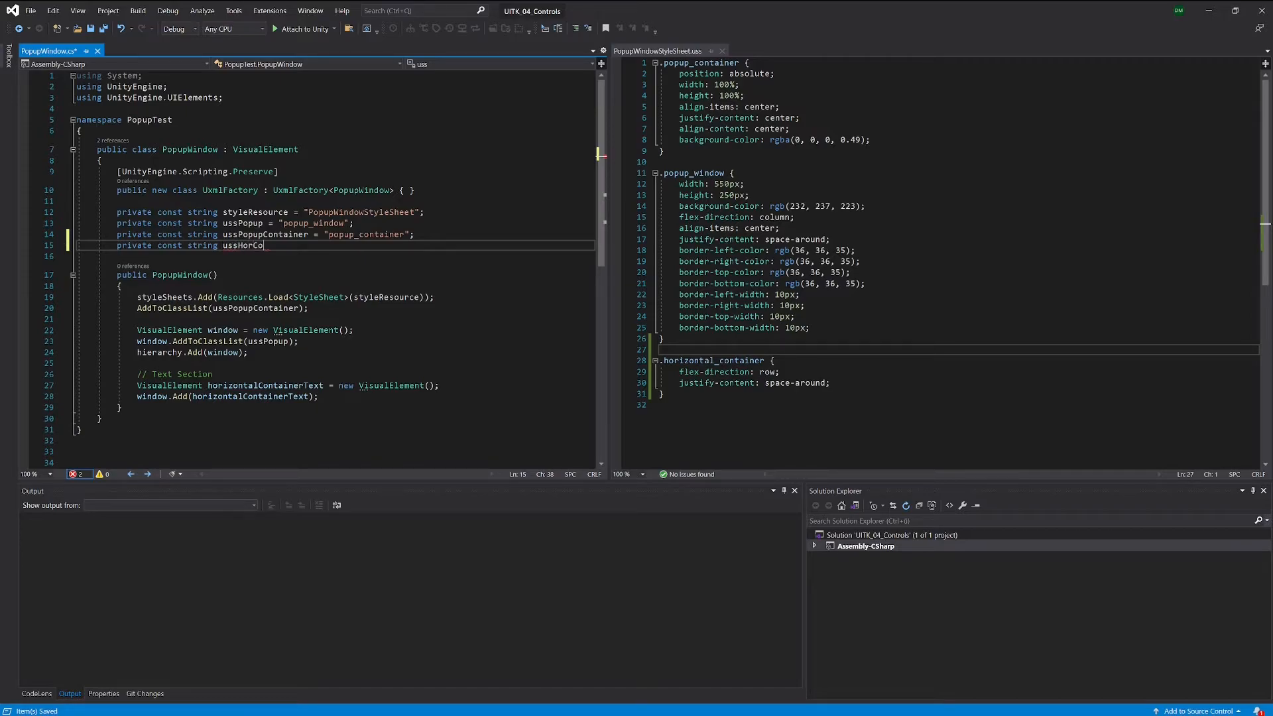
text(ntainer =)
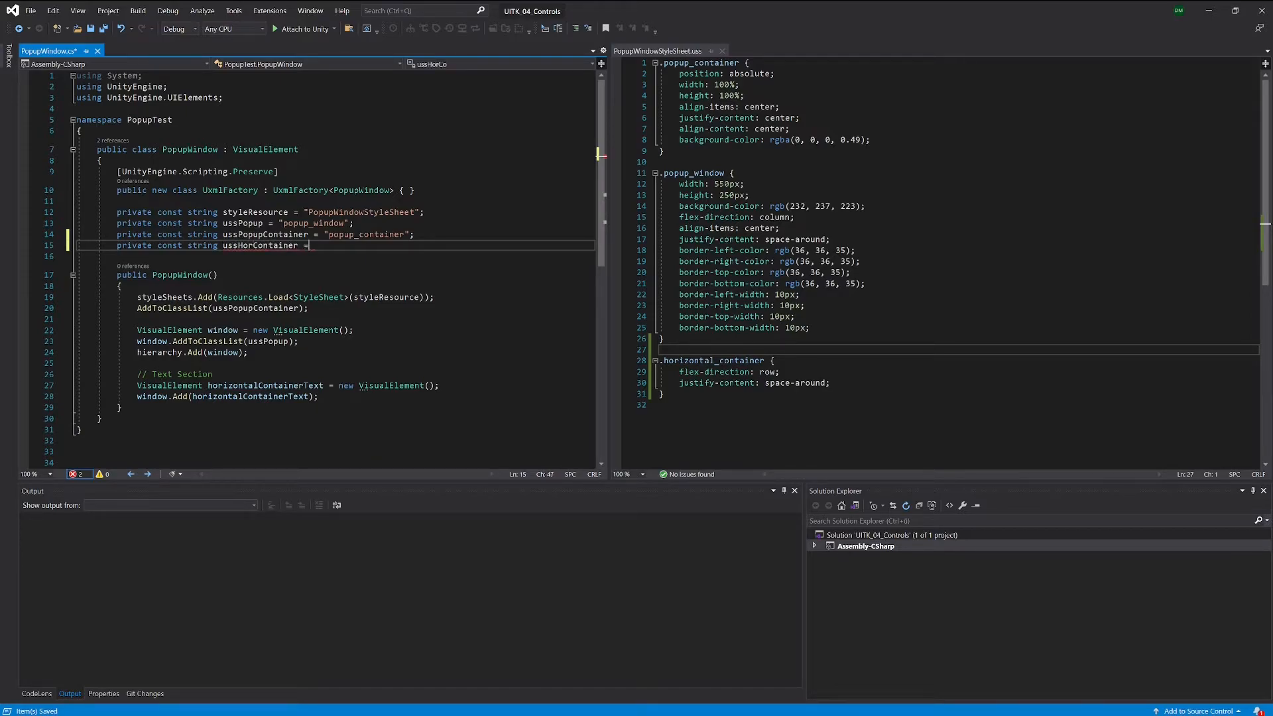
text(")
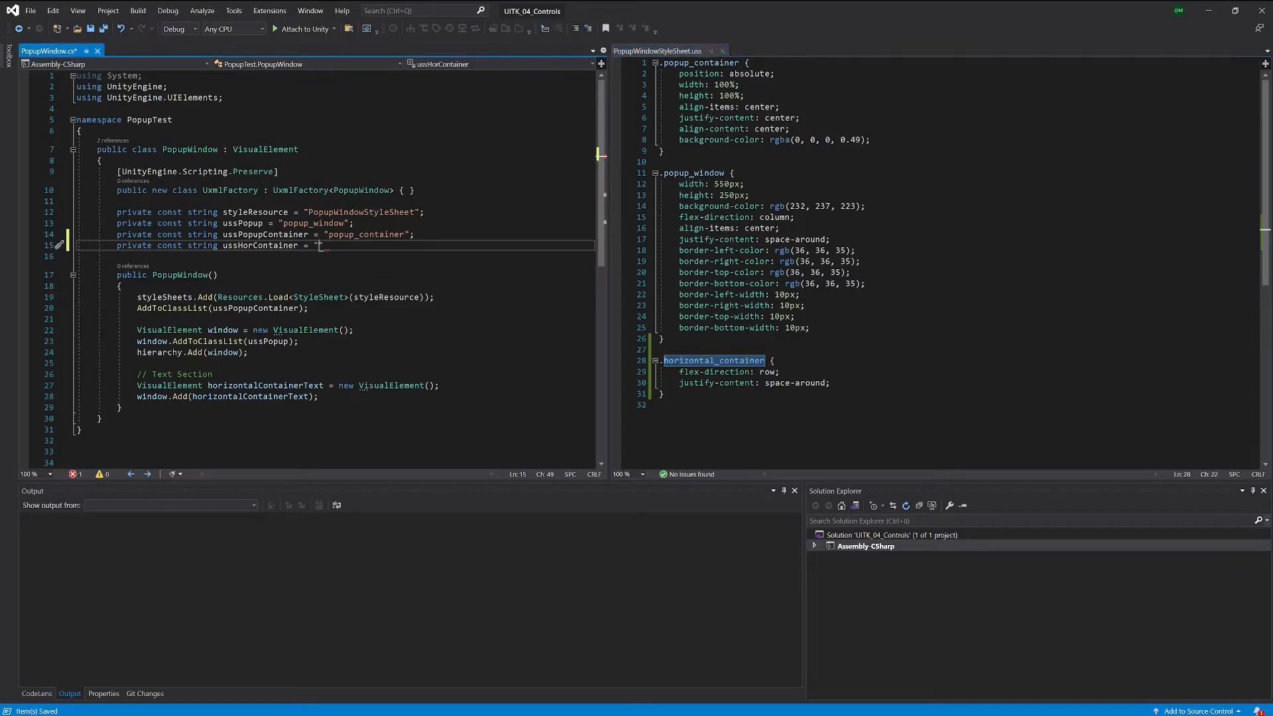
text(horizontal_container";)
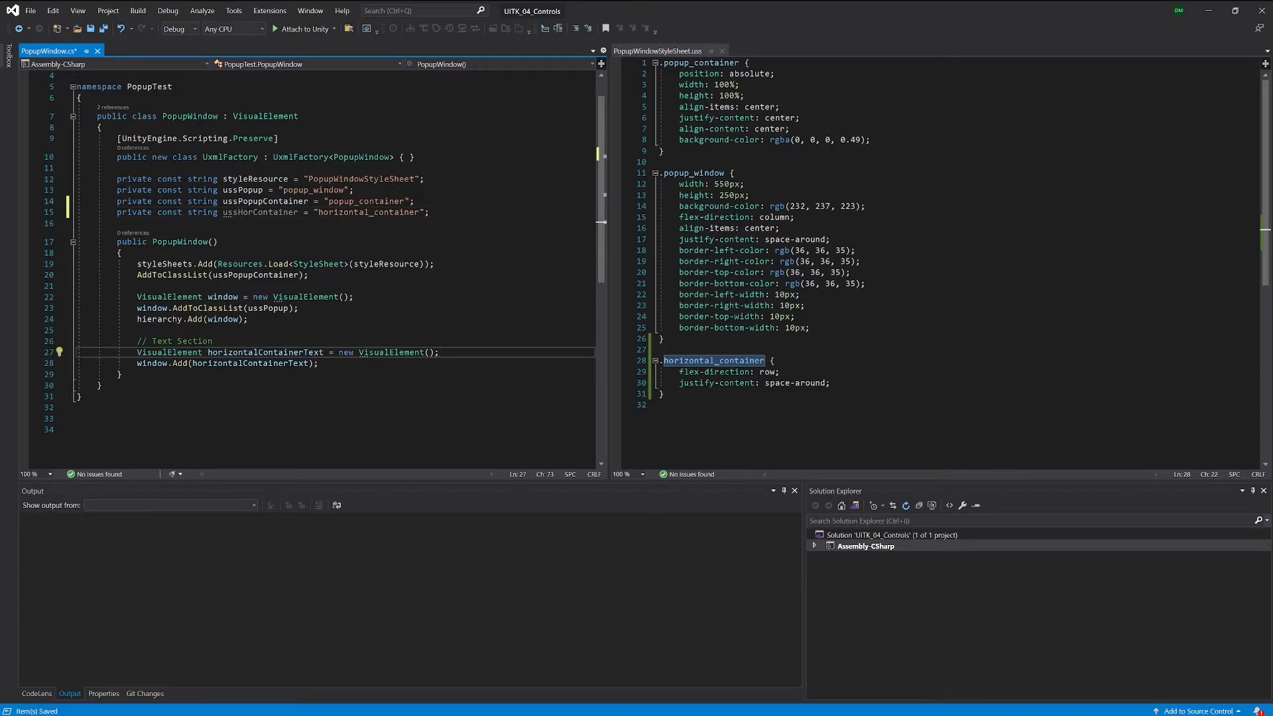
Step: Call horizontalContainerText.AddToClassList(ussHorContainer);
text(horizontalContainerText)
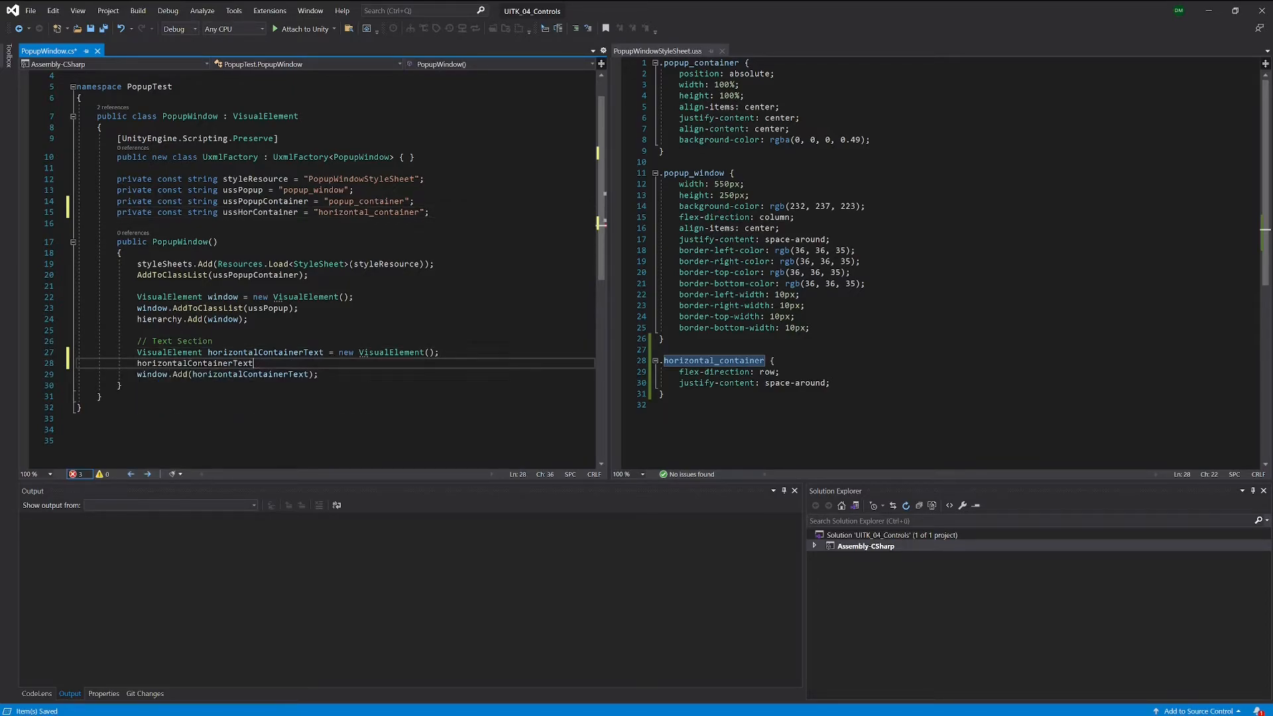
text(.AddToClassList()
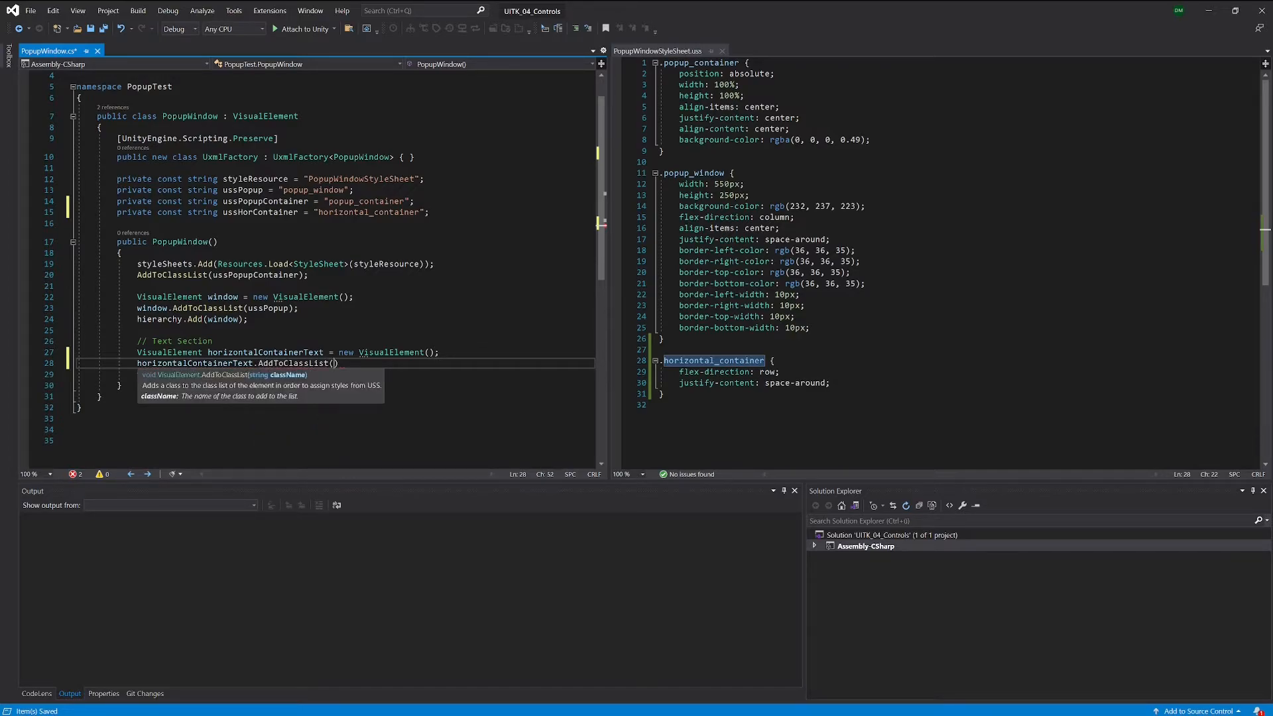
text(ussHorContainer)
text(window.Add(horizontalContainerText);)
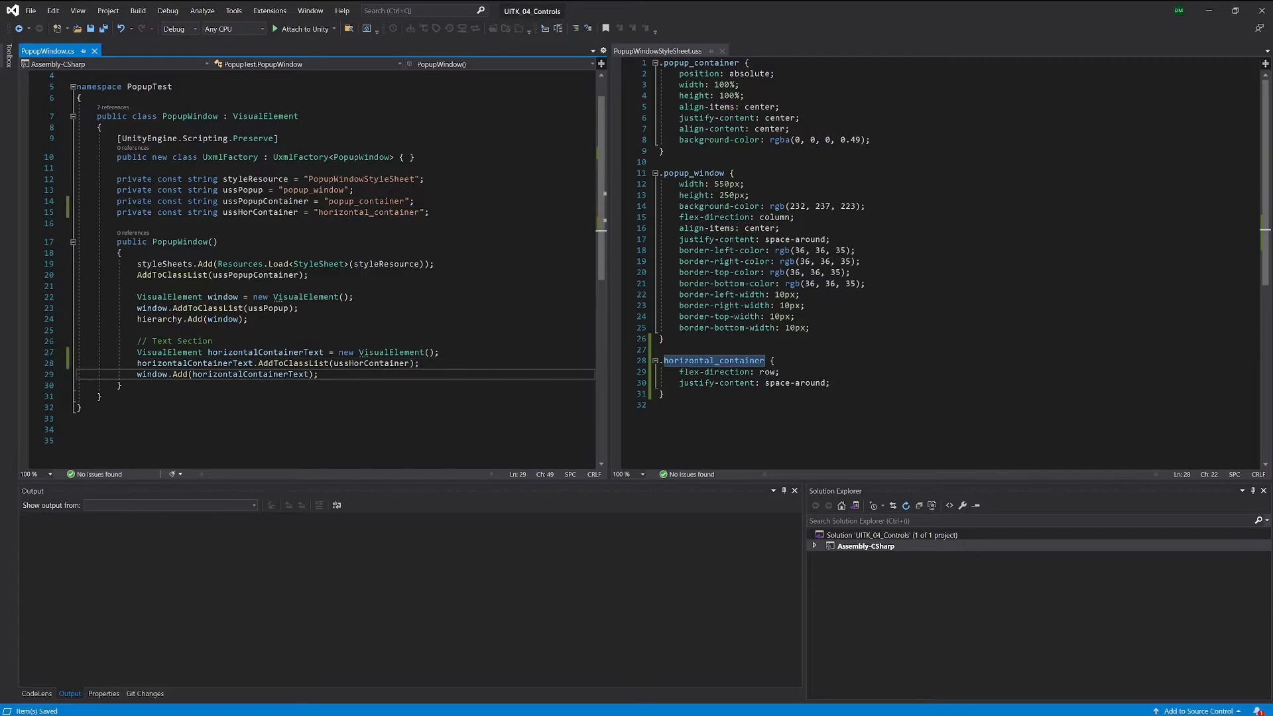
Step: Declare Label msgLabel = new Label(); on a new line after the container code
key(enter)
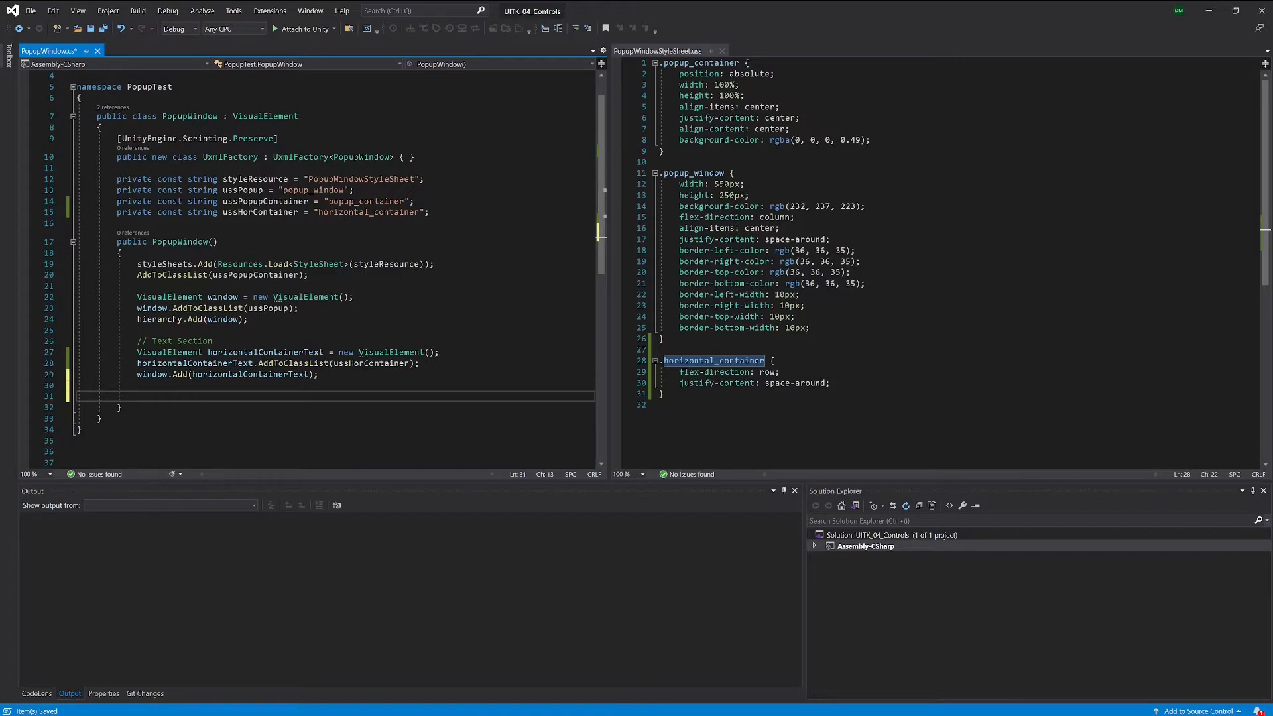
text(Label)
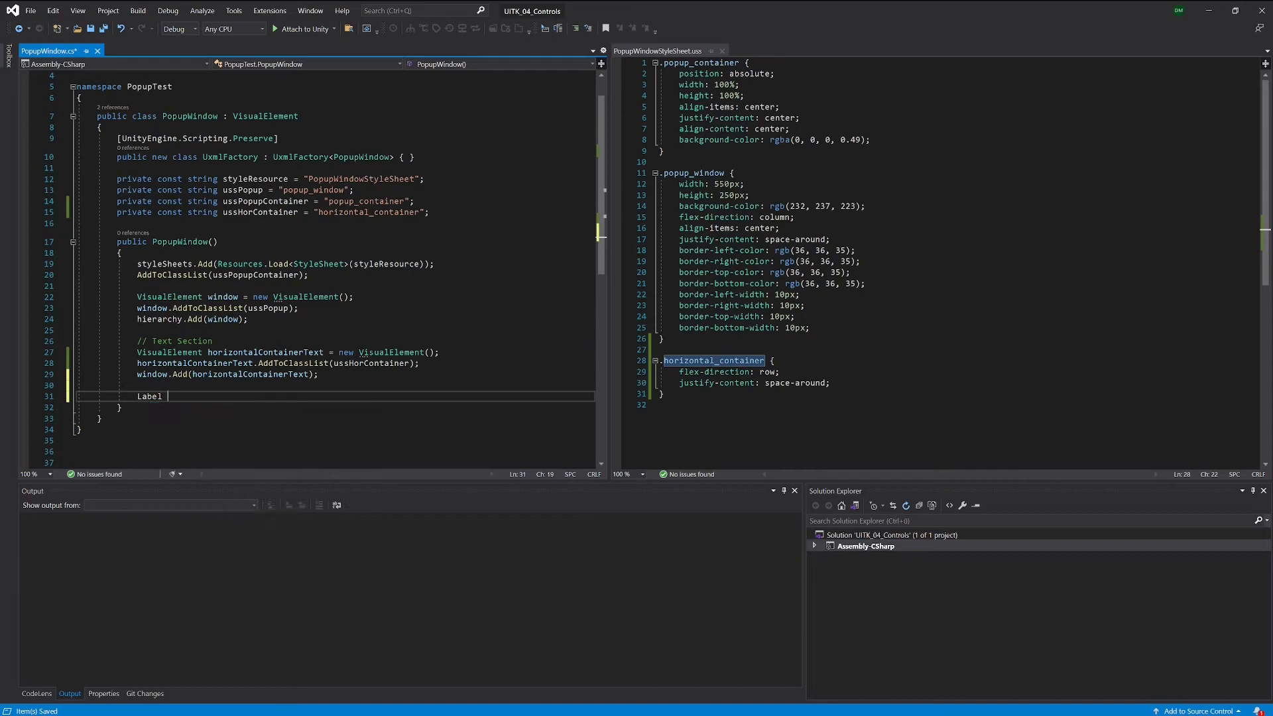
text(msgLab)
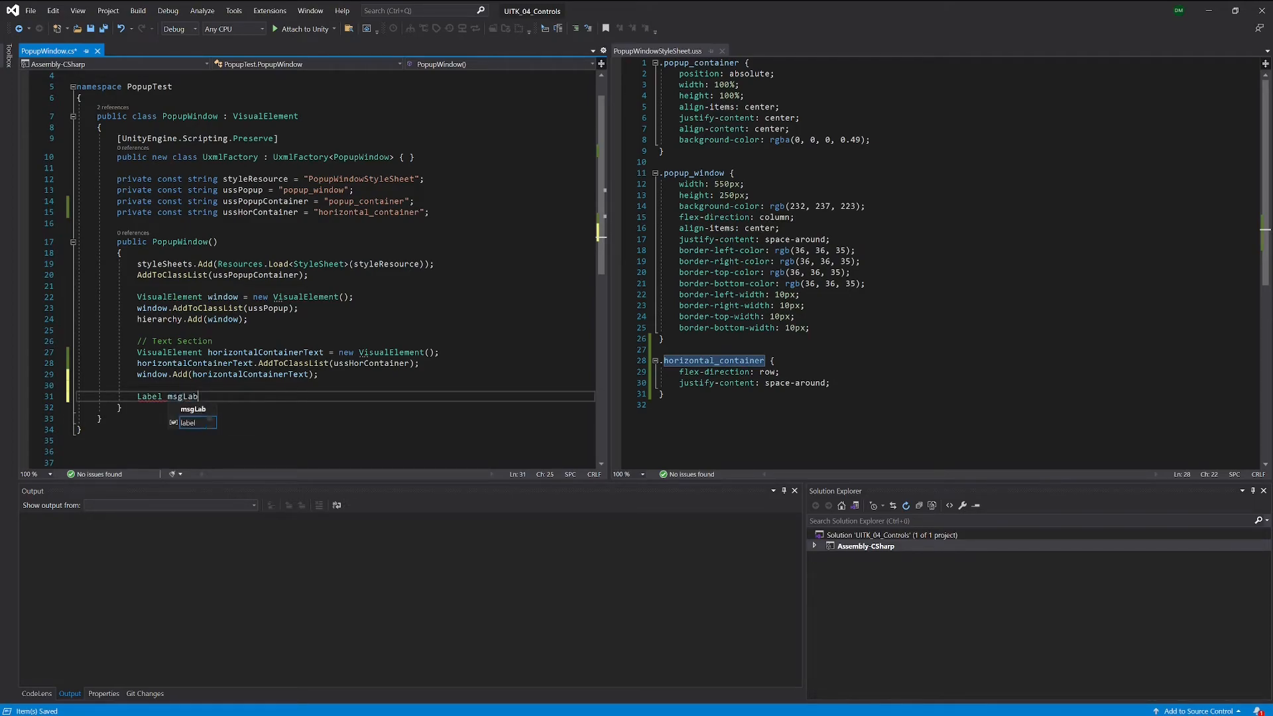
text(el)
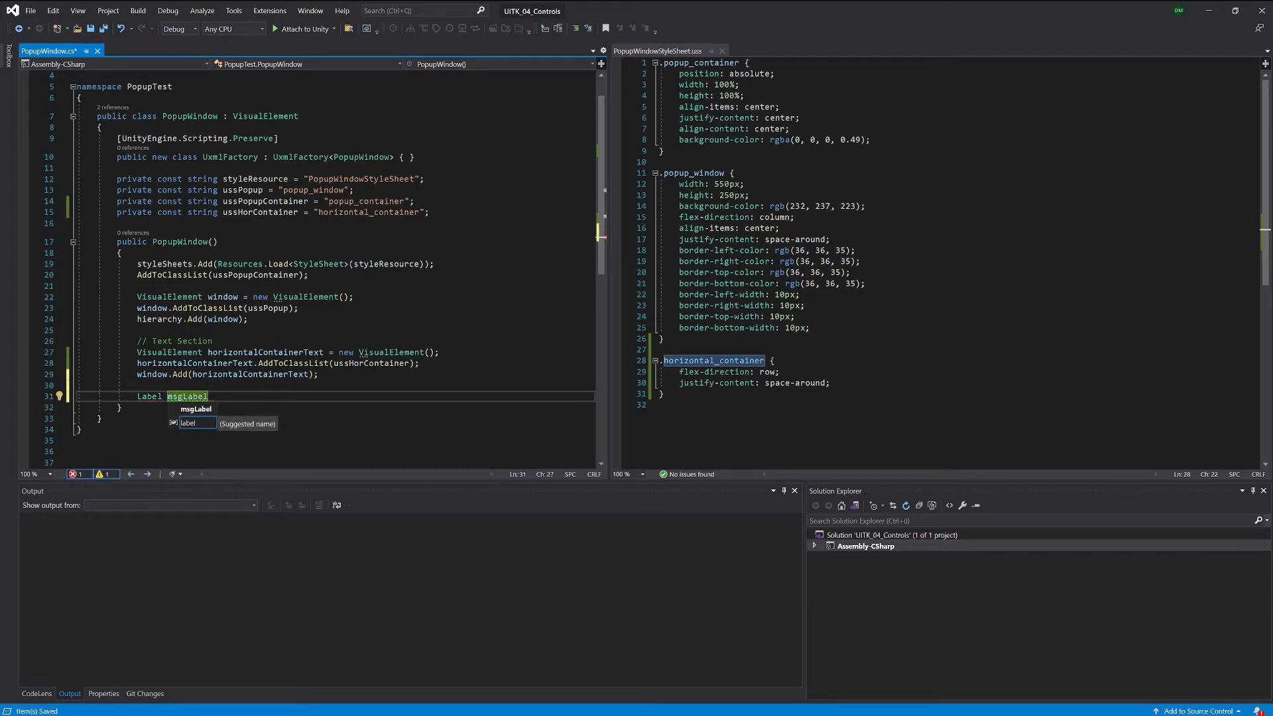
text(= new Label)
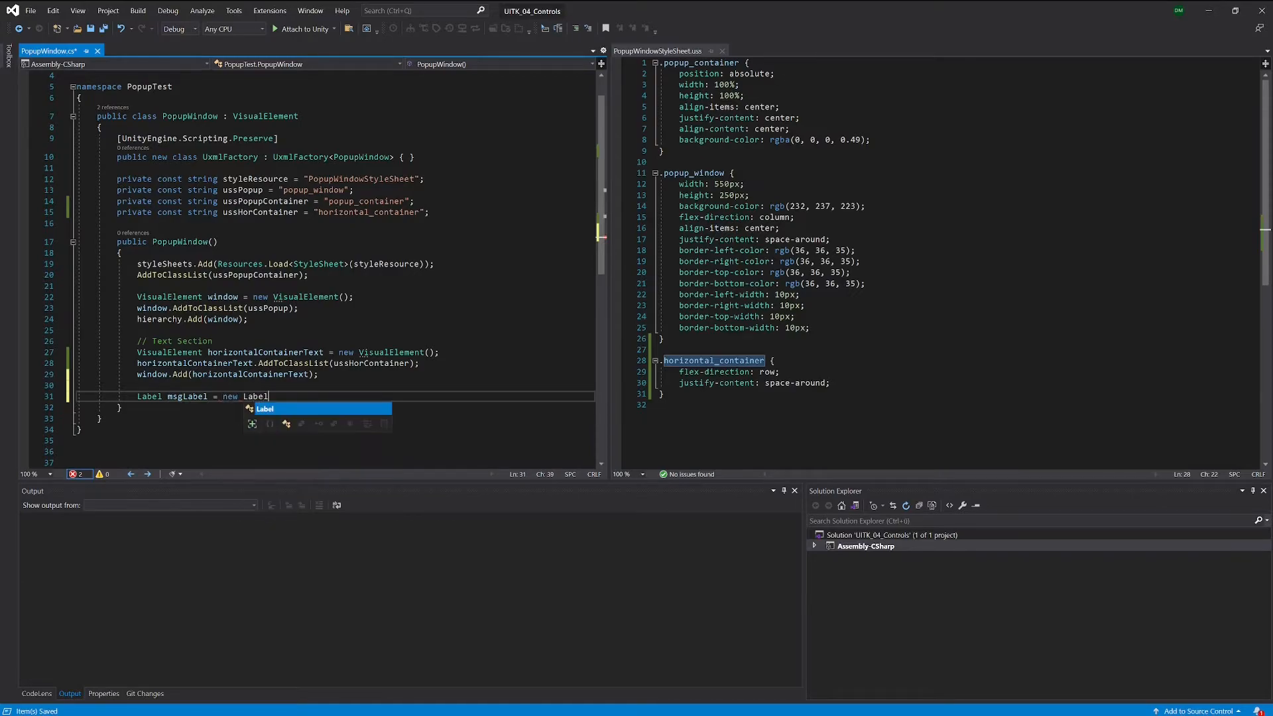
text(();)
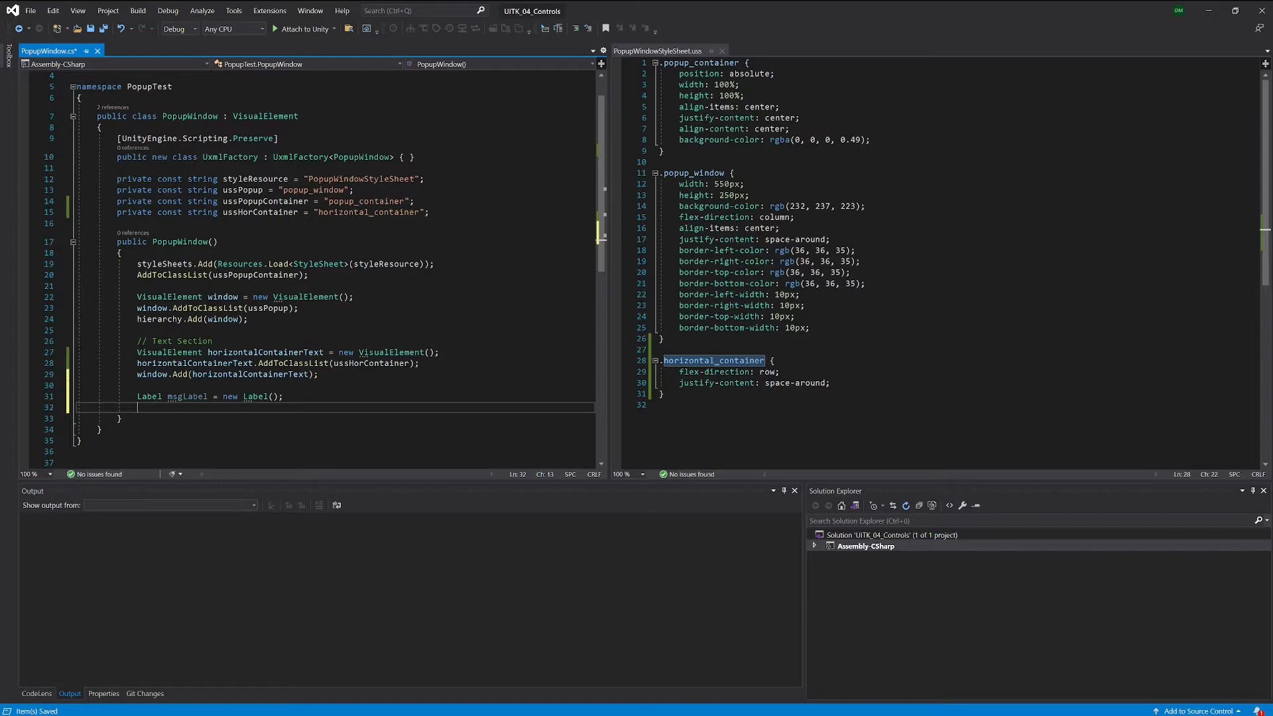
Step: Assign msgLabel.text = "Do you really want the red pill?"
text(msg)
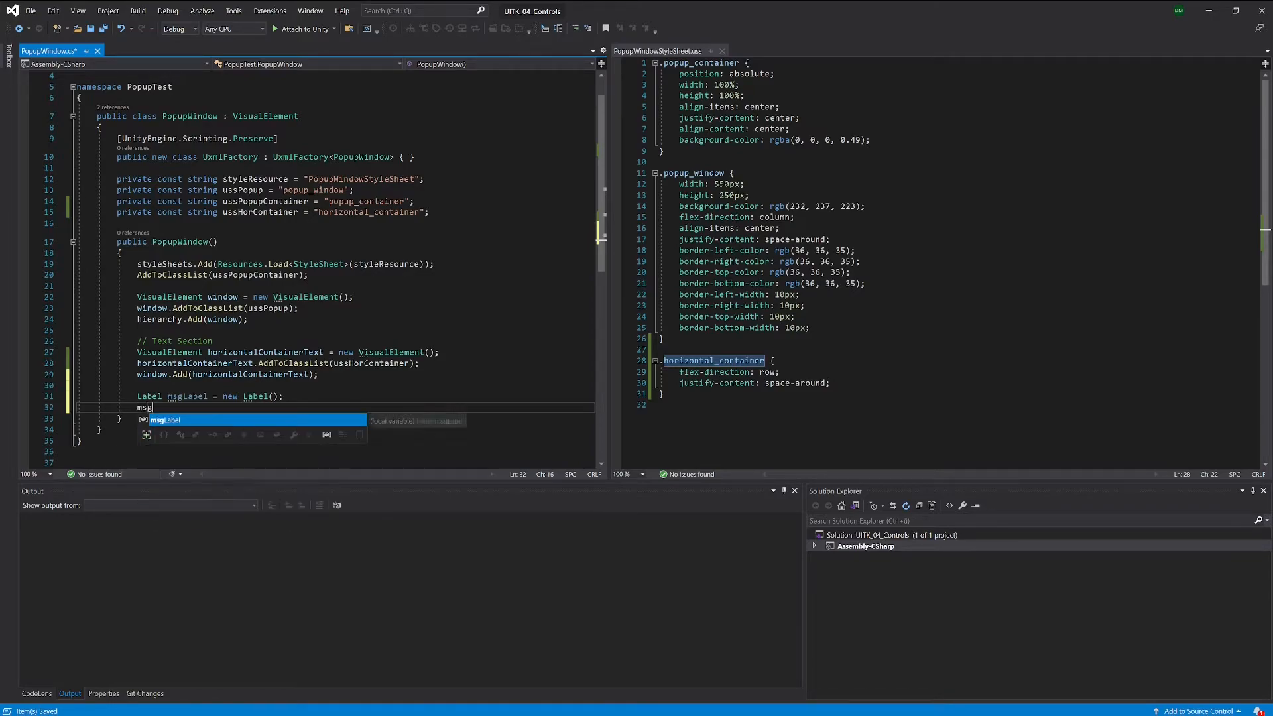
text(Label.)
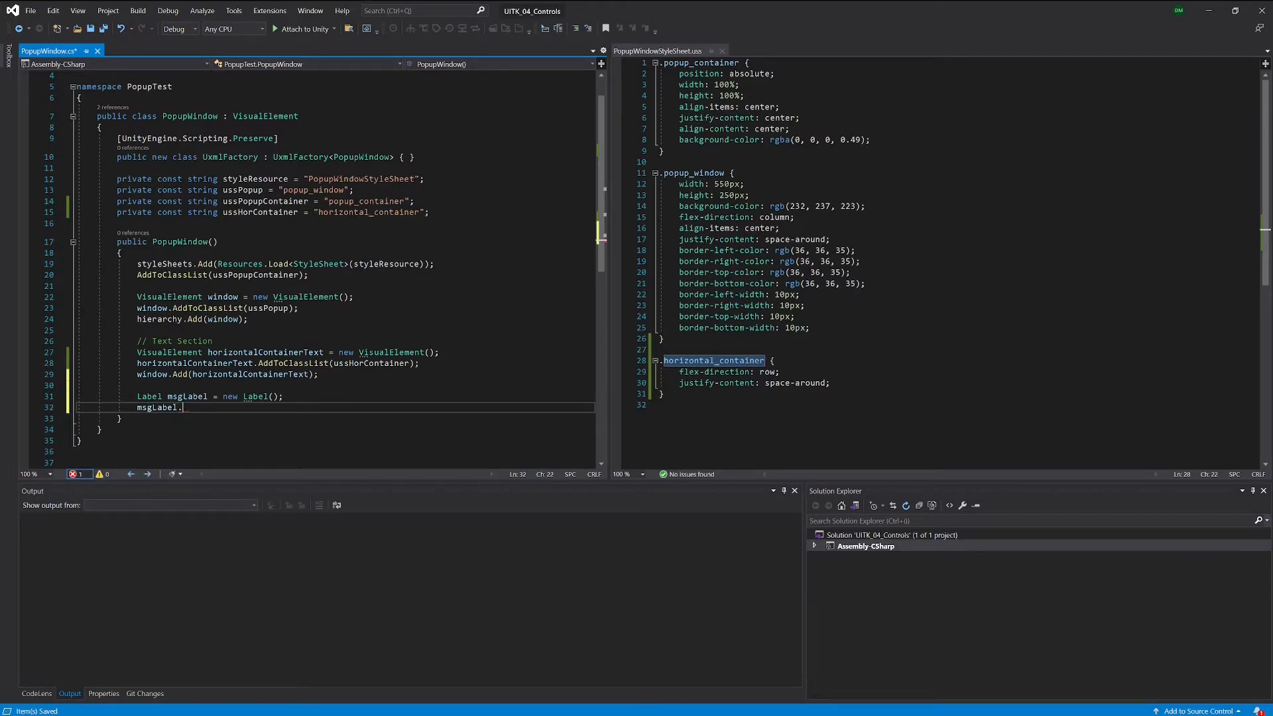
text(text =)
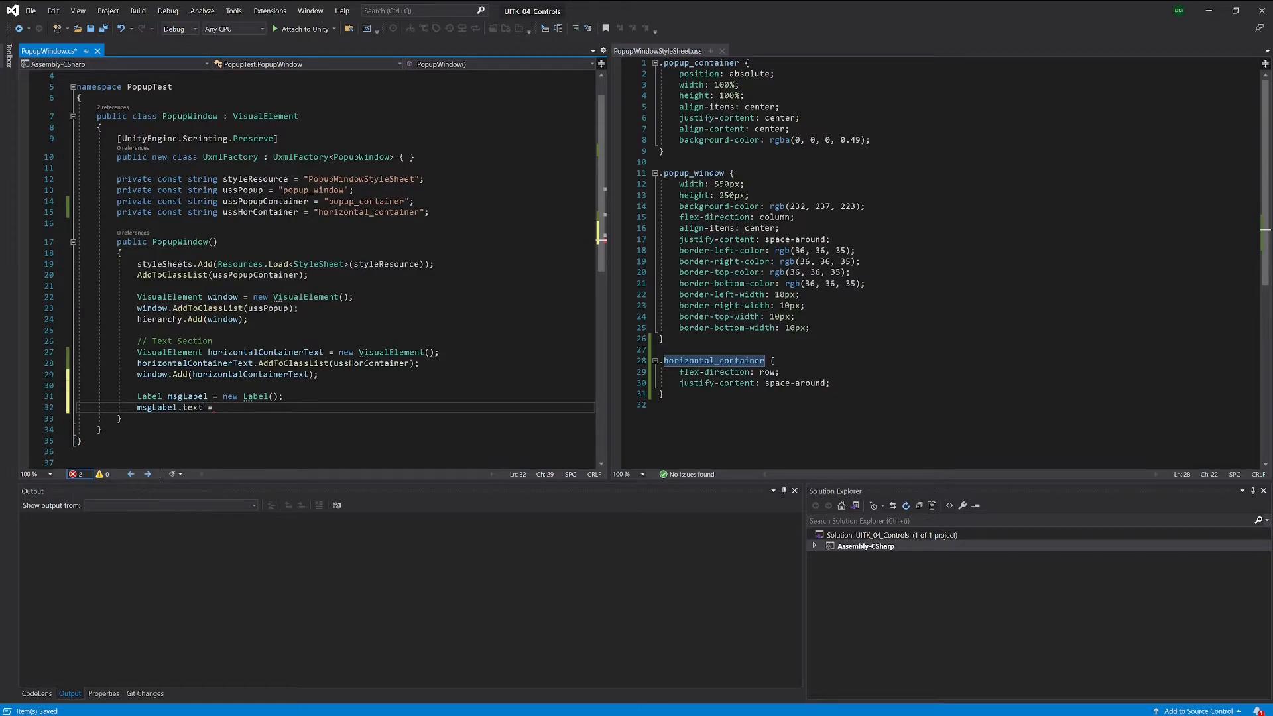
text("";)
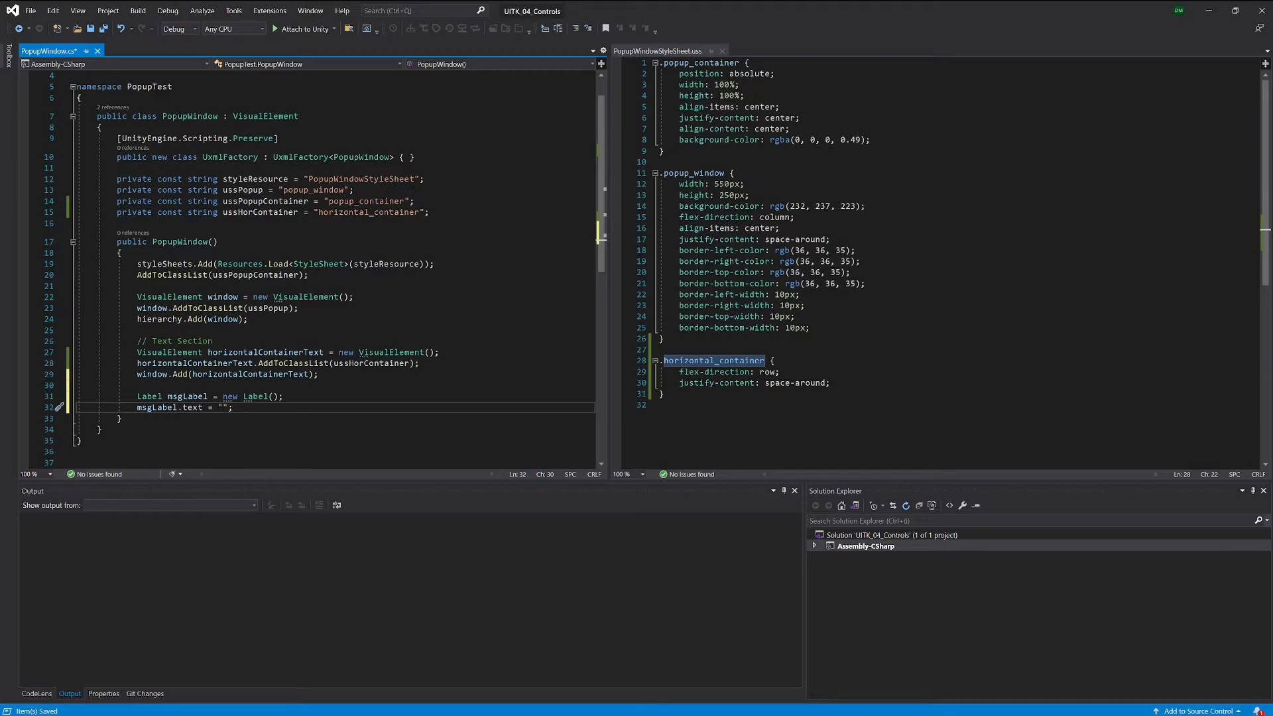
text(DO)
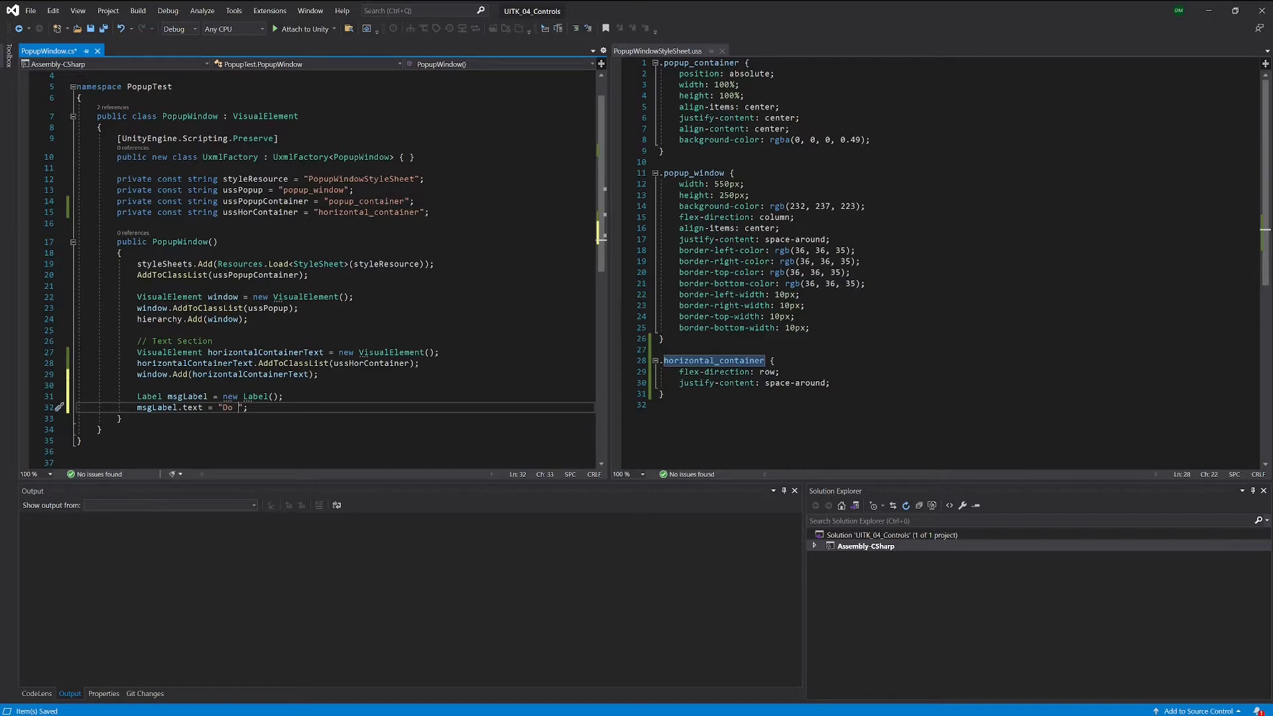
text(you)
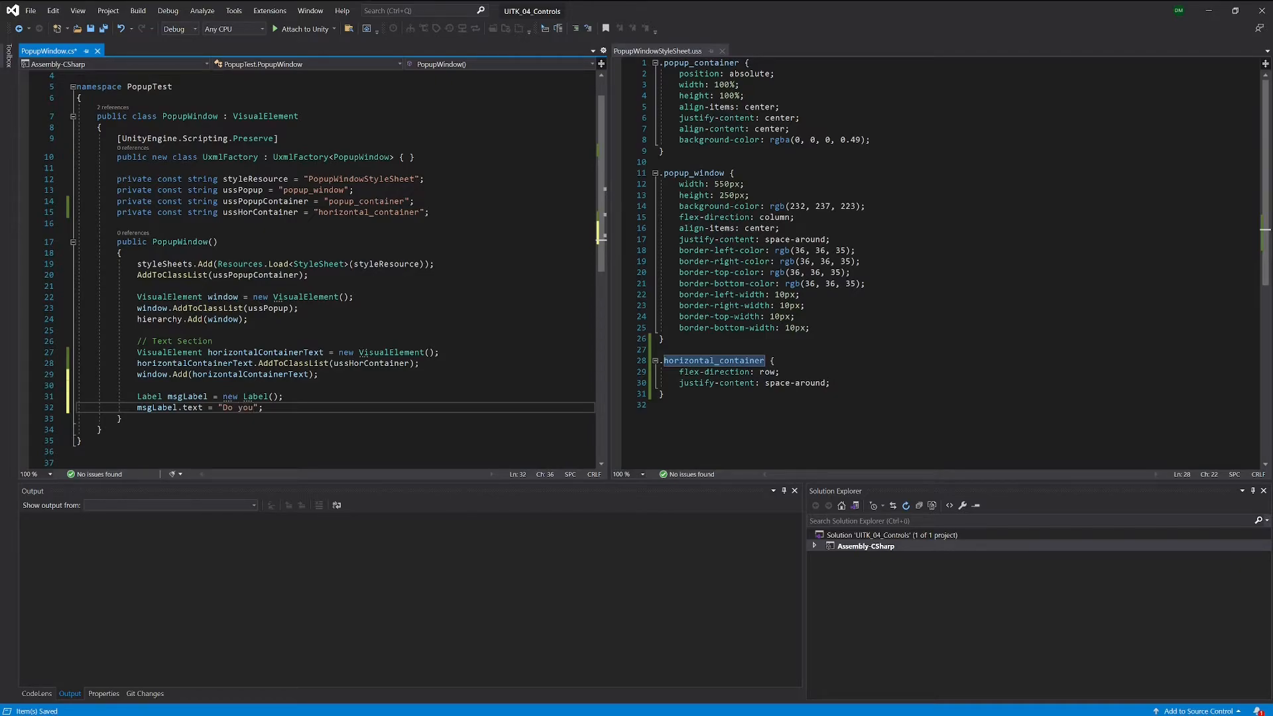
text(really)
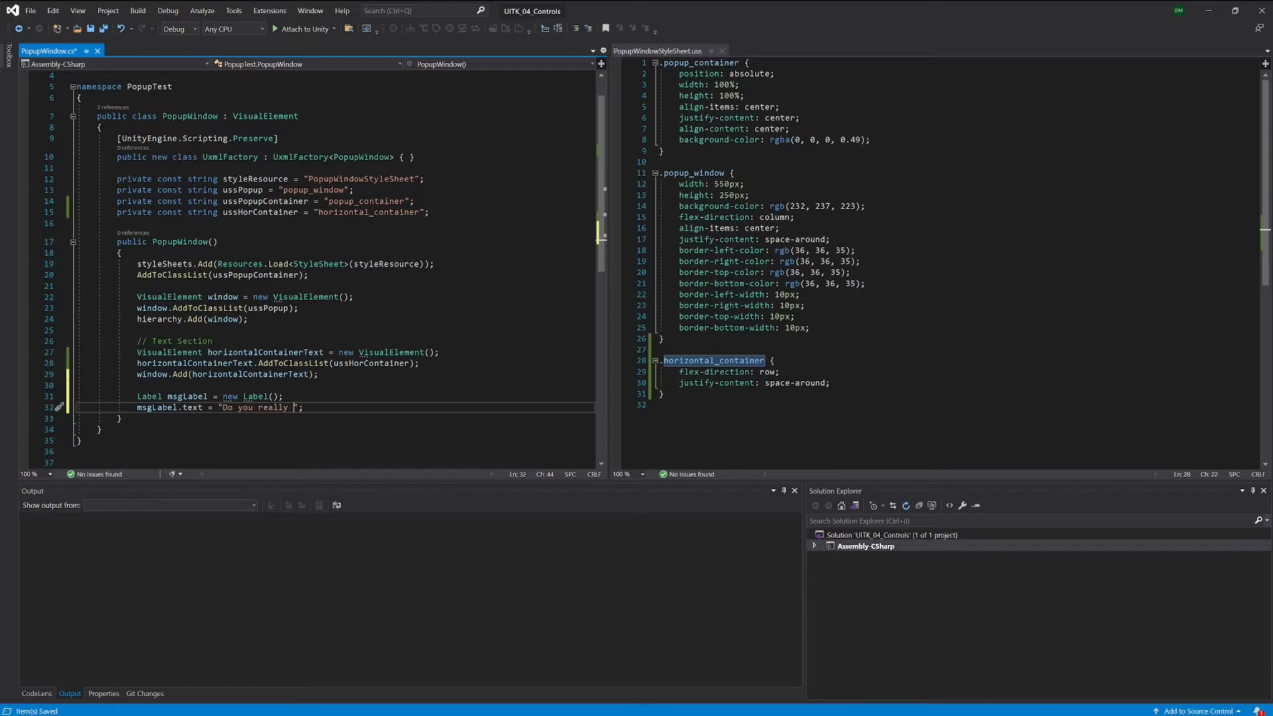
text(wa)
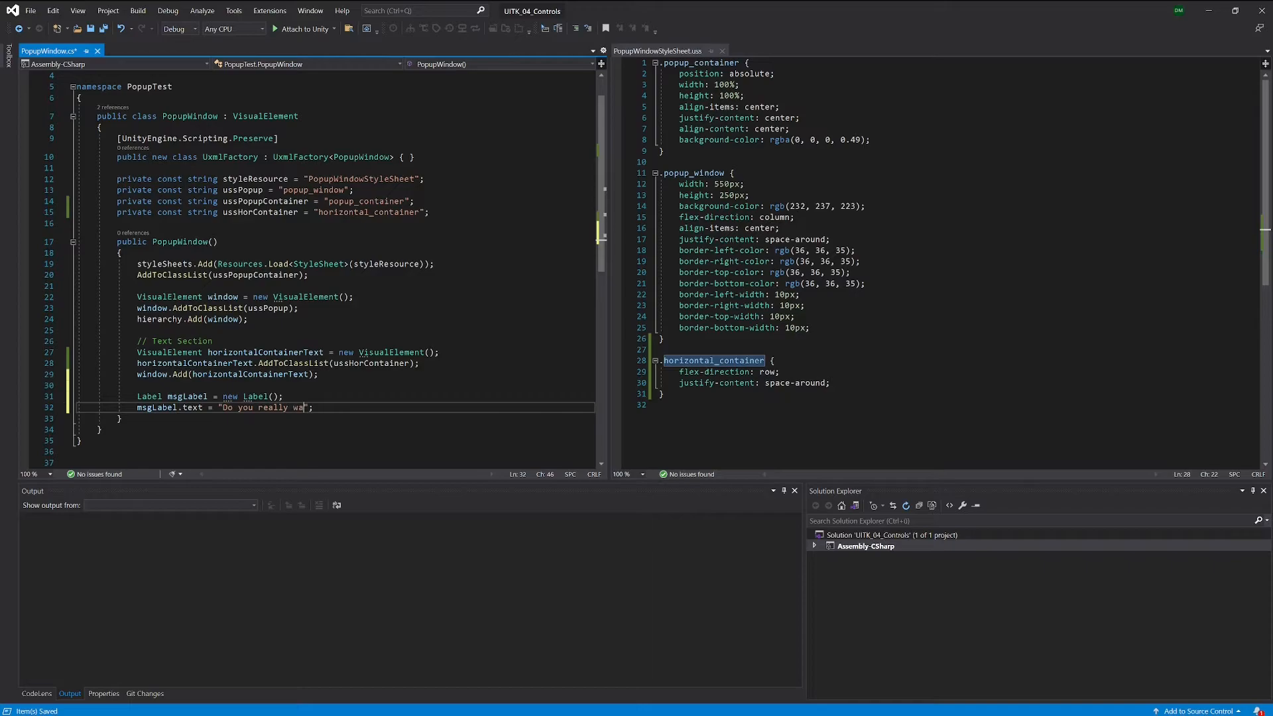
text(nt the)
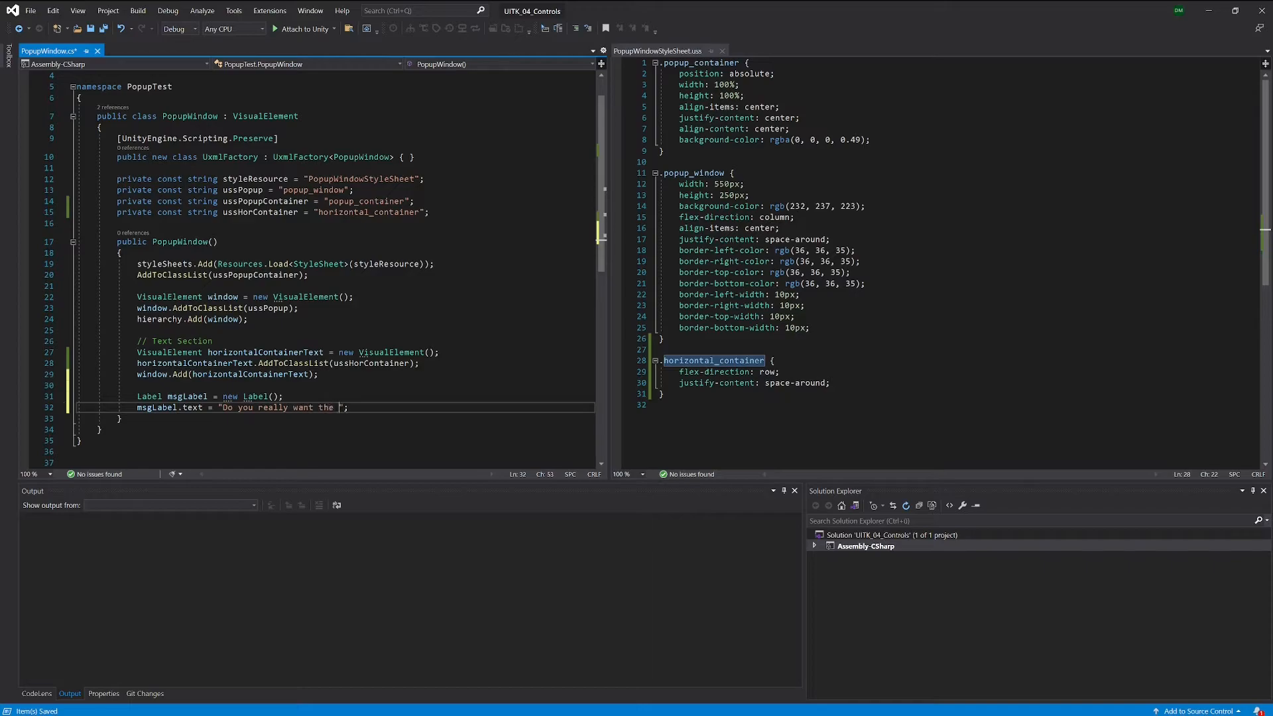
text(red)
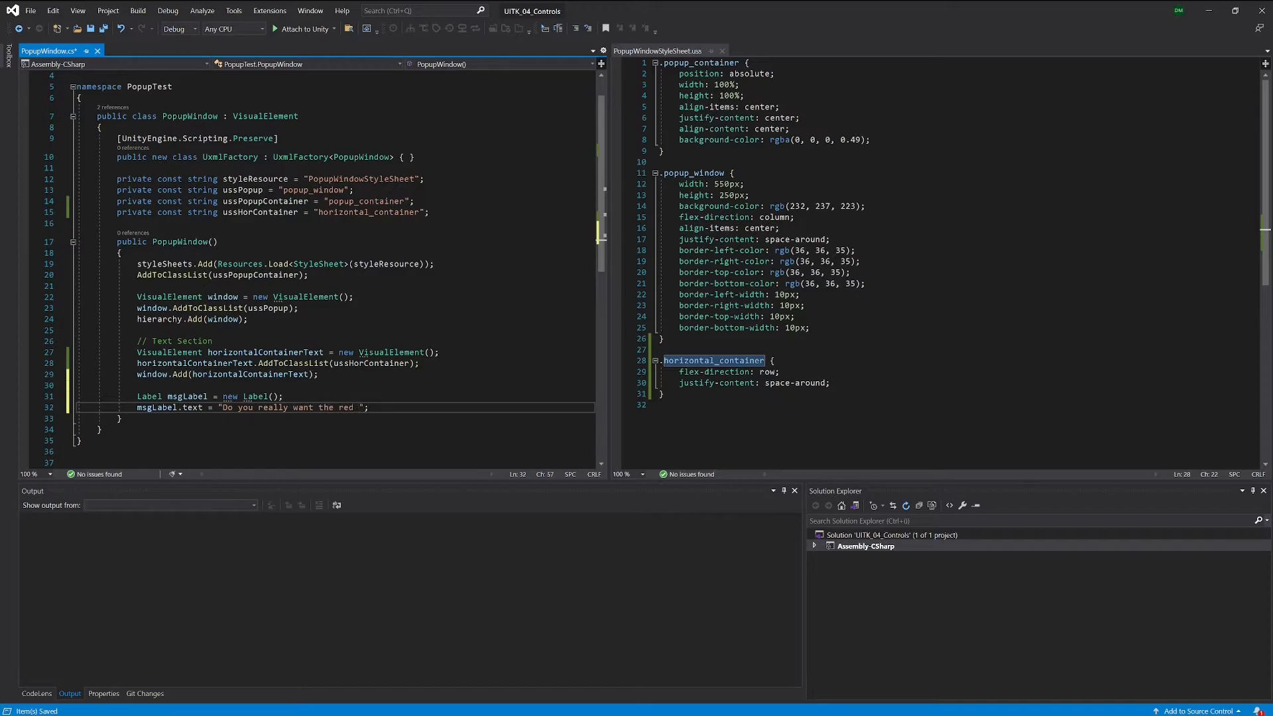
text(pill)
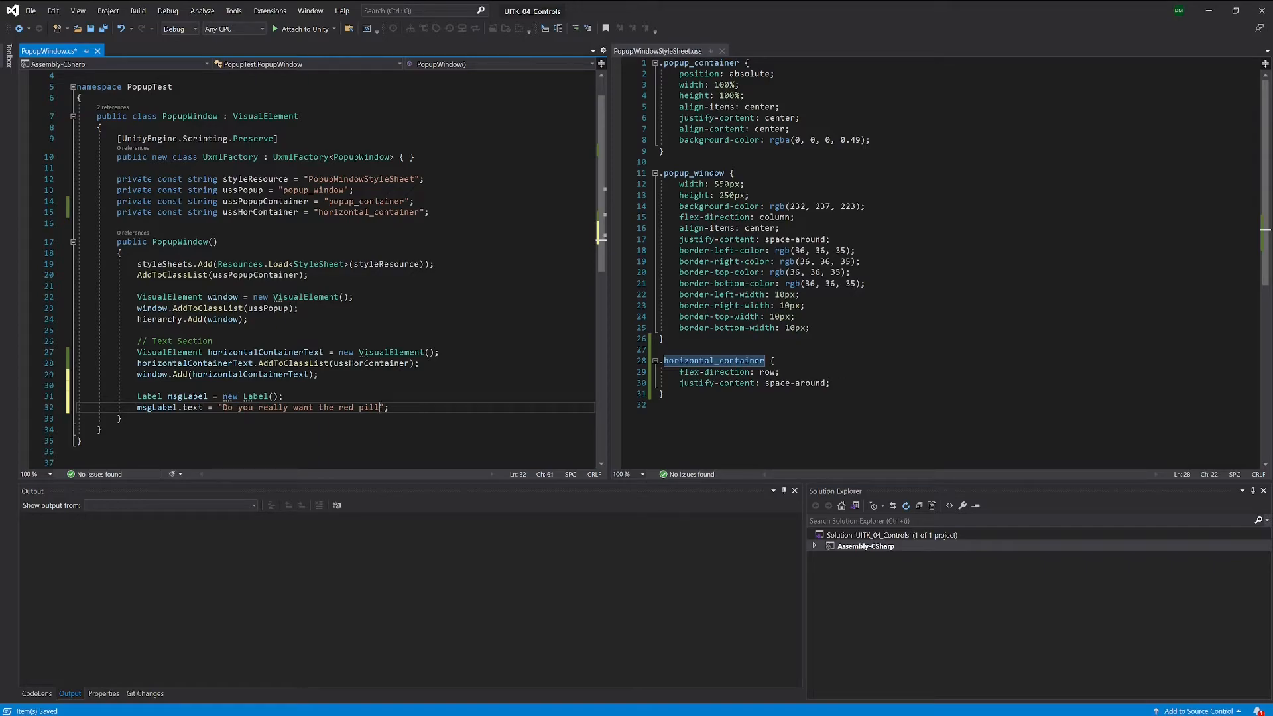
text(?)
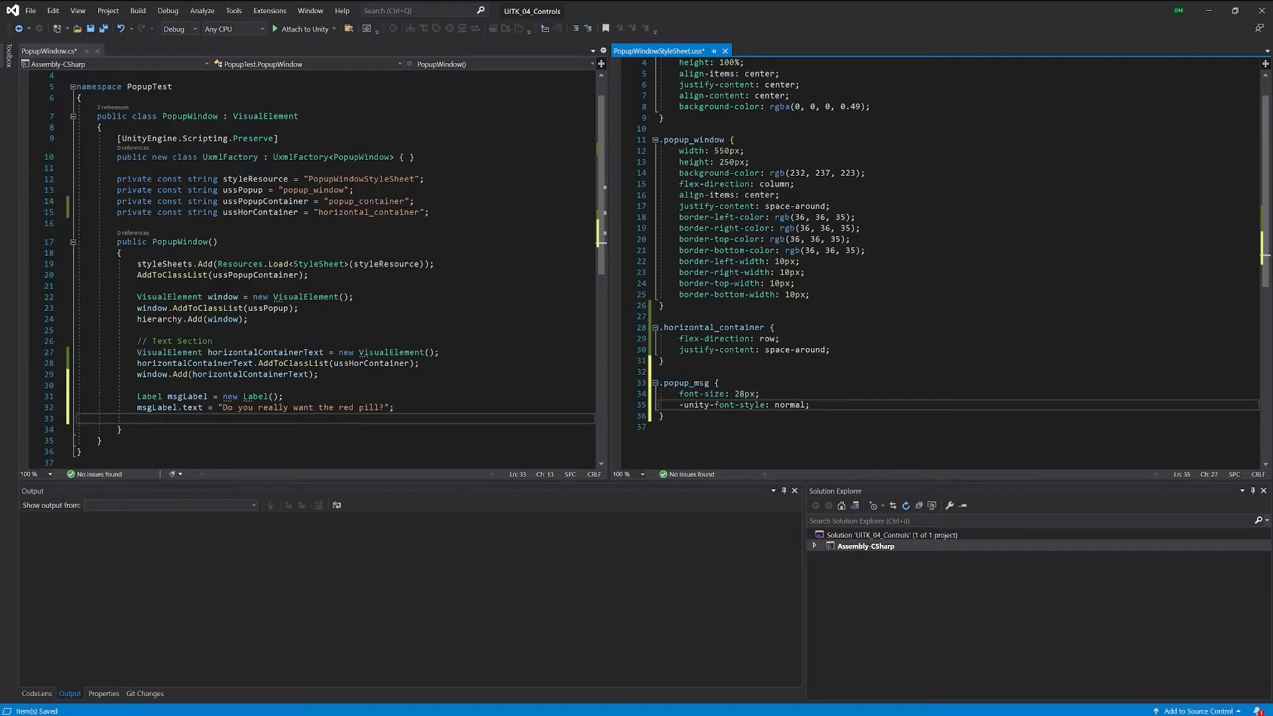
Step: Review the .popup_msg rule's 28px font size and normal style, then begin a new msgLabel statement
double_click(789, 404)
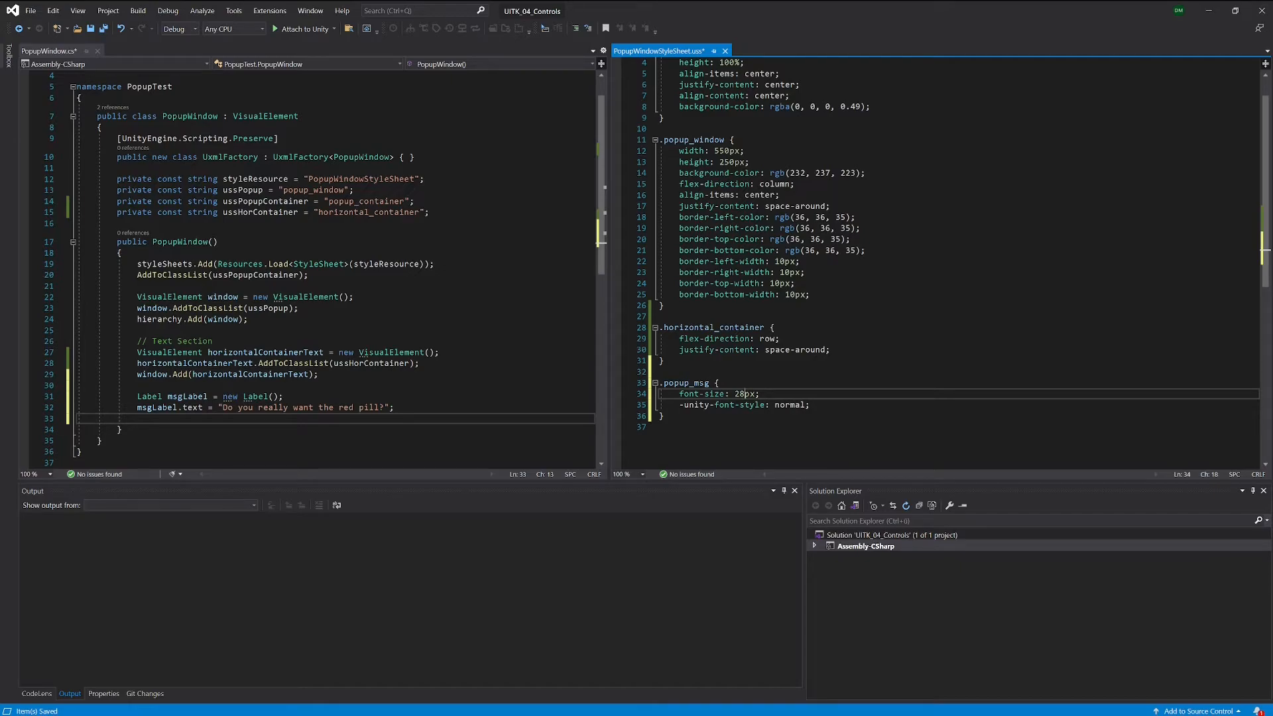
double_click(788, 404)
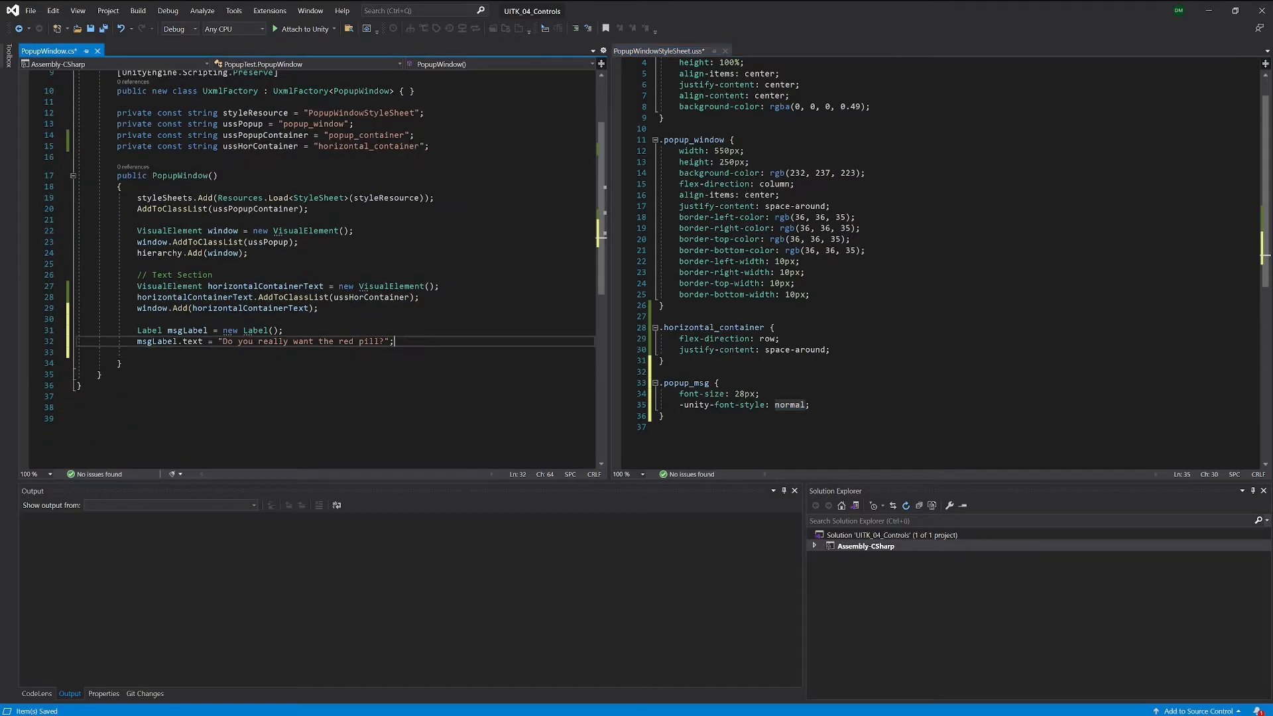
key(enter)
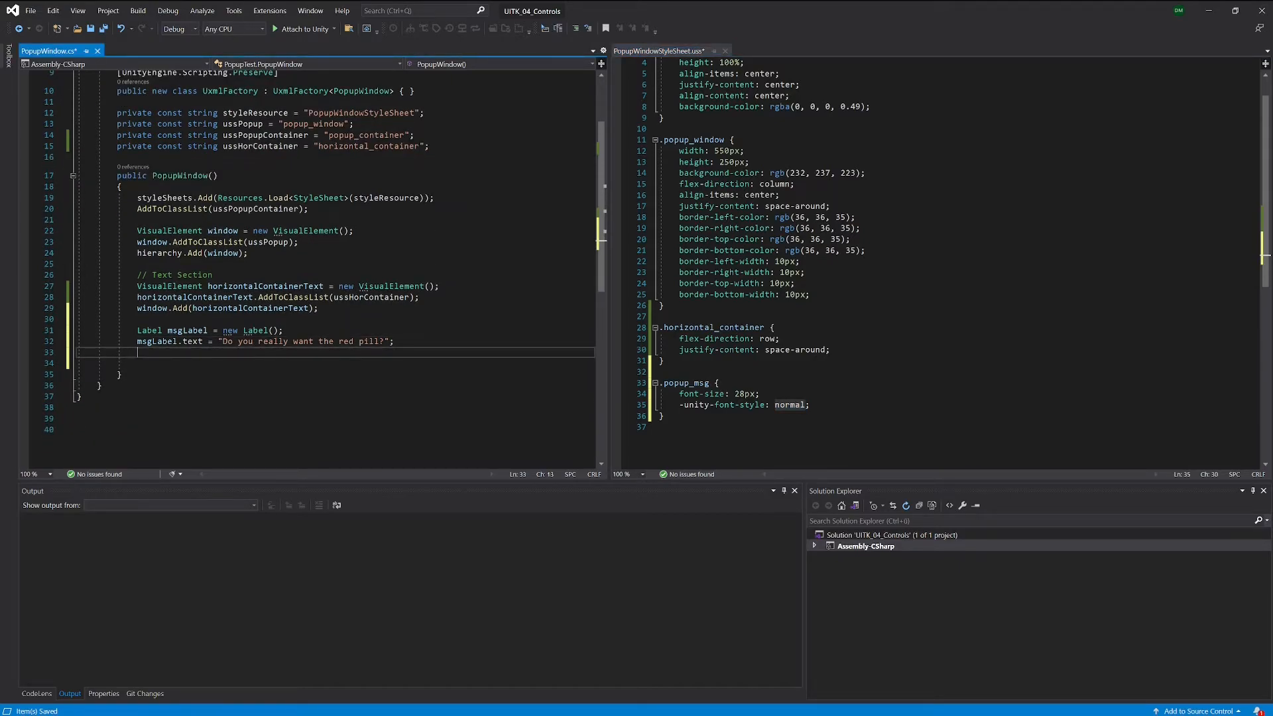
text(msgLabel.)
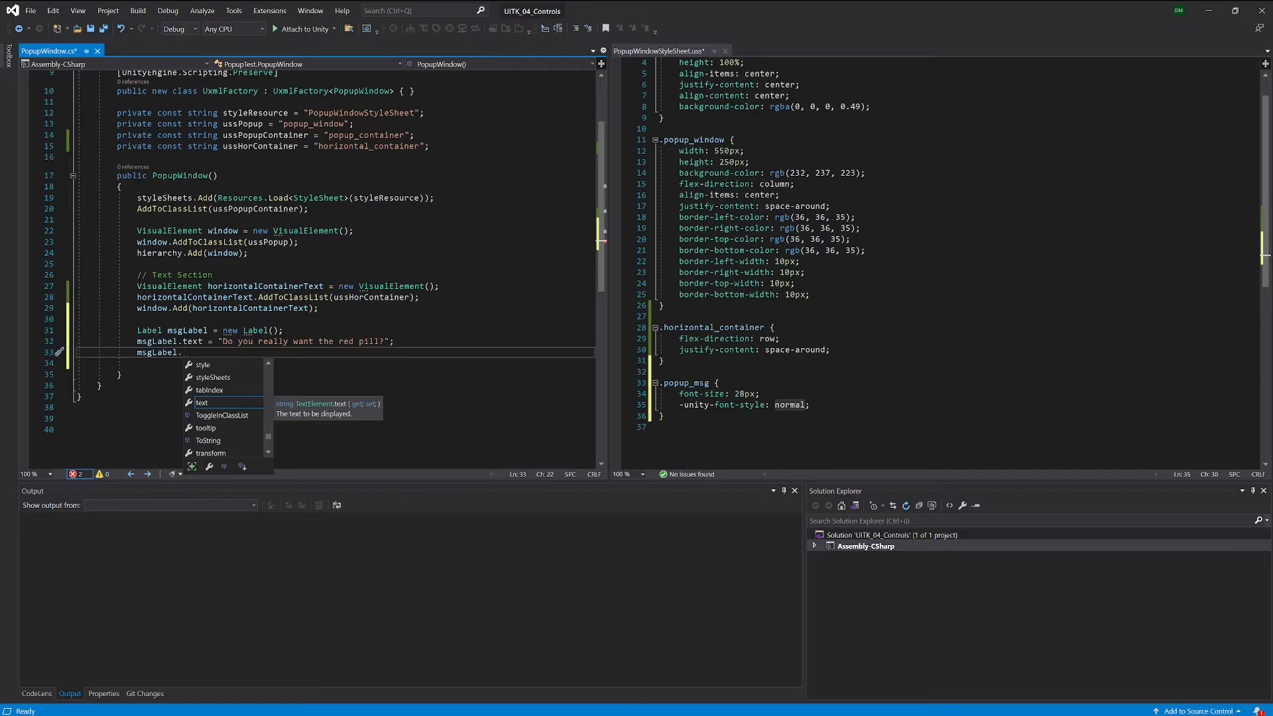
Step: Add constant ussPopupMsg = "popup_msg" and call msgLabel.AddToClassList(ussPopupMsg)
text(AddToClassList)
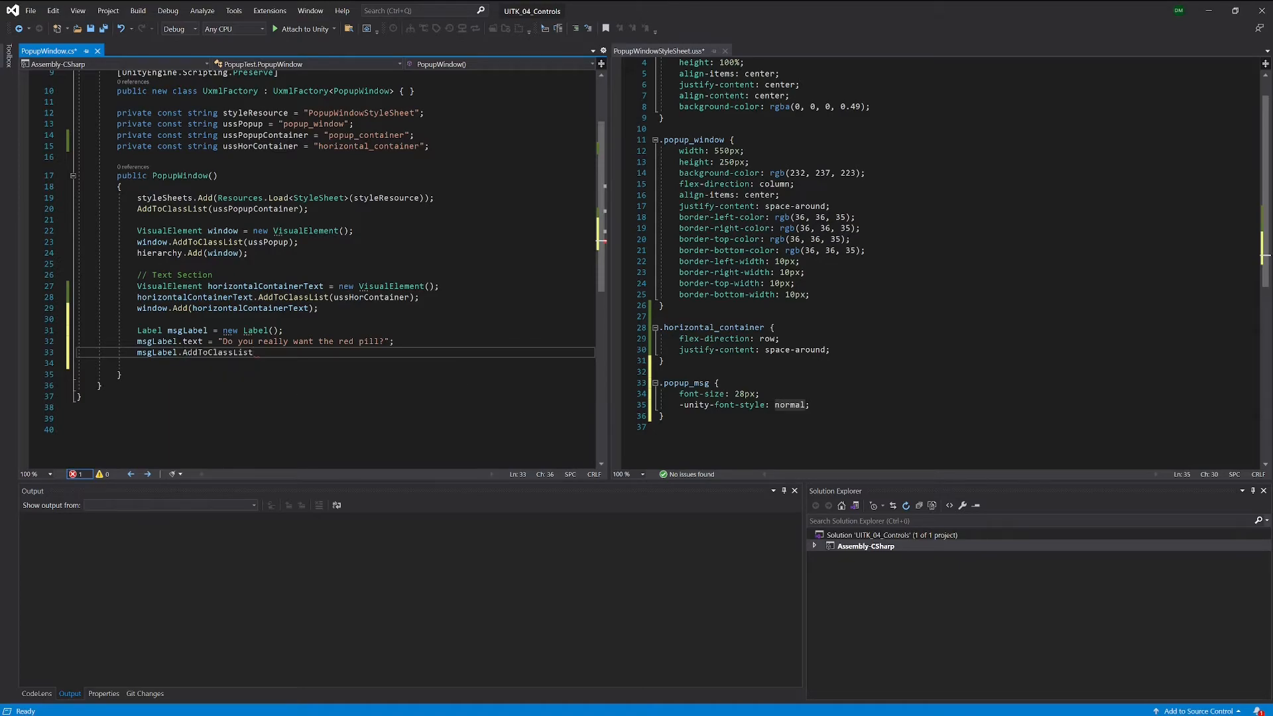
text(();)
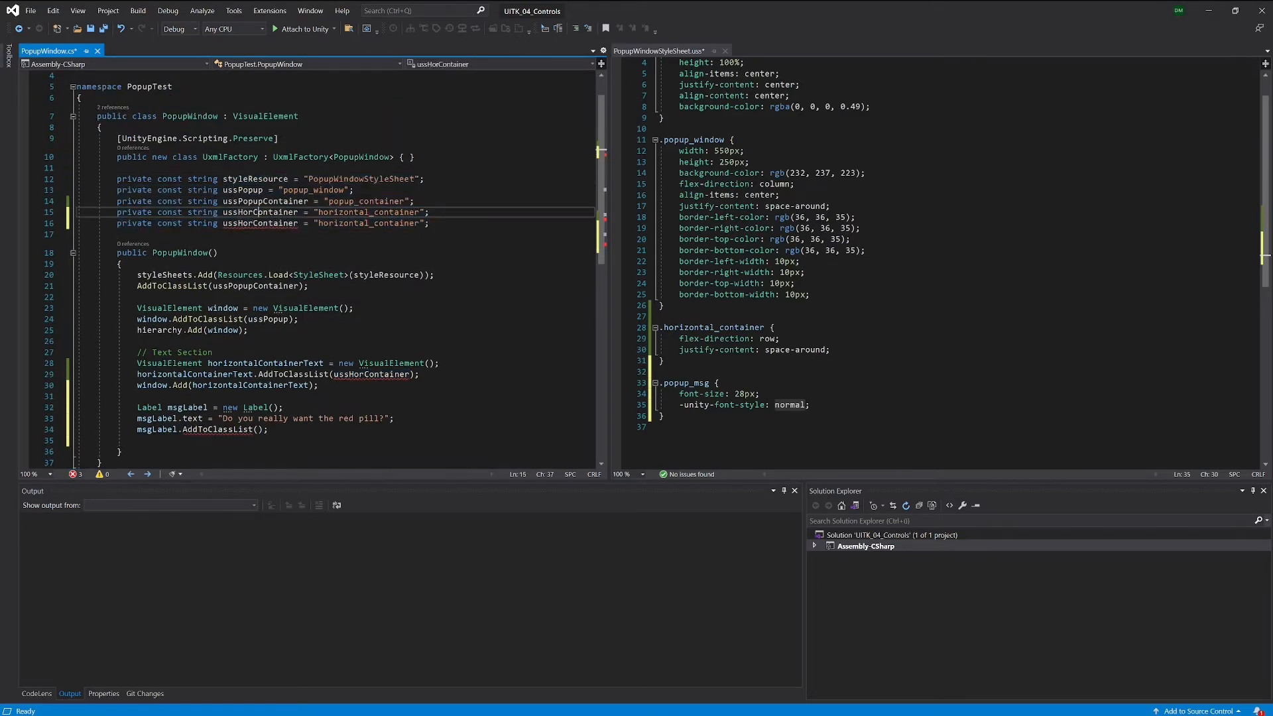
double_click(259, 212)
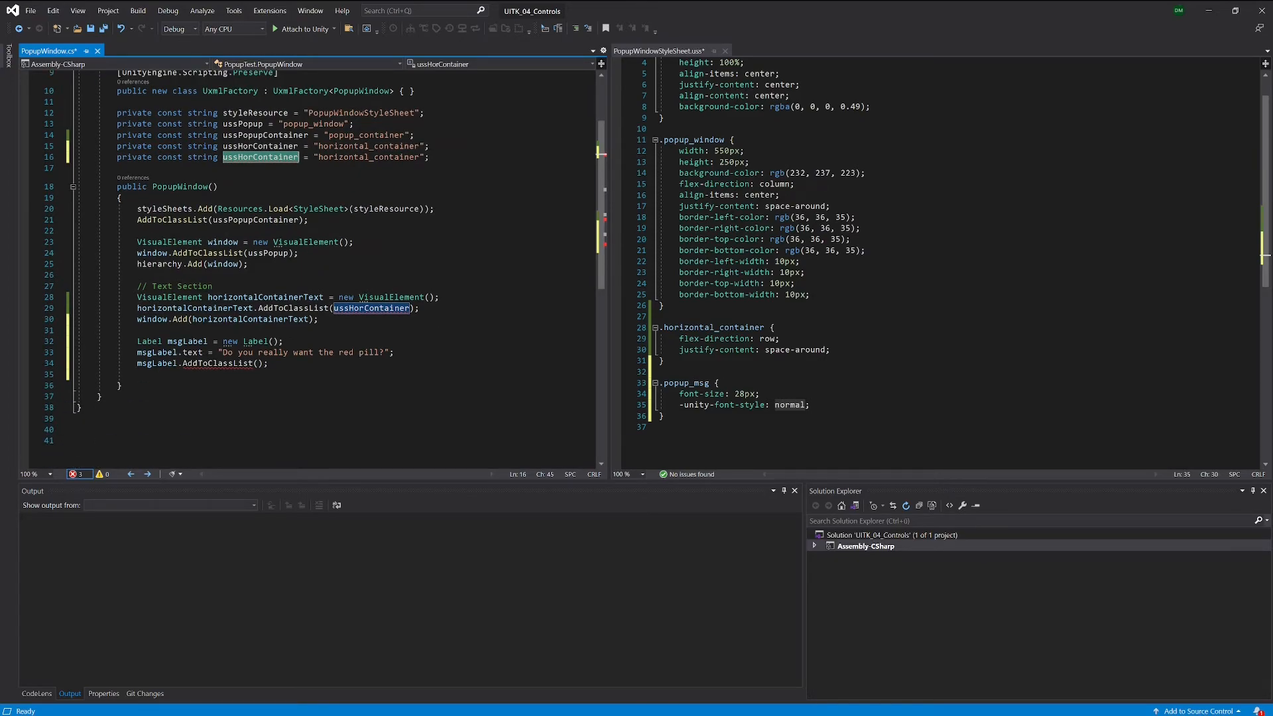
click(298, 156)
text(PopupMsg)
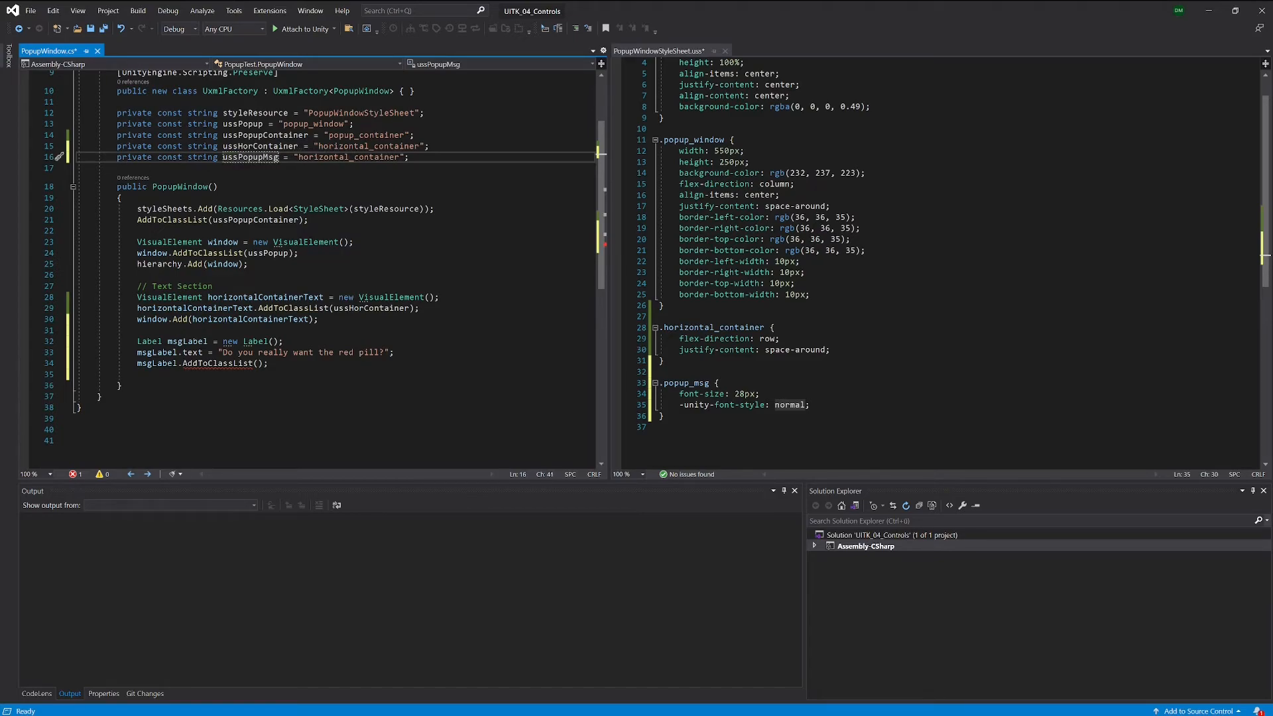
double_click(248, 156)
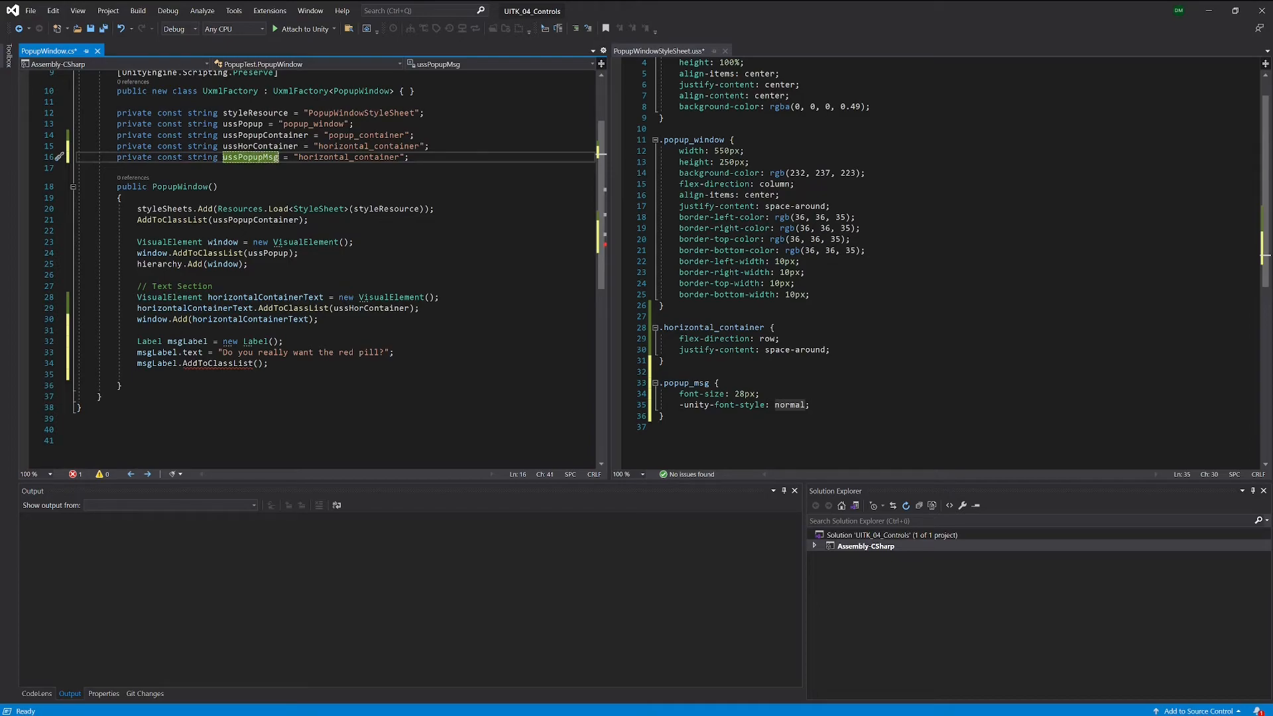
double_click(684, 382)
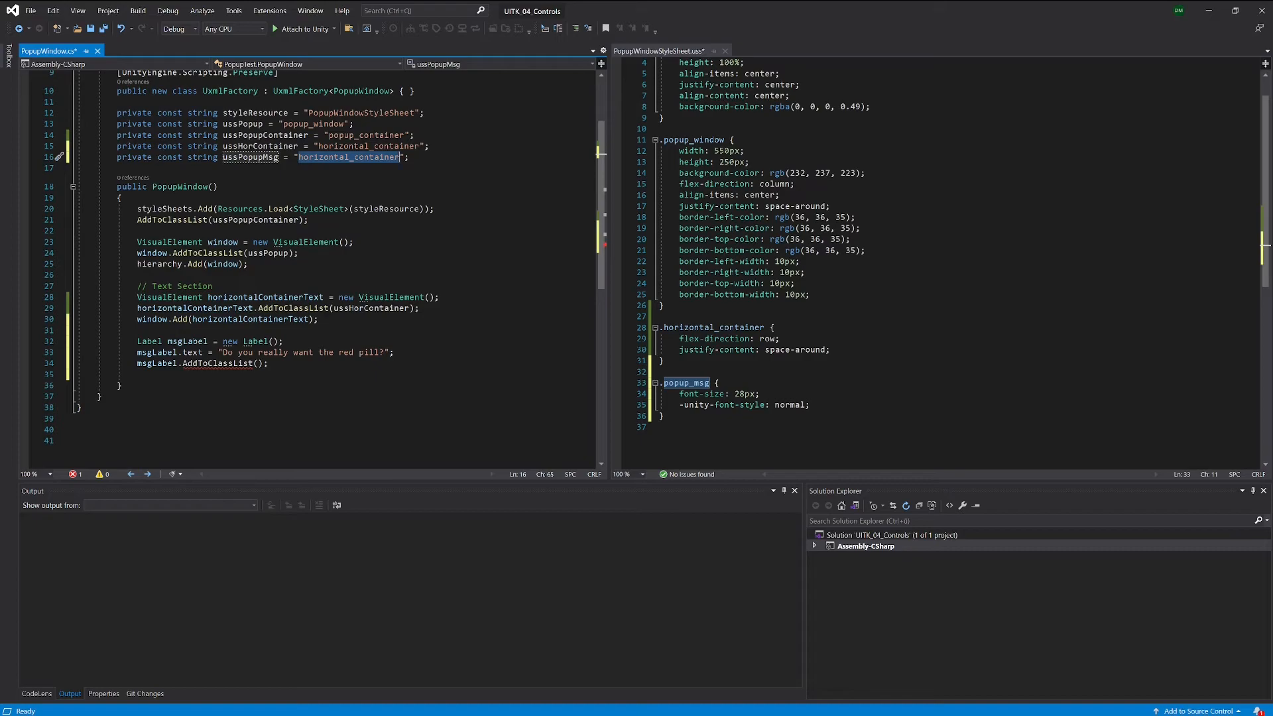
text(popup_msg)
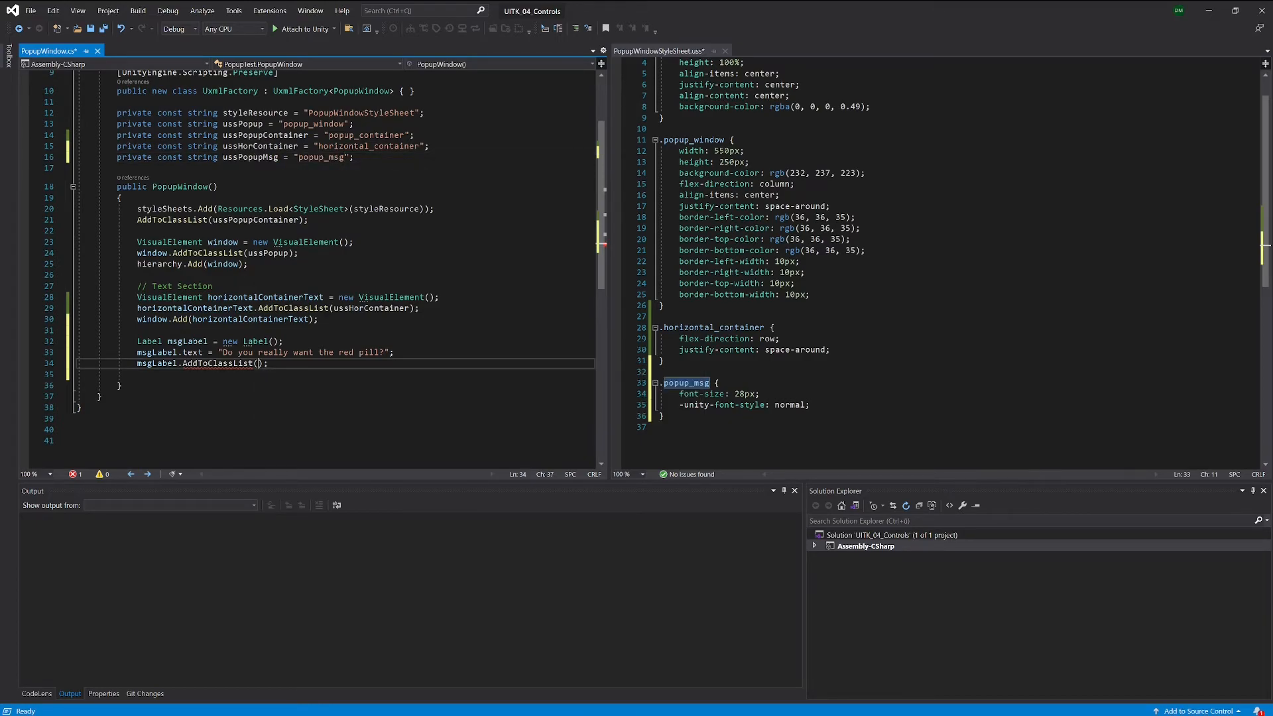
text(ussPopupMsg)
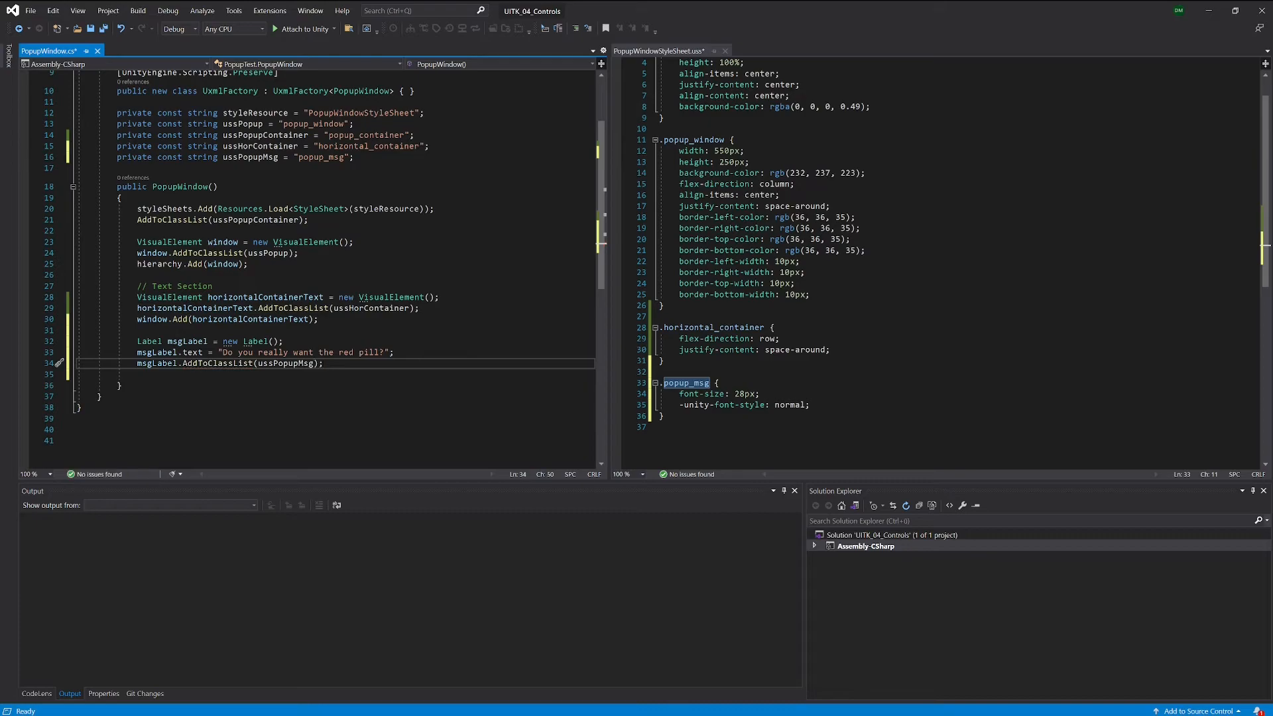
Step: Add msgLabel to horizontalContainerText with horizontalContainerText.Add(msgLabel)
text(h)
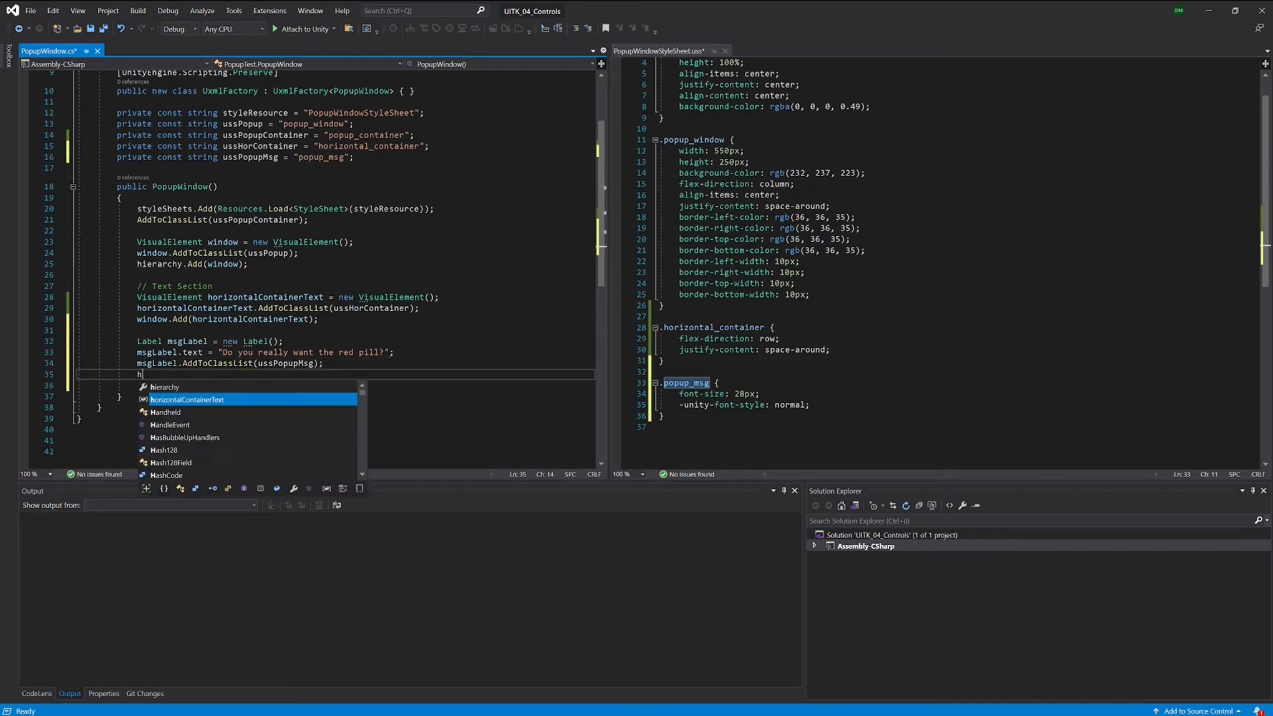
text(horizontalContainerText.Add)
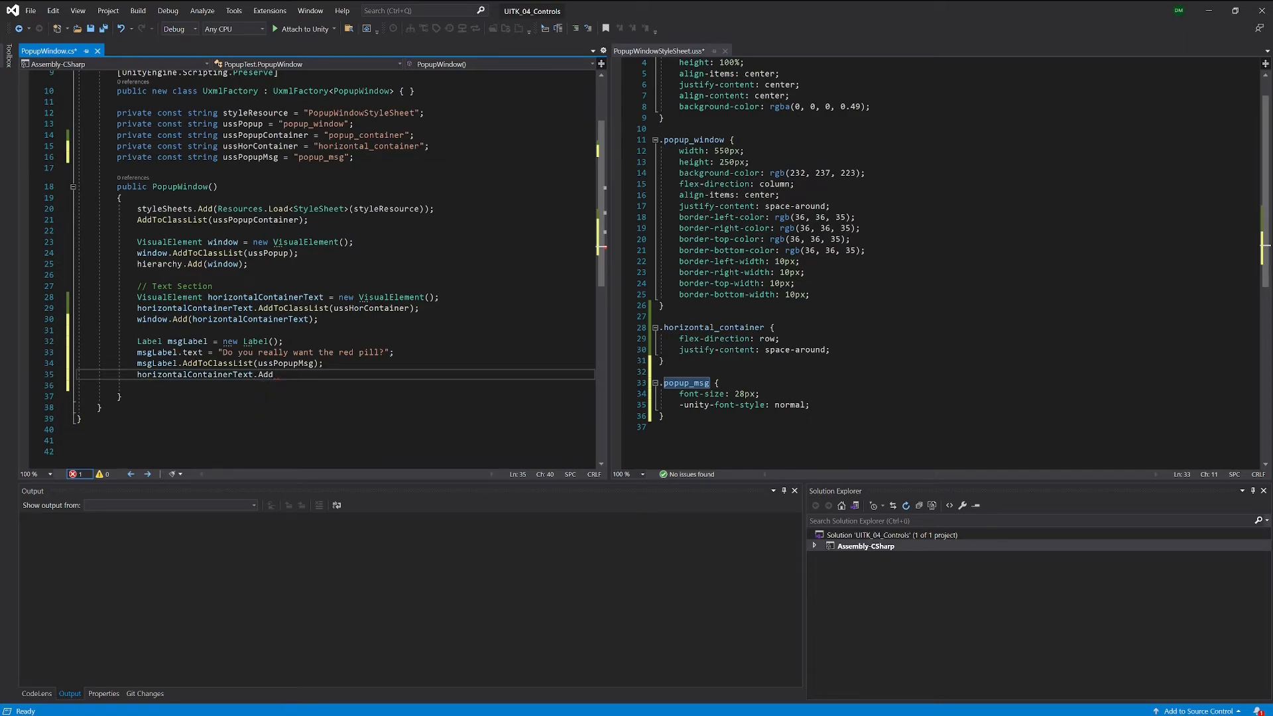
text(m))
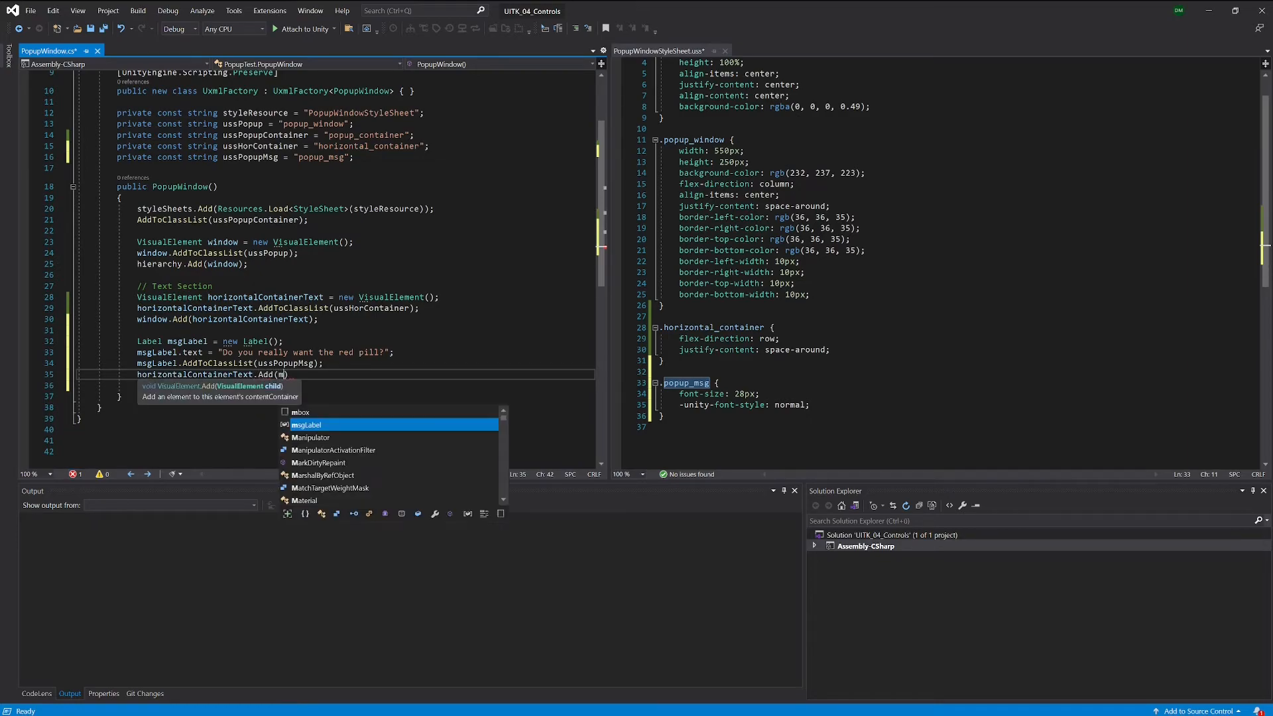
key(Tab)
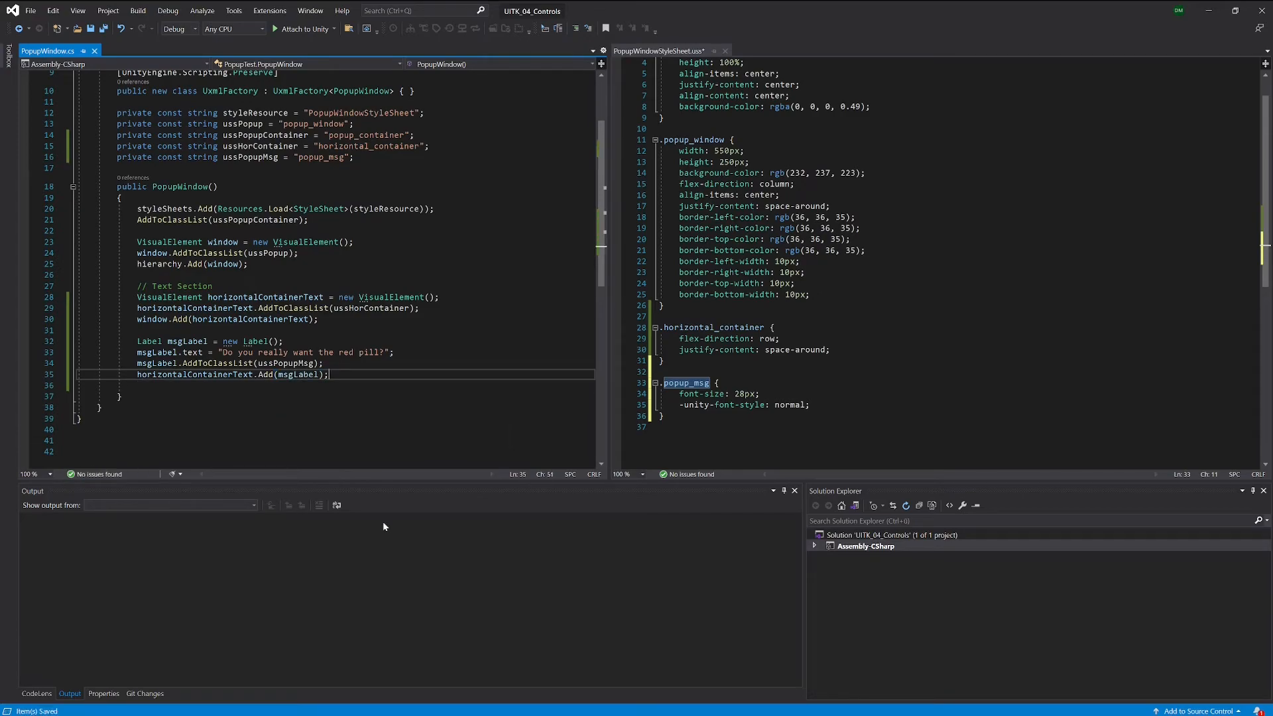
mouse_move(387, 705)
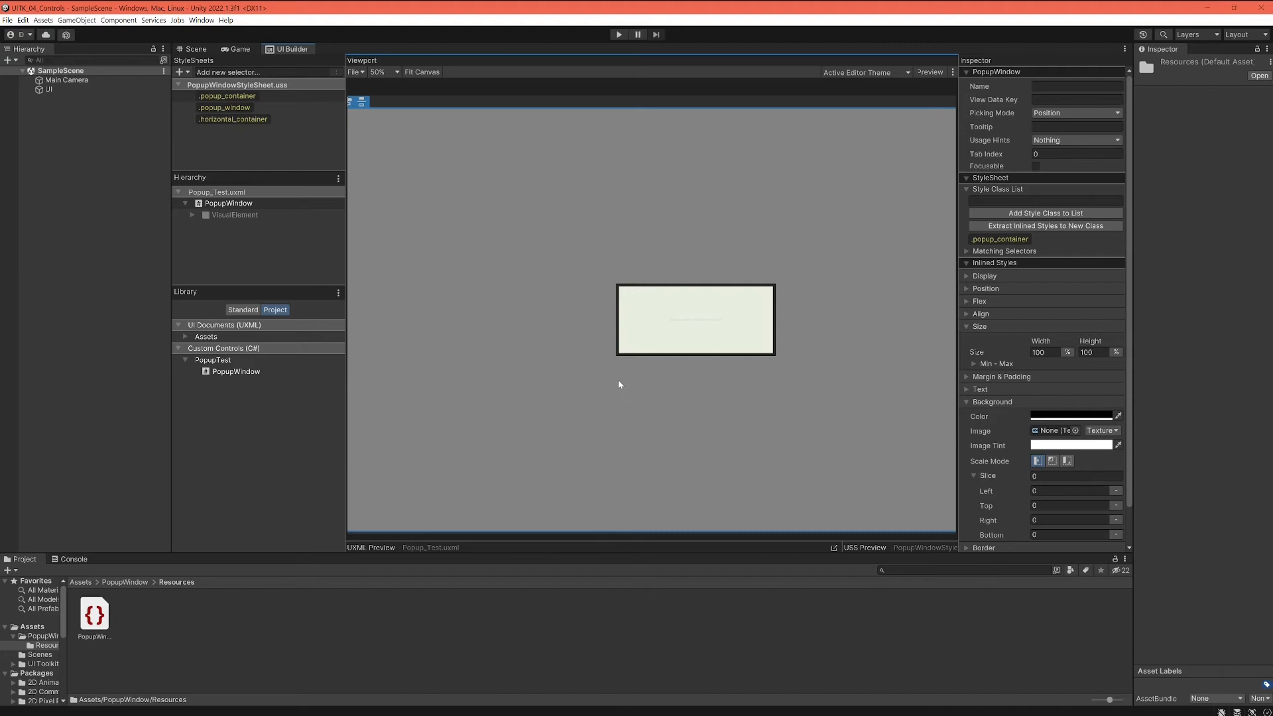
mouse_move(691, 327)
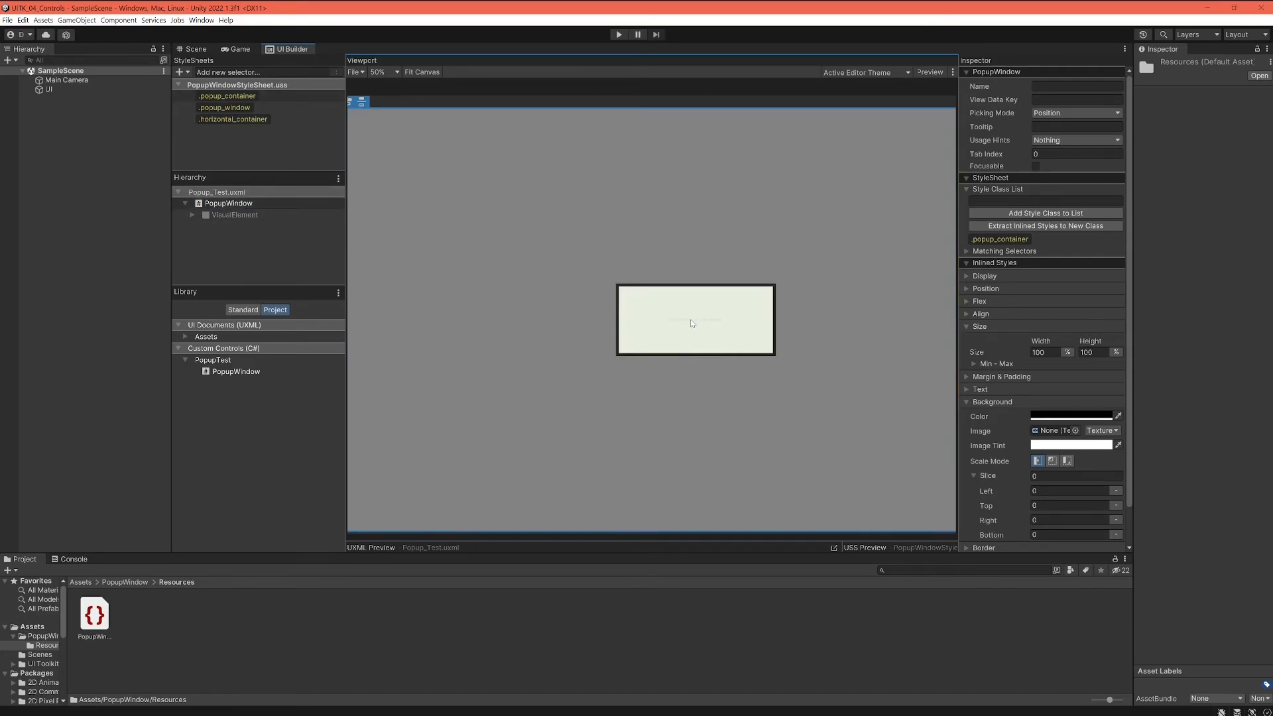
click(233, 215)
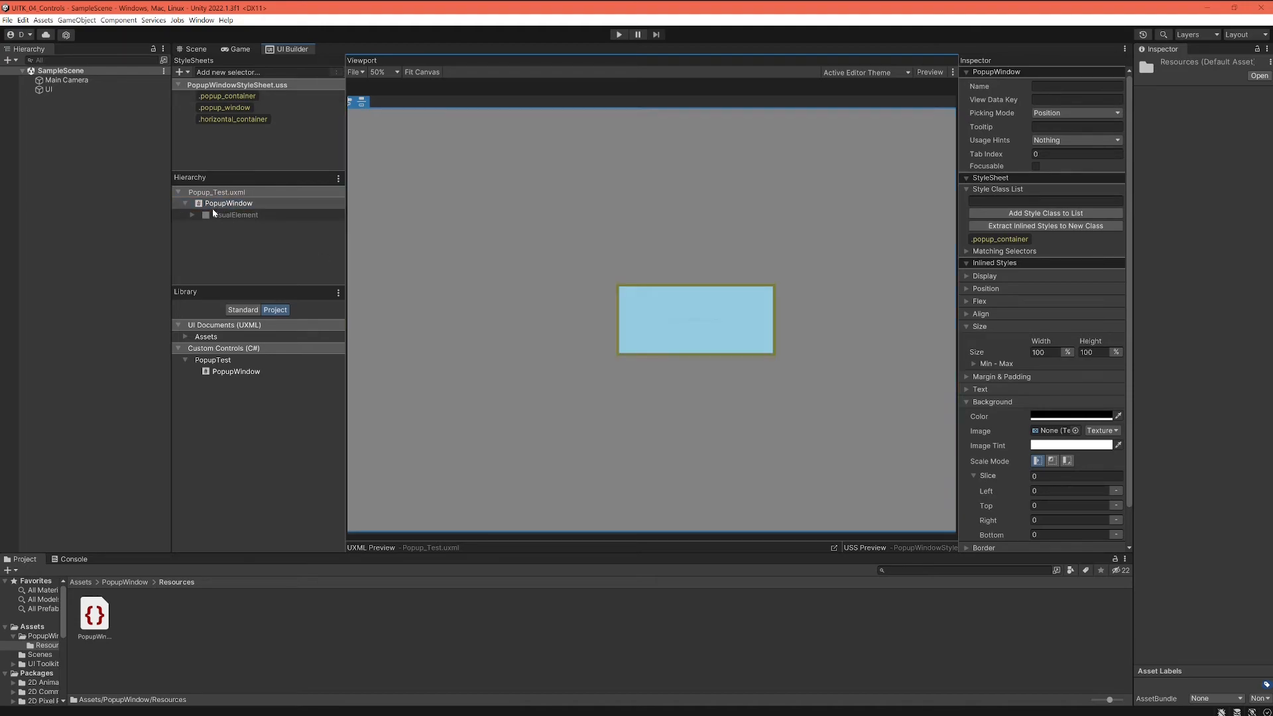
click(235, 215)
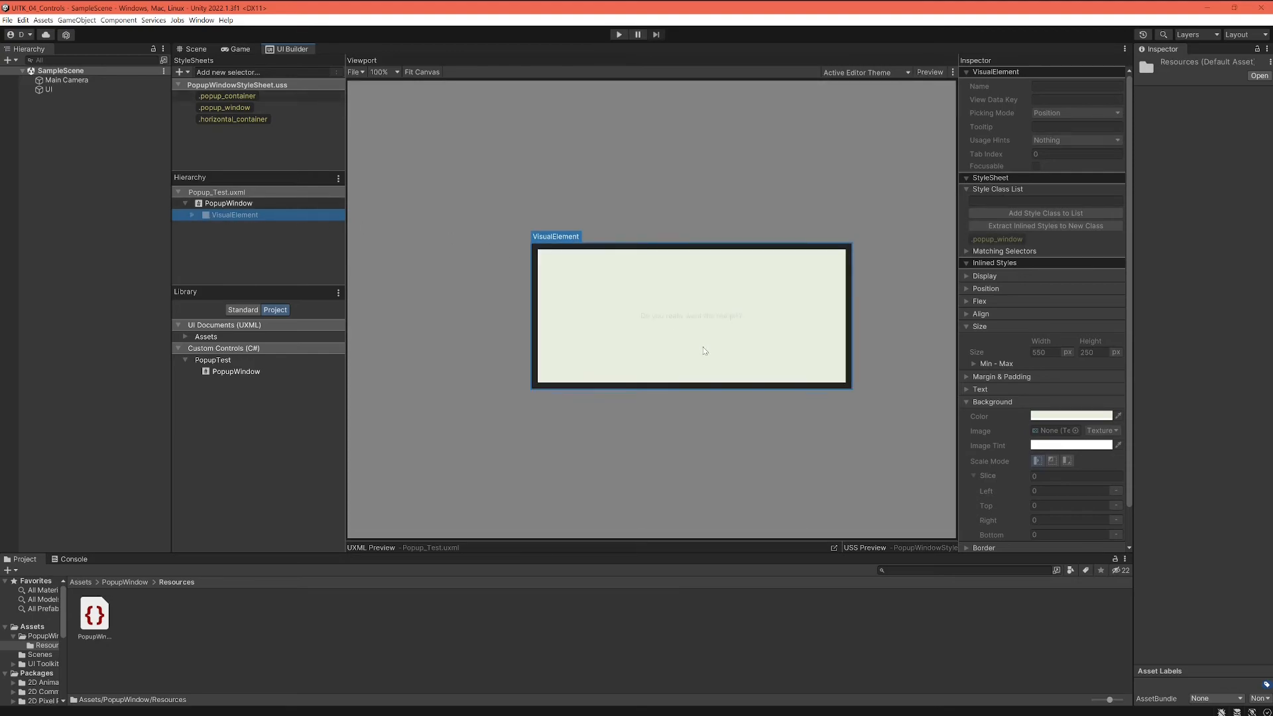
click(377, 72)
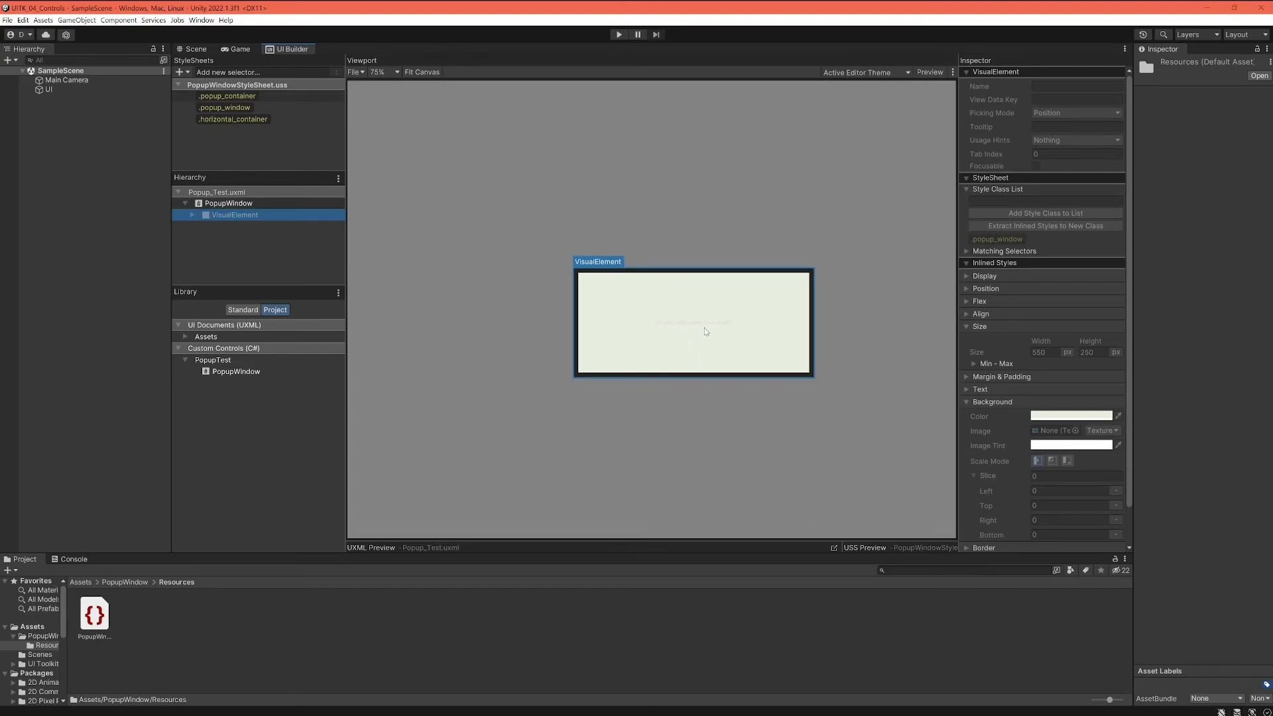
click(229, 202)
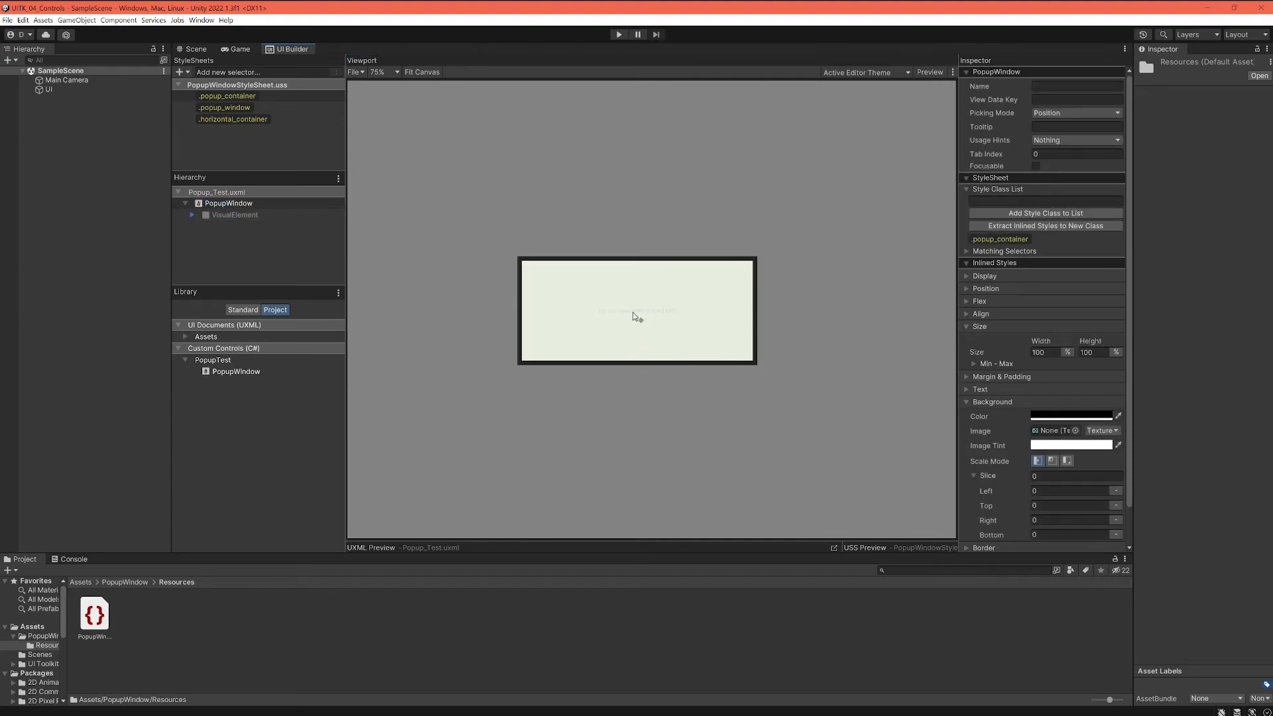
mouse_move(647, 329)
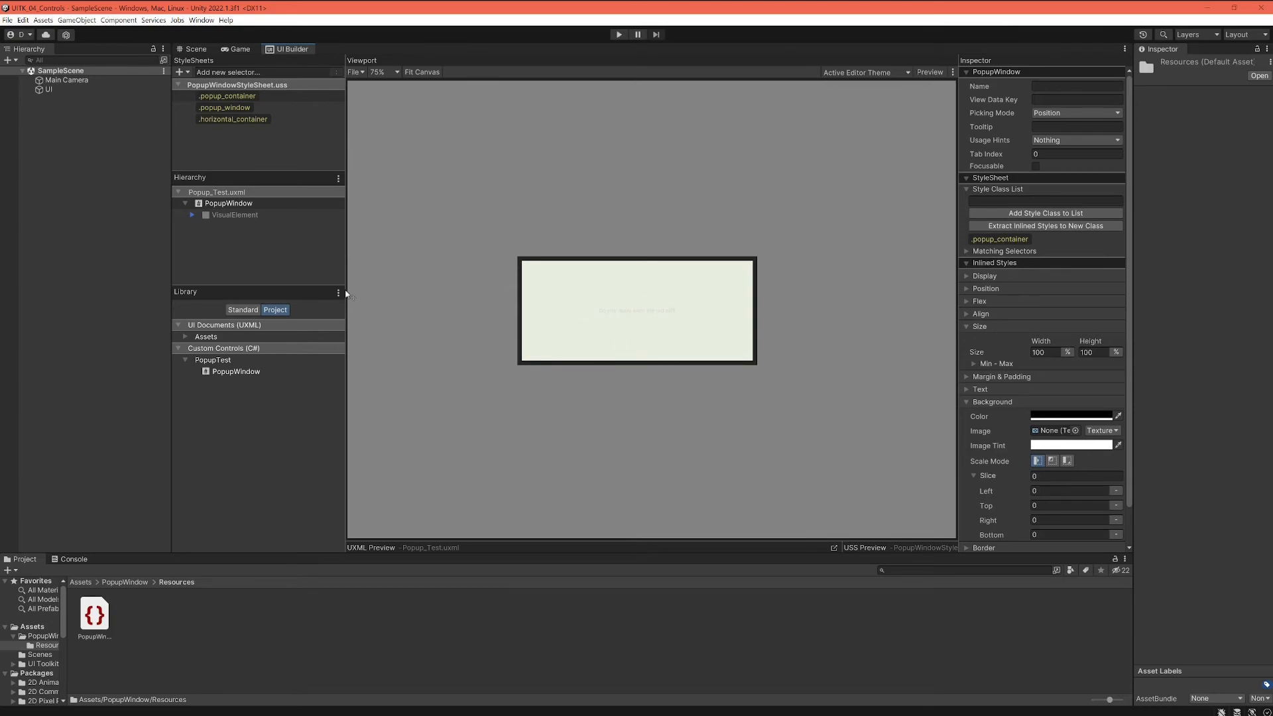
click(230, 202)
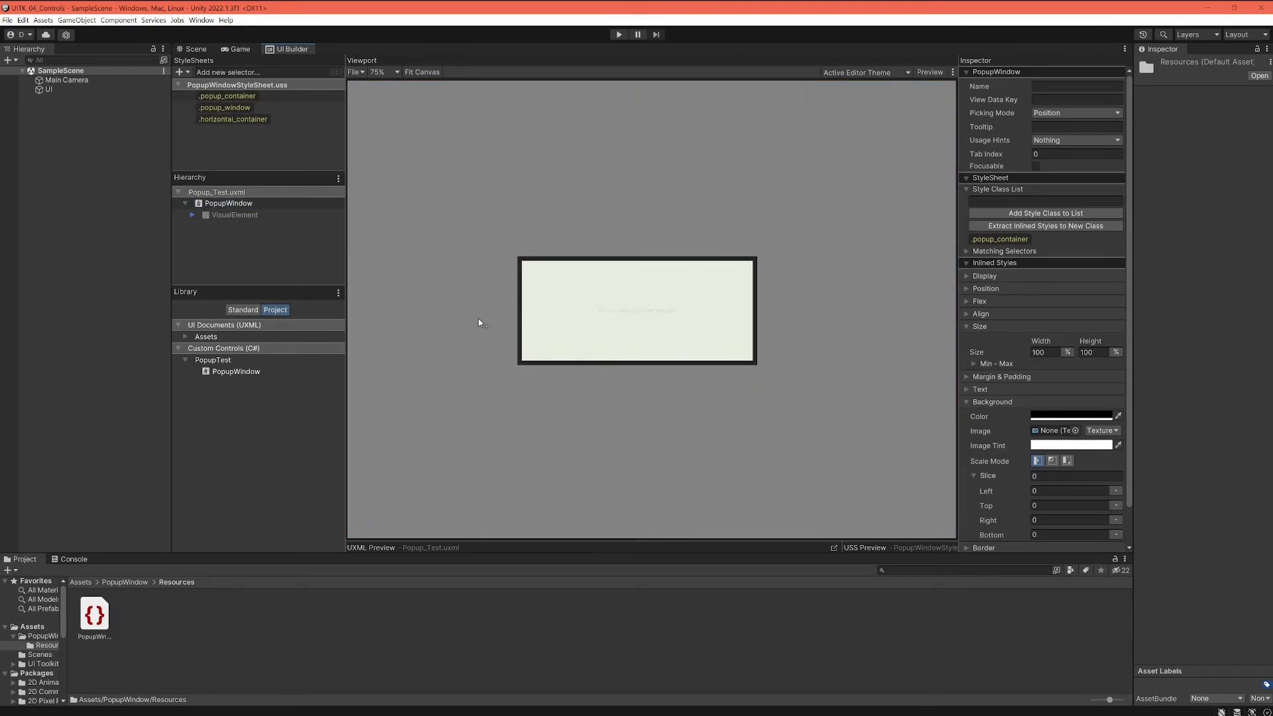
mouse_move(415, 705)
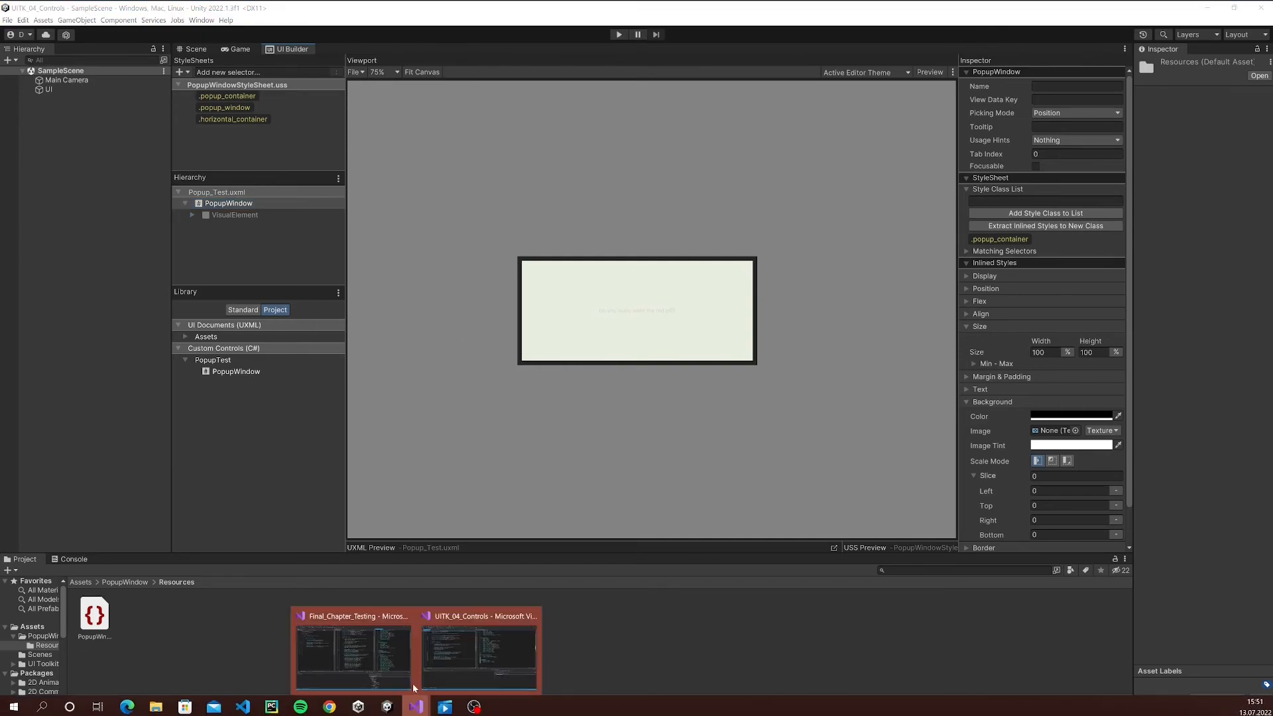
click(478, 650)
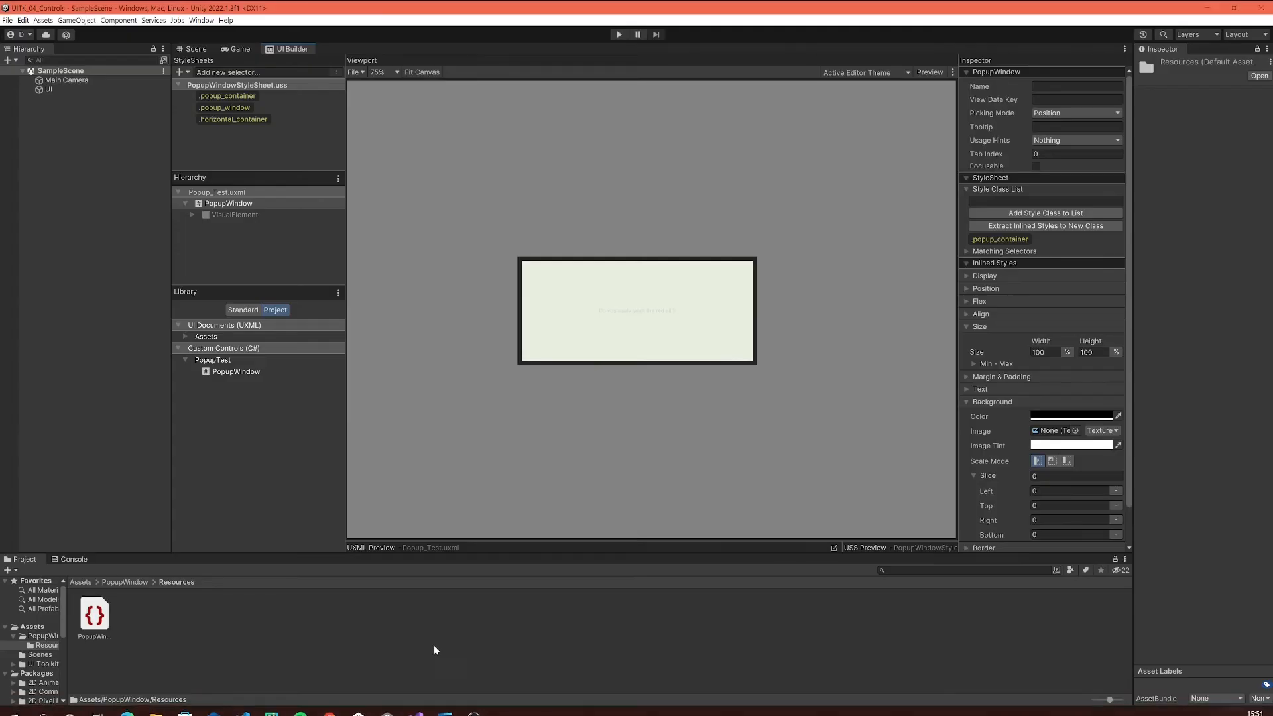
click(219, 131)
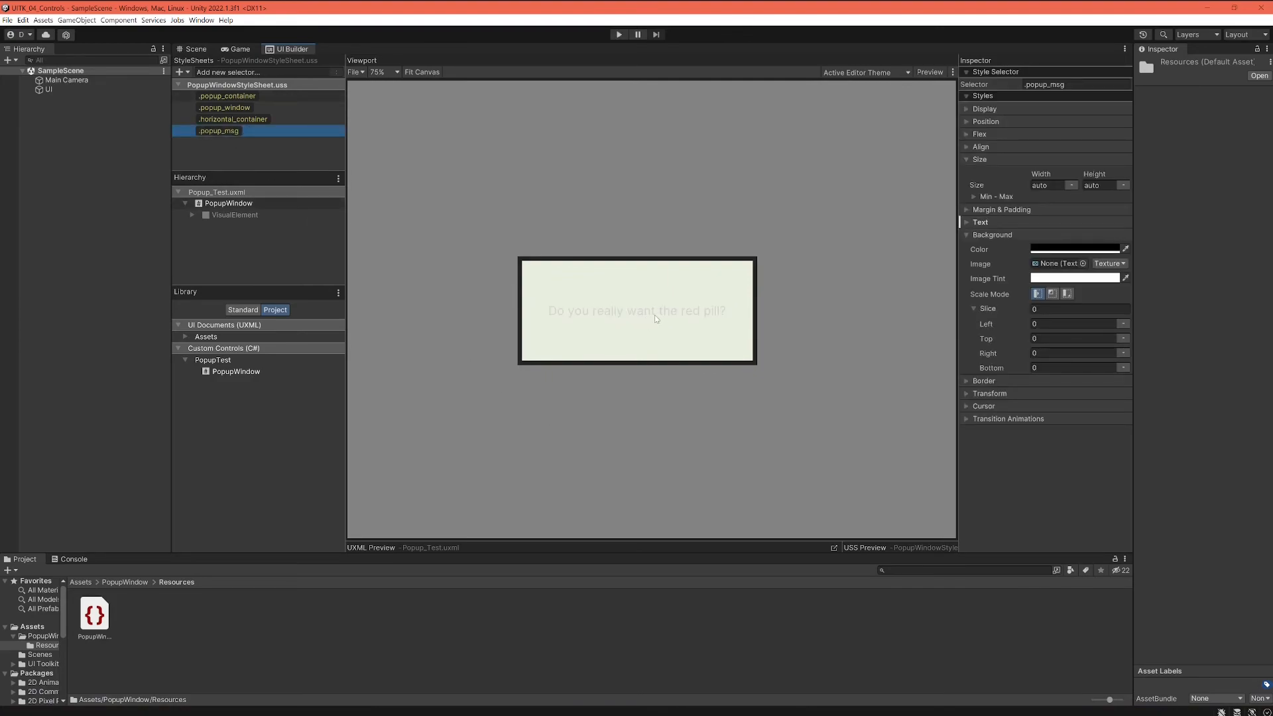
Step: Give the .popup_msg selector a dark text colour via the Inspector's Text > Color picker
click(218, 131)
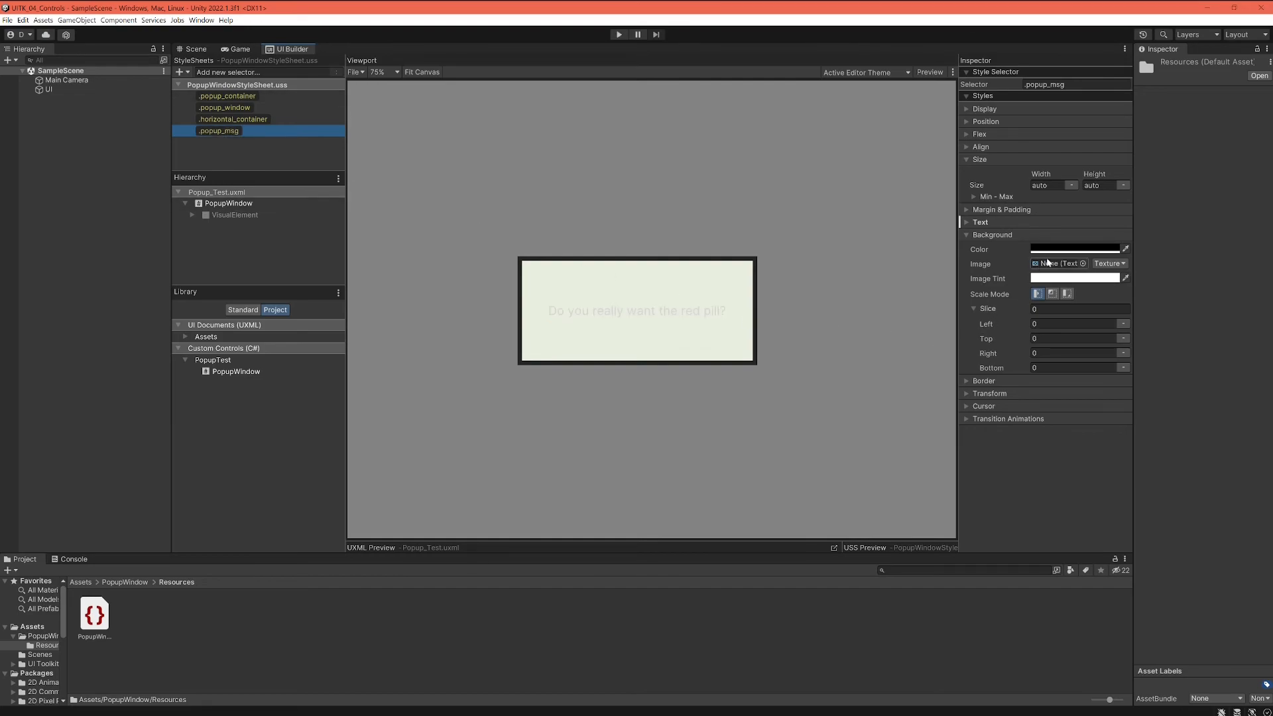
click(1073, 249)
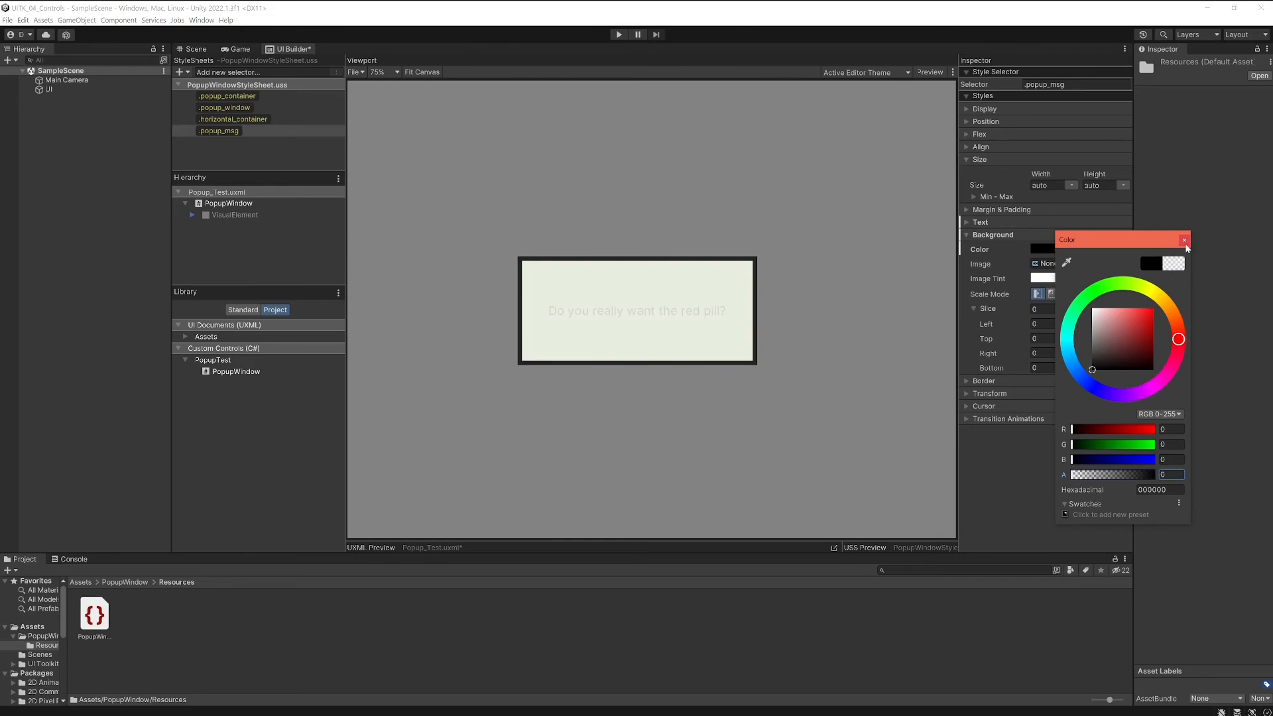
click(1186, 238)
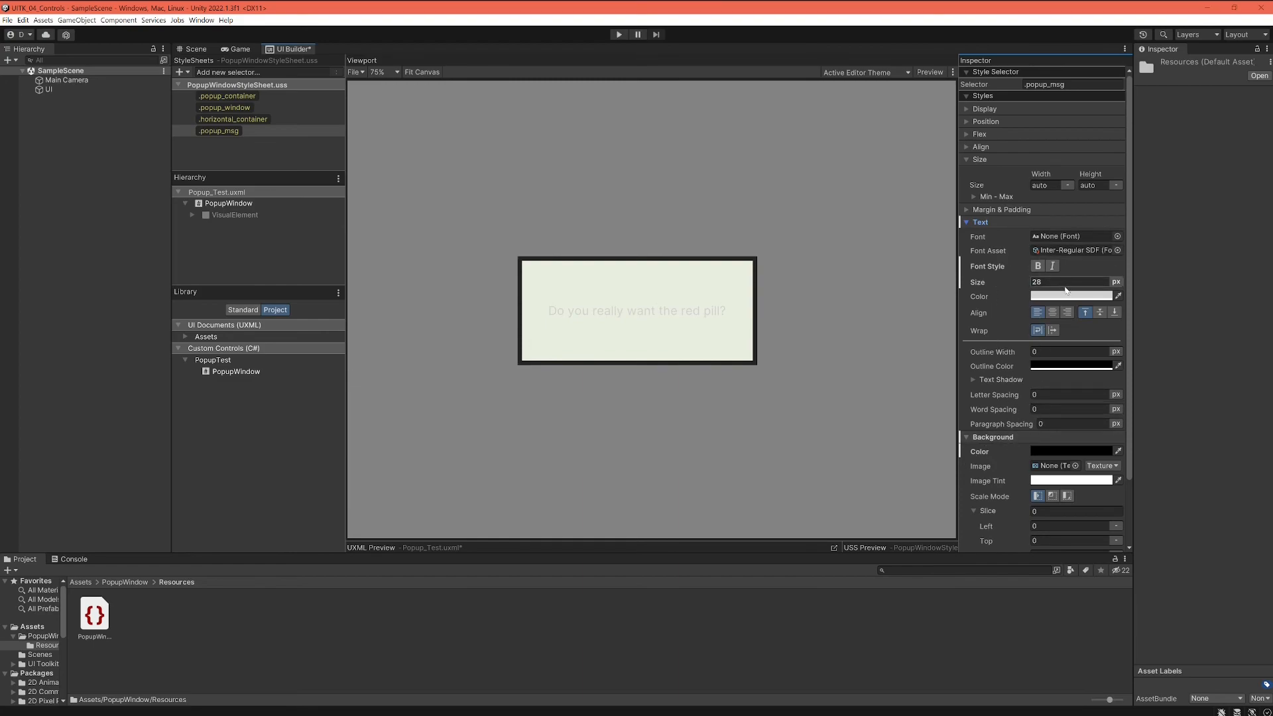
click(1071, 296)
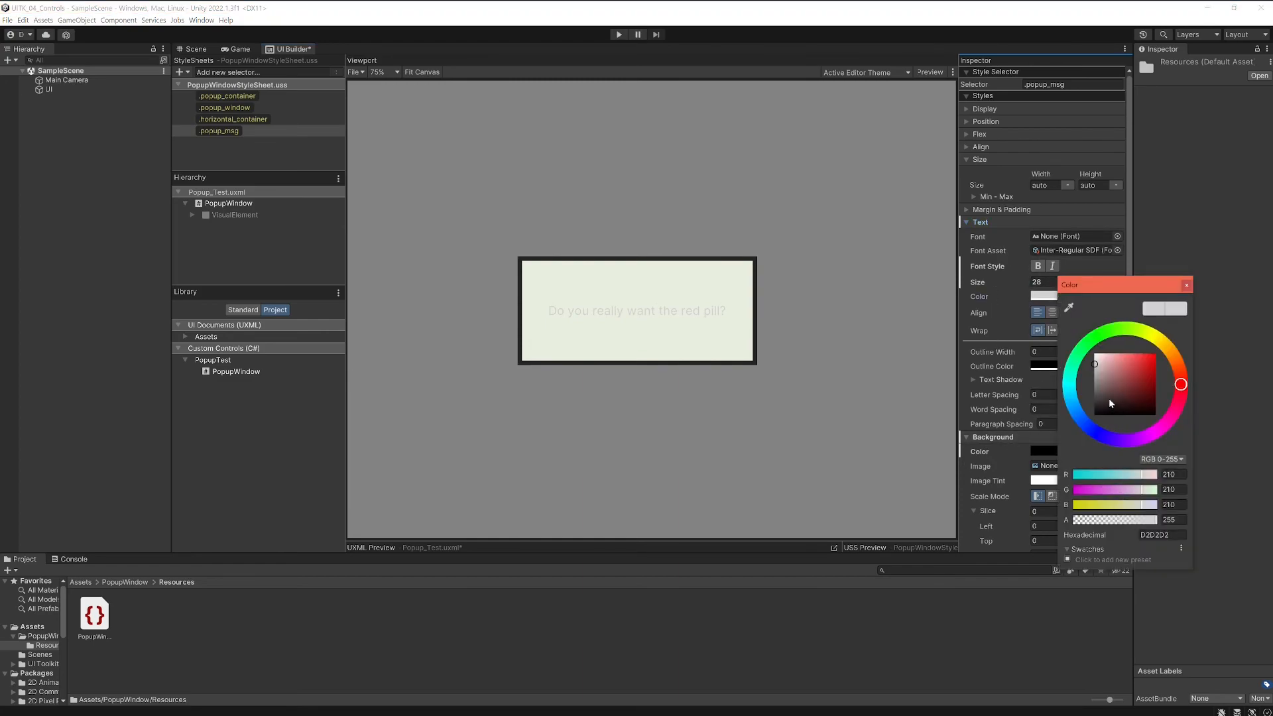
click(1102, 410)
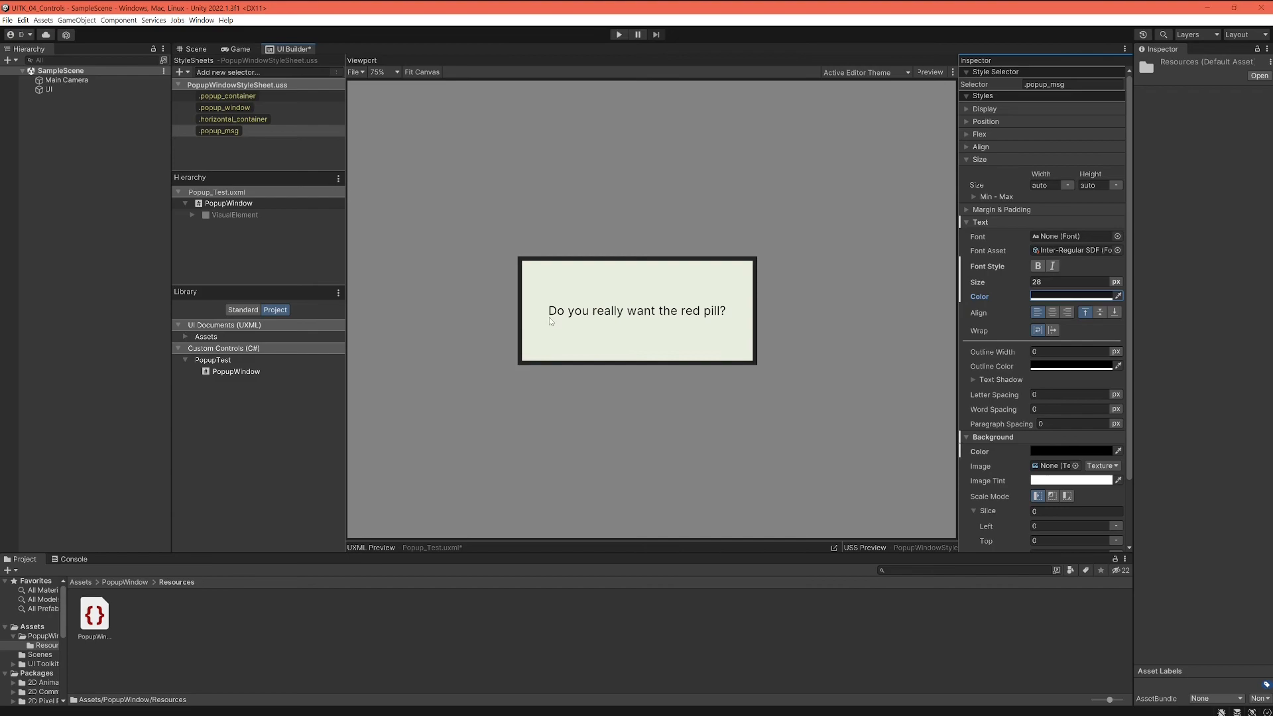
Step: Expand the VisualElement nodes in the Hierarchy and inspect the nested container and its Label
click(233, 215)
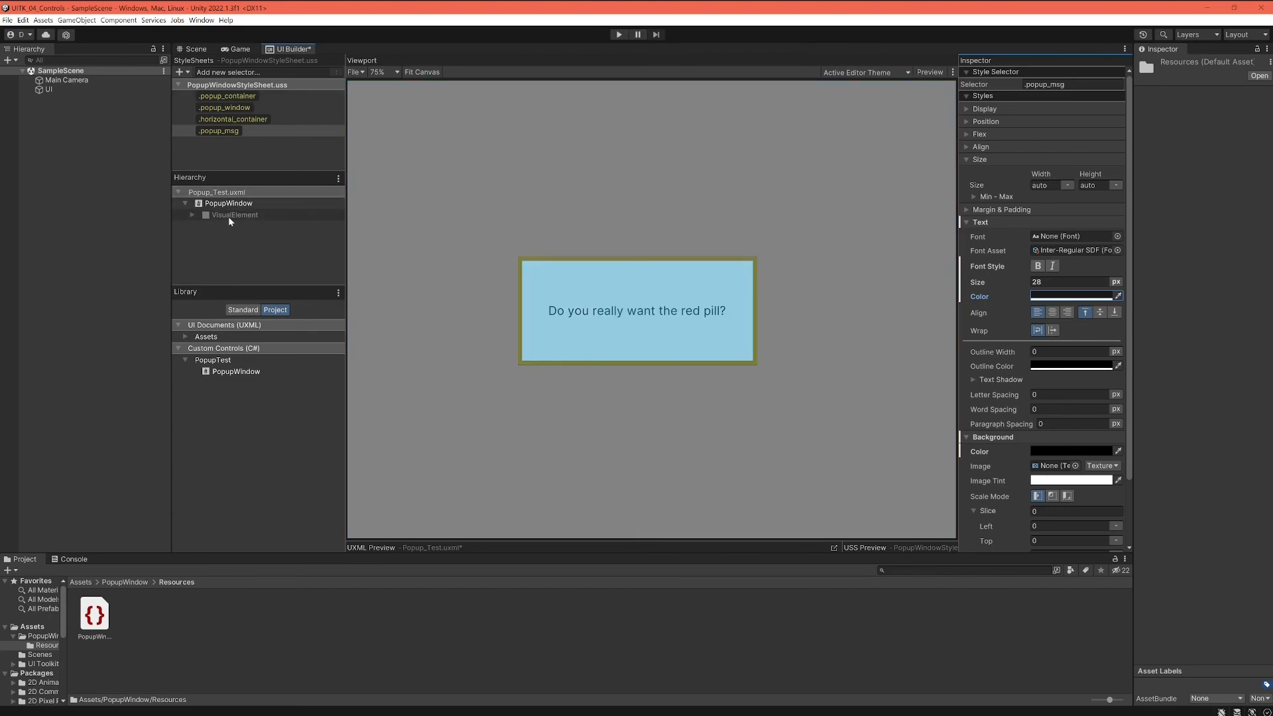
click(235, 215)
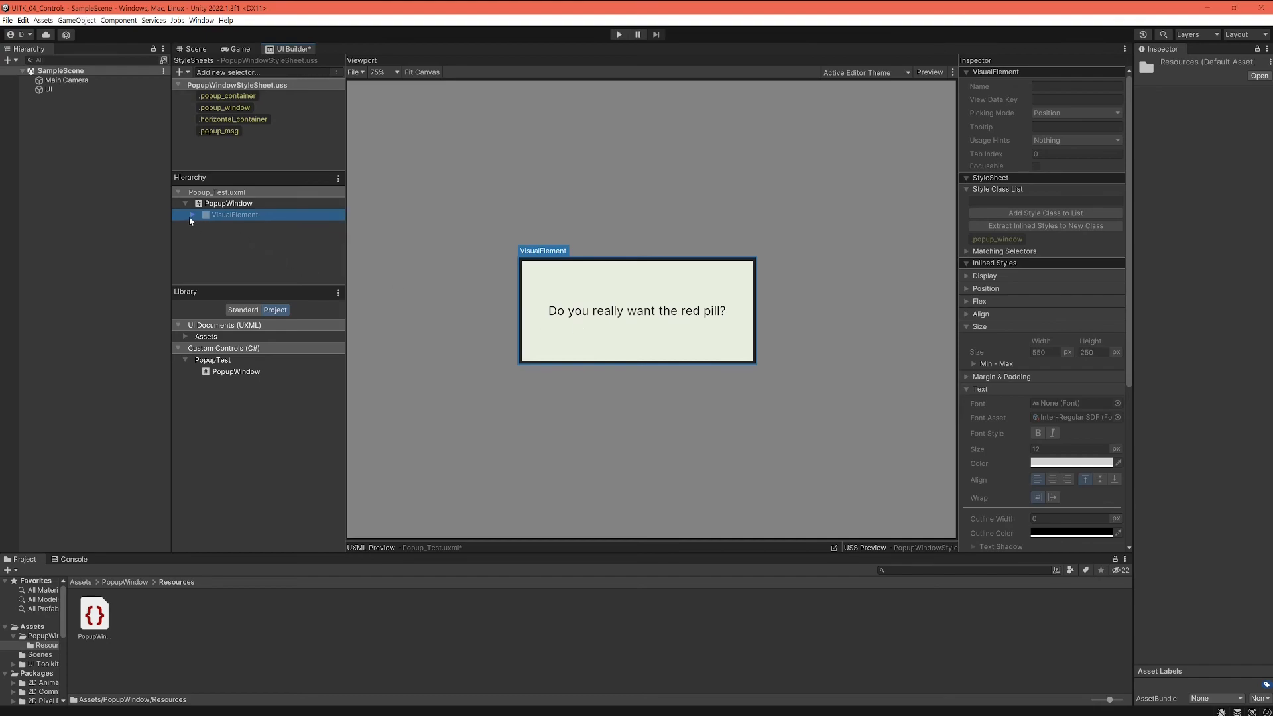
click(191, 215)
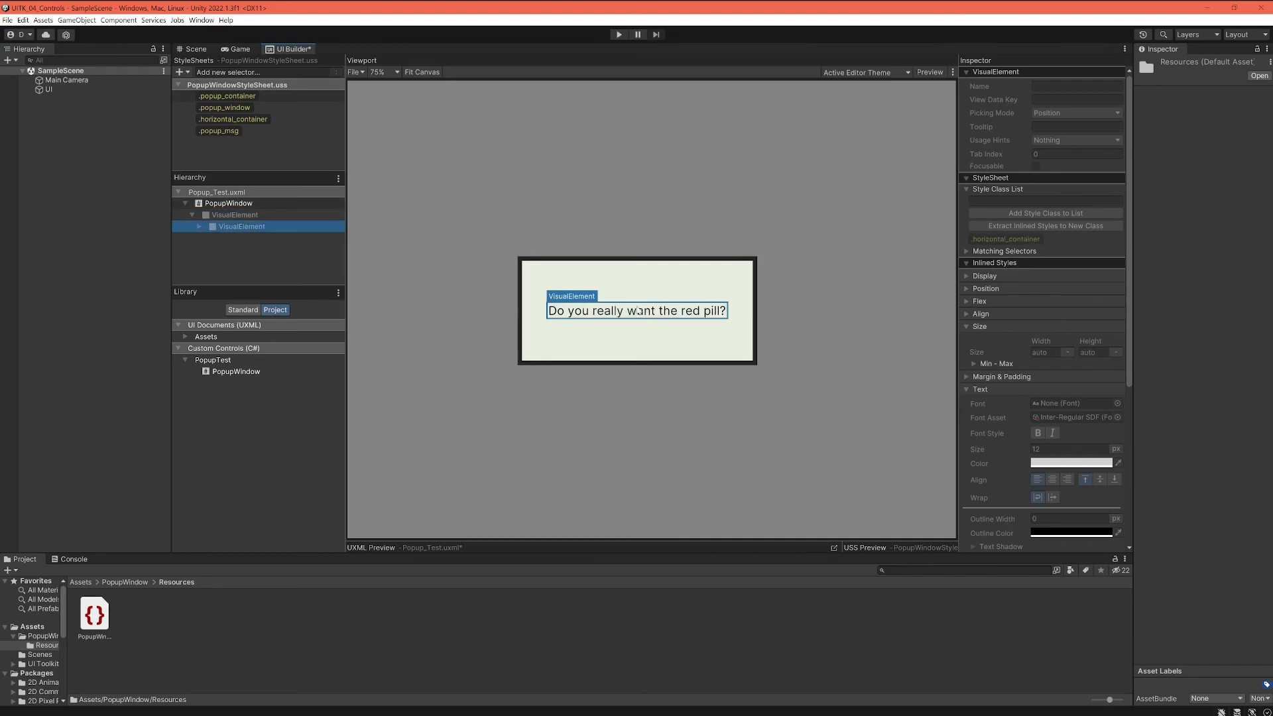
mouse_move(666, 313)
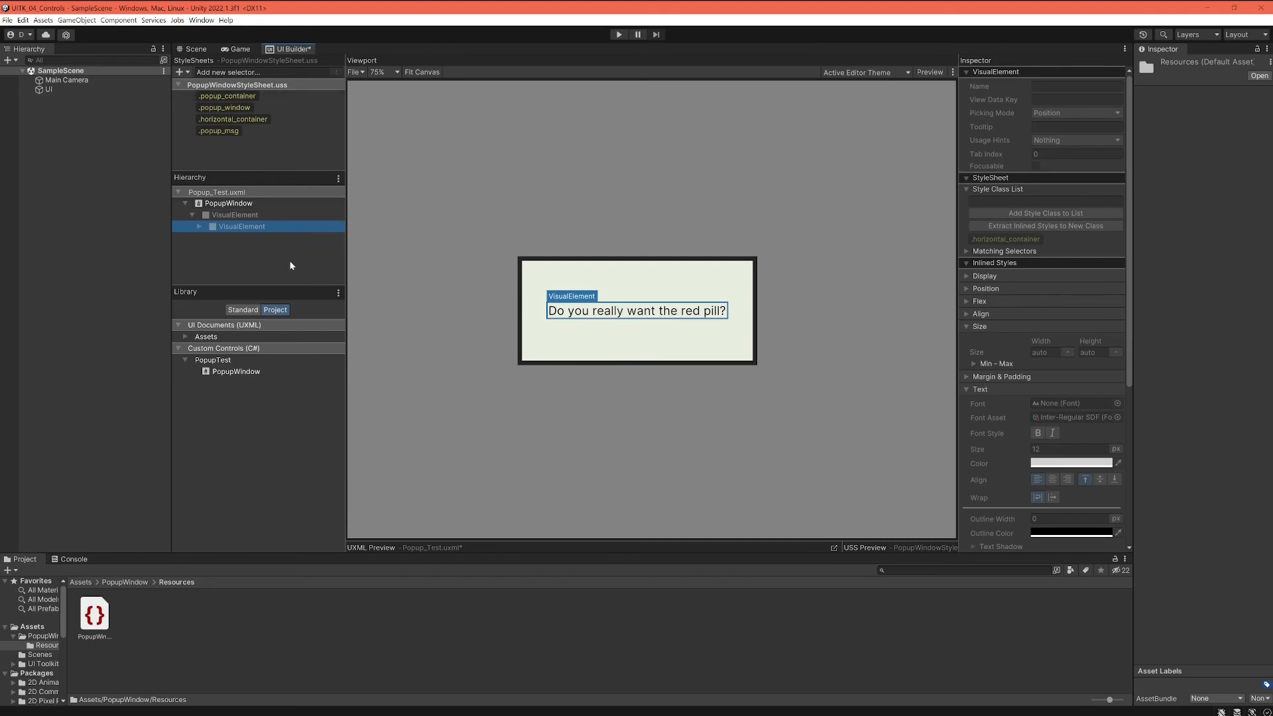
click(236, 237)
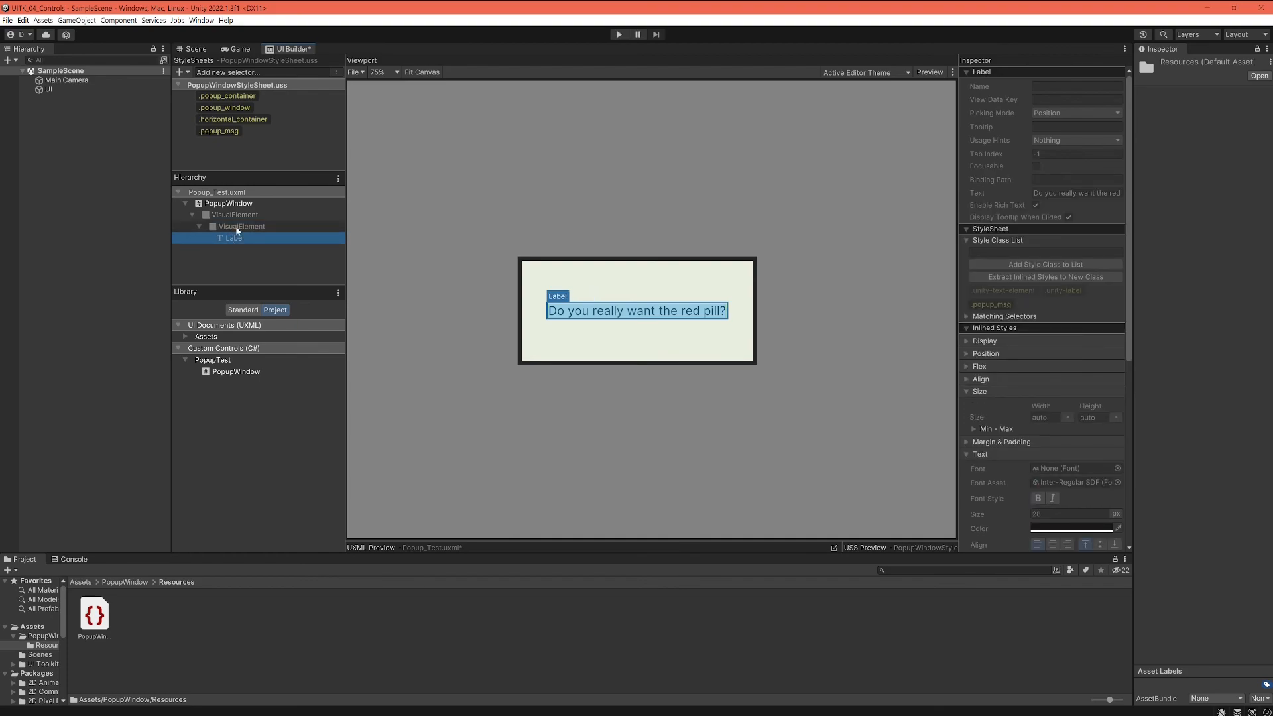
click(241, 225)
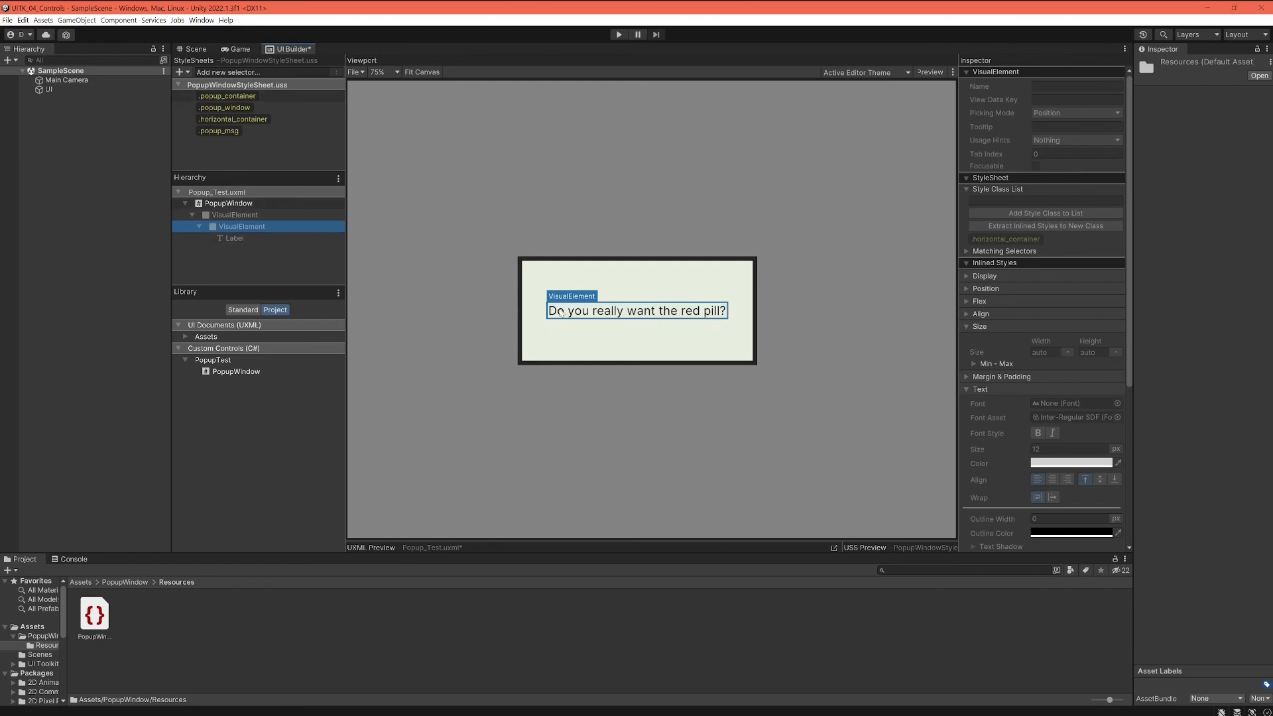
mouse_move(363, 280)
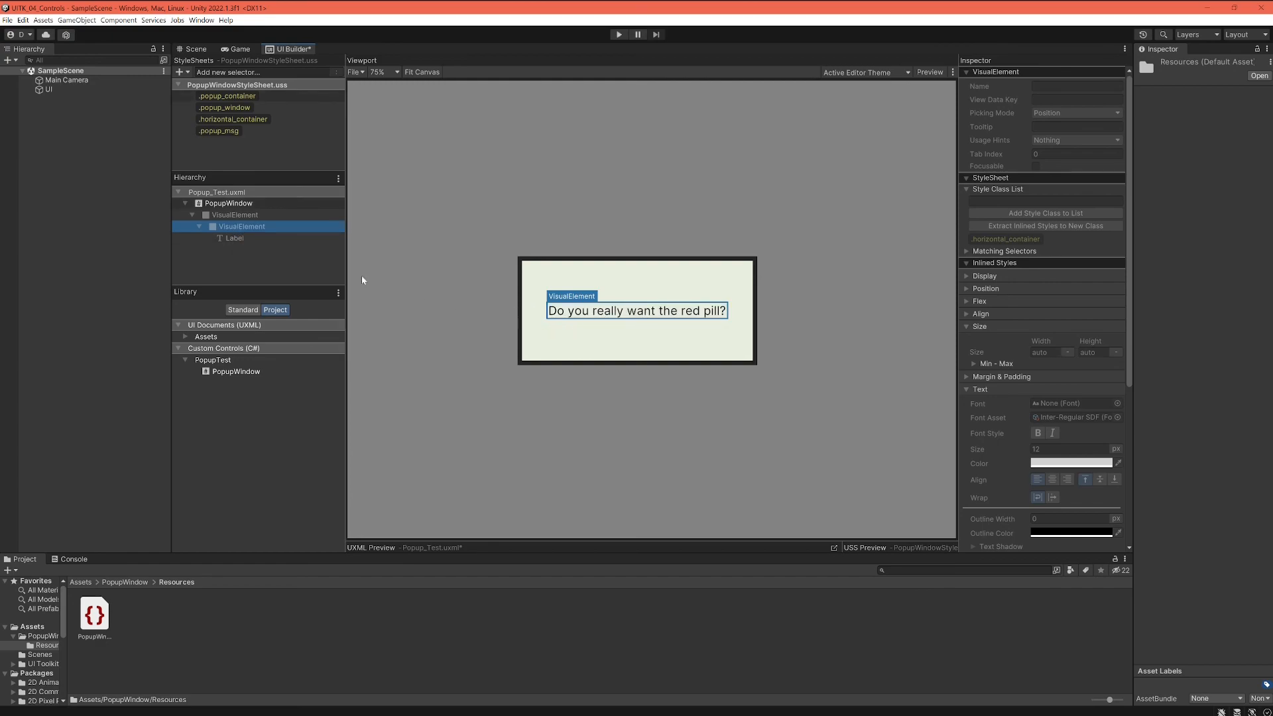
click(234, 238)
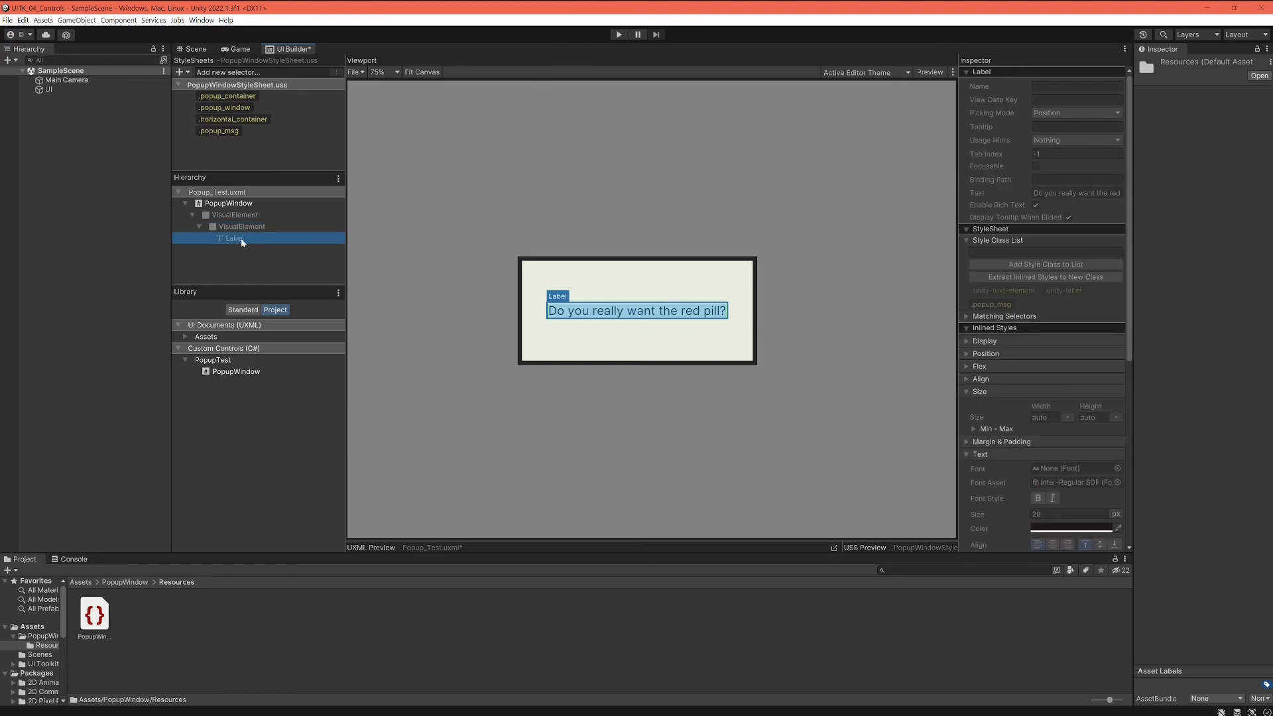
click(241, 227)
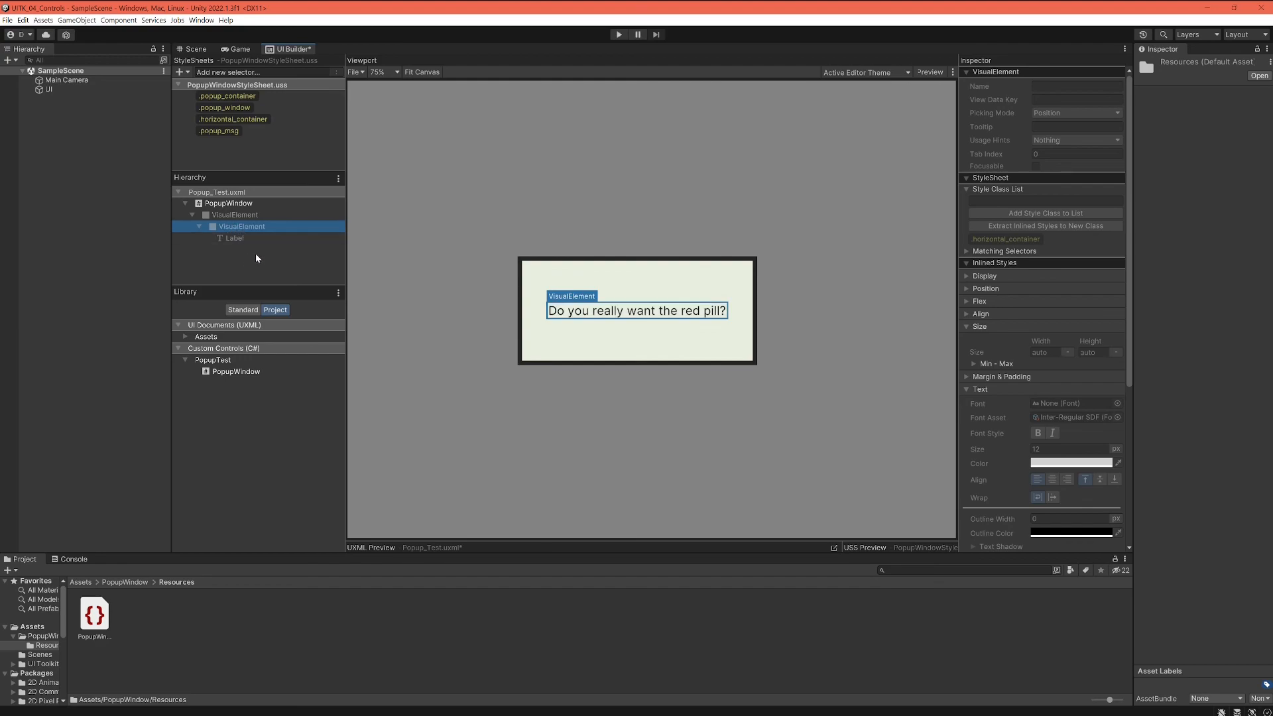
mouse_move(468, 324)
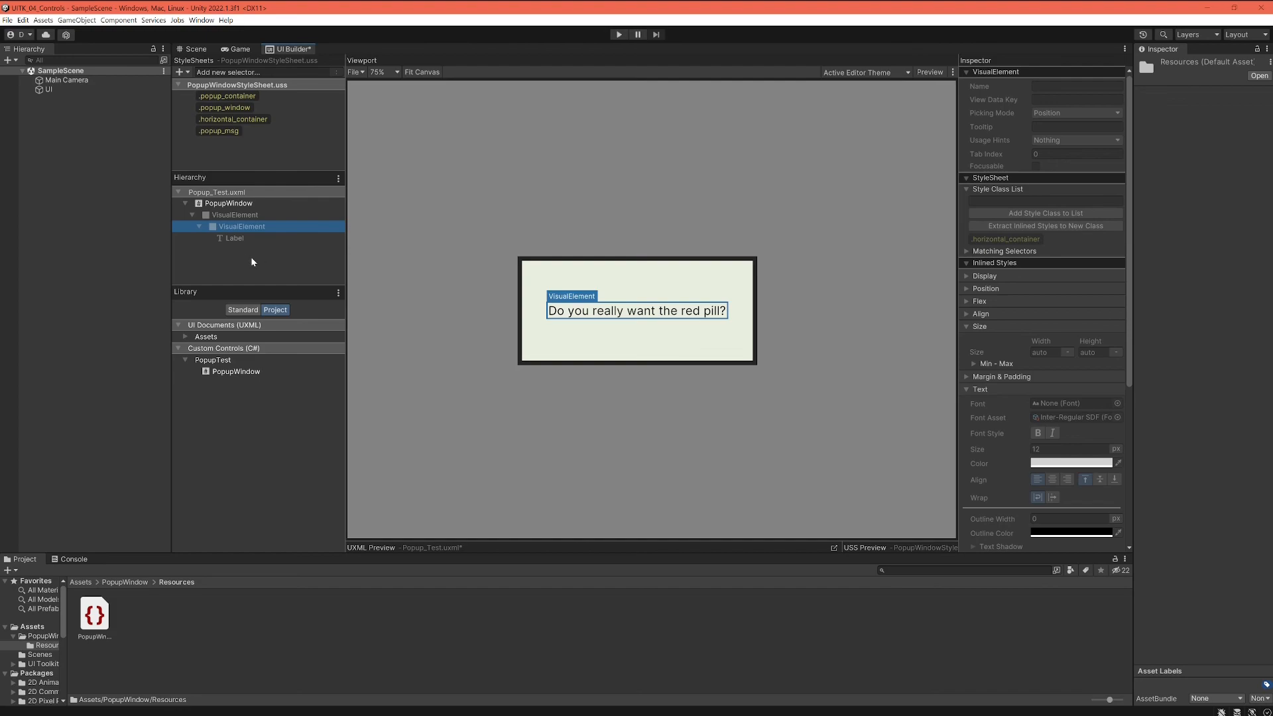
mouse_move(264, 261)
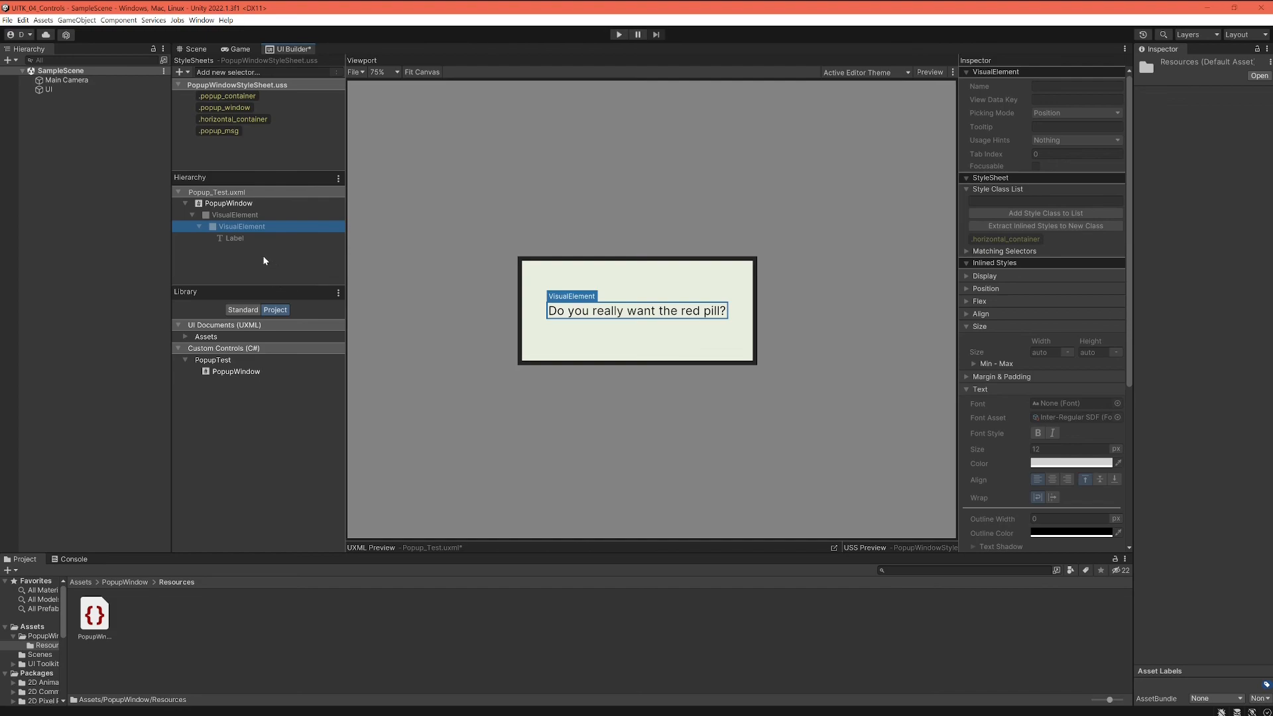